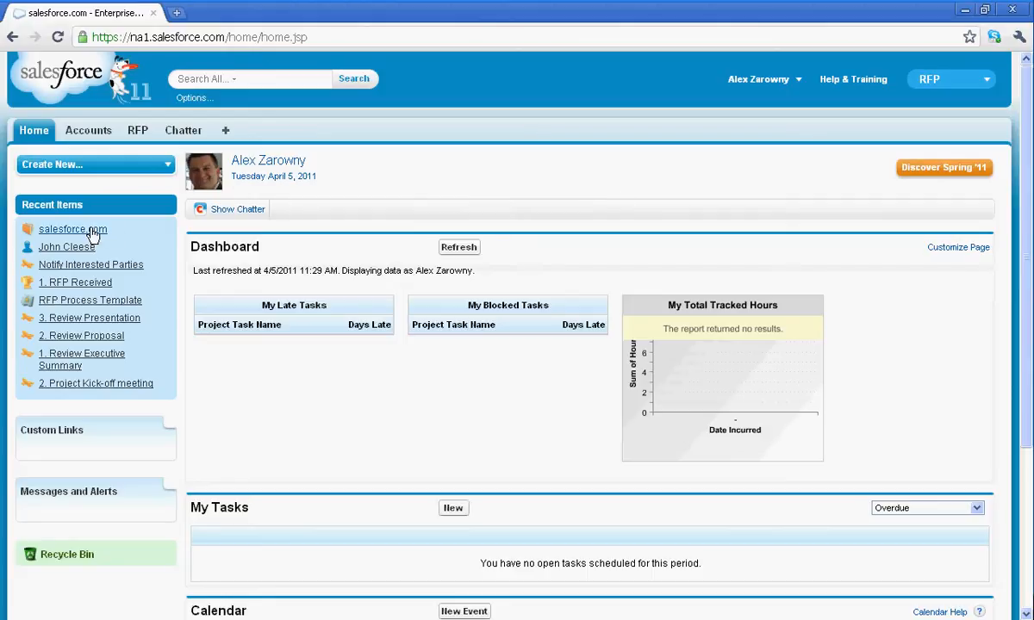
Open the salesforce.com account, view its RFP records and start a new RFP
left_click(73, 229)
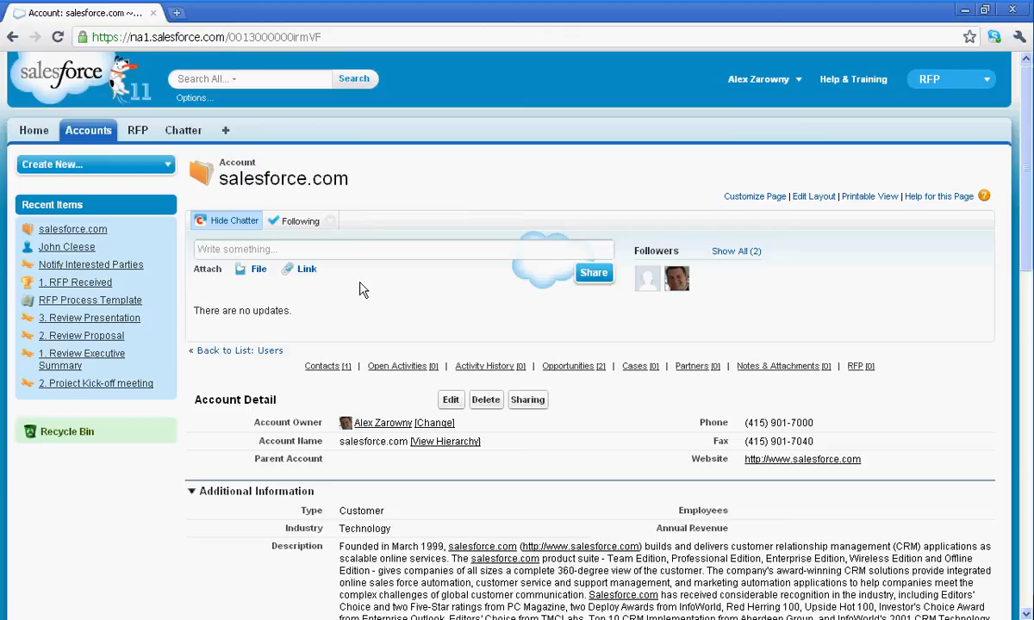
mouse_move(854, 365)
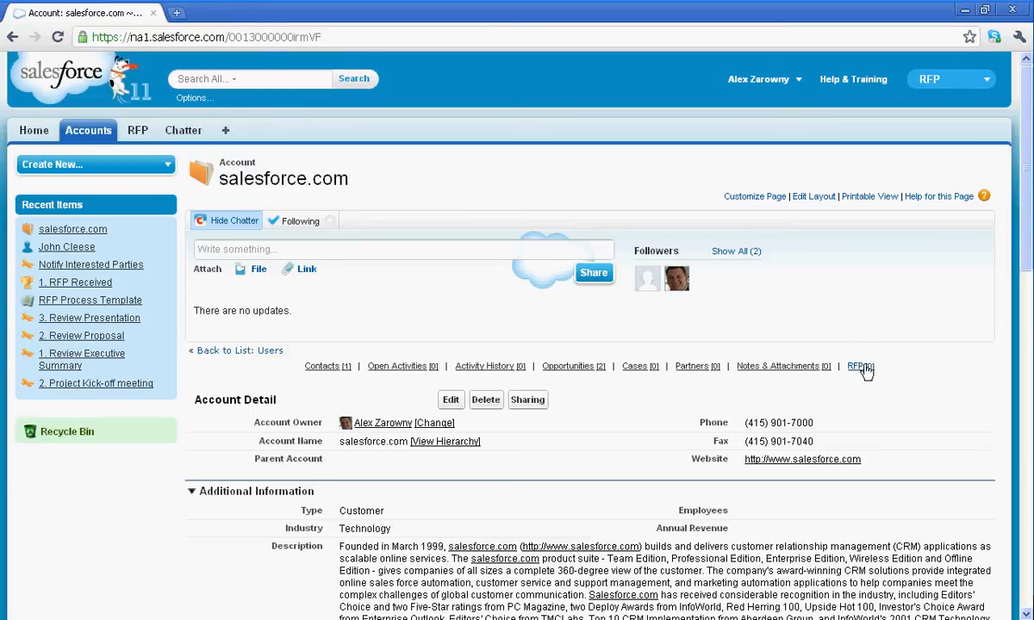
left_click(855, 365)
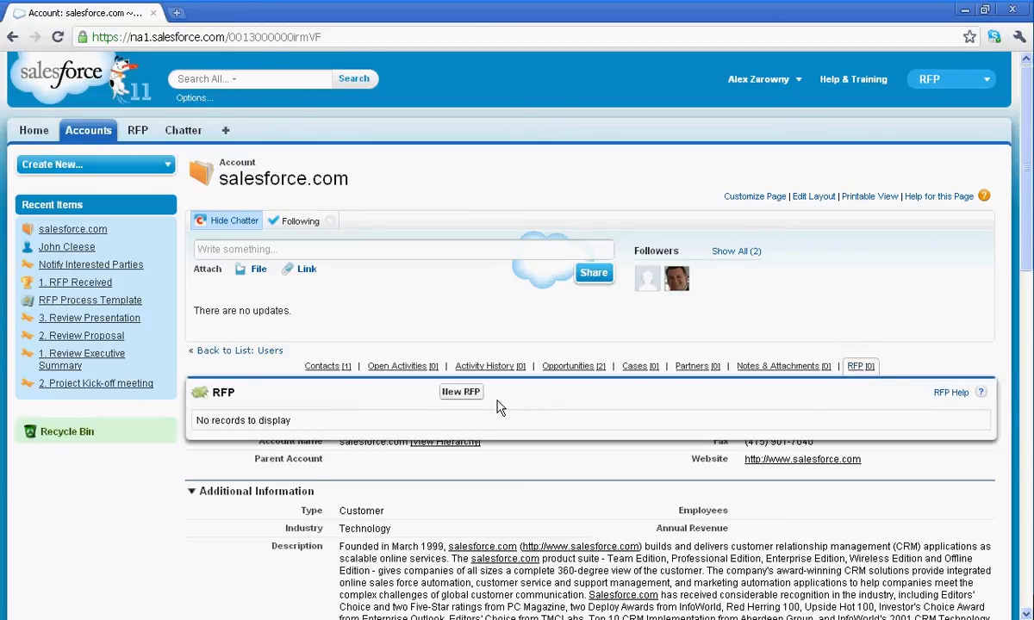
left_click(462, 393)
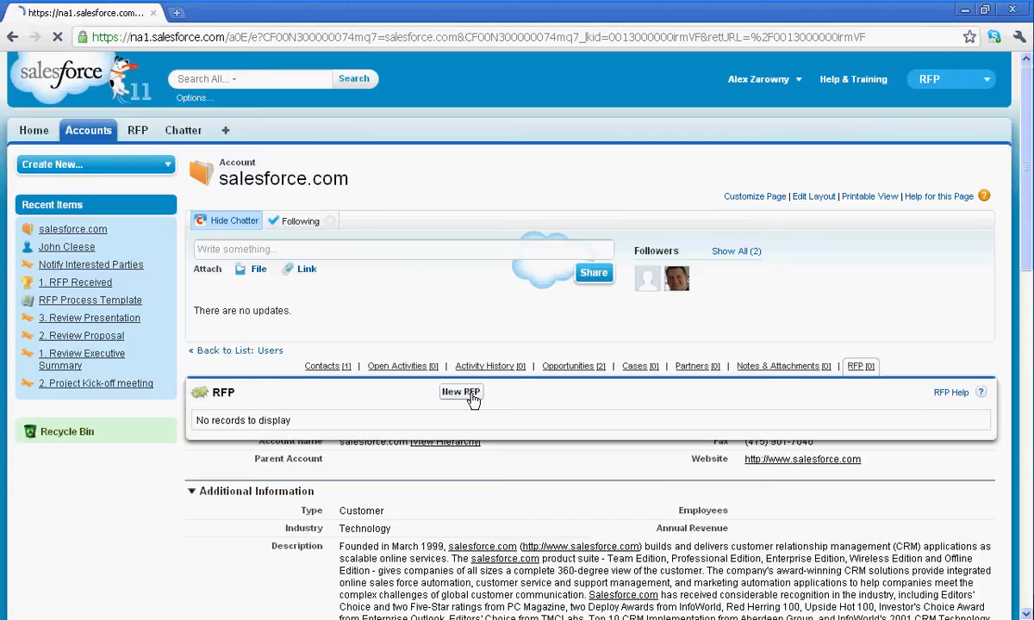
Set Fit to Product Availability, Resources Needed Low, Cost Medium and Timing 6 Months
left_click(461, 392)
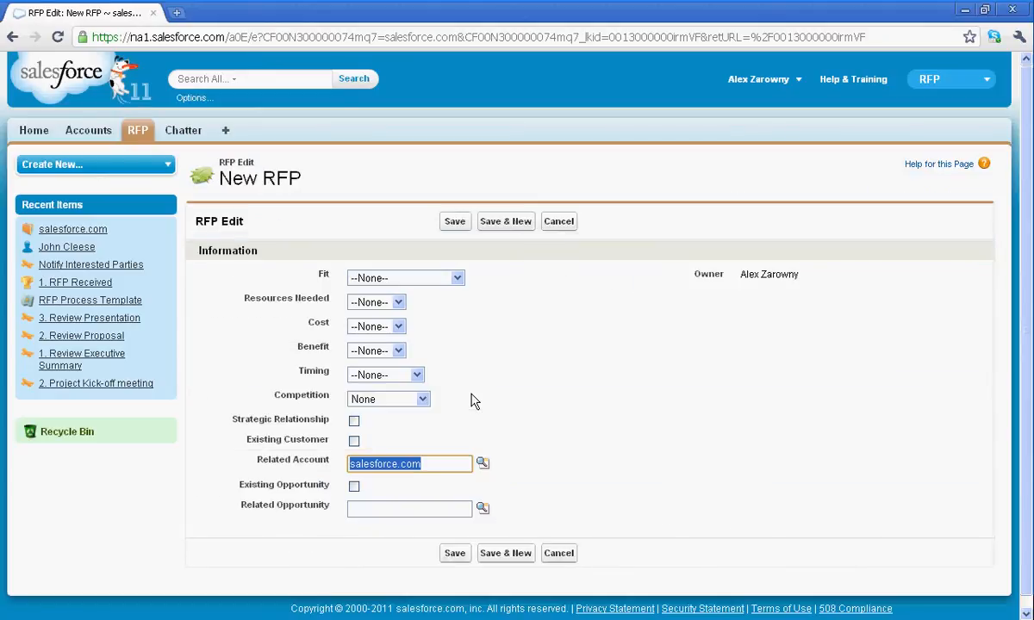
mouse_move(465, 334)
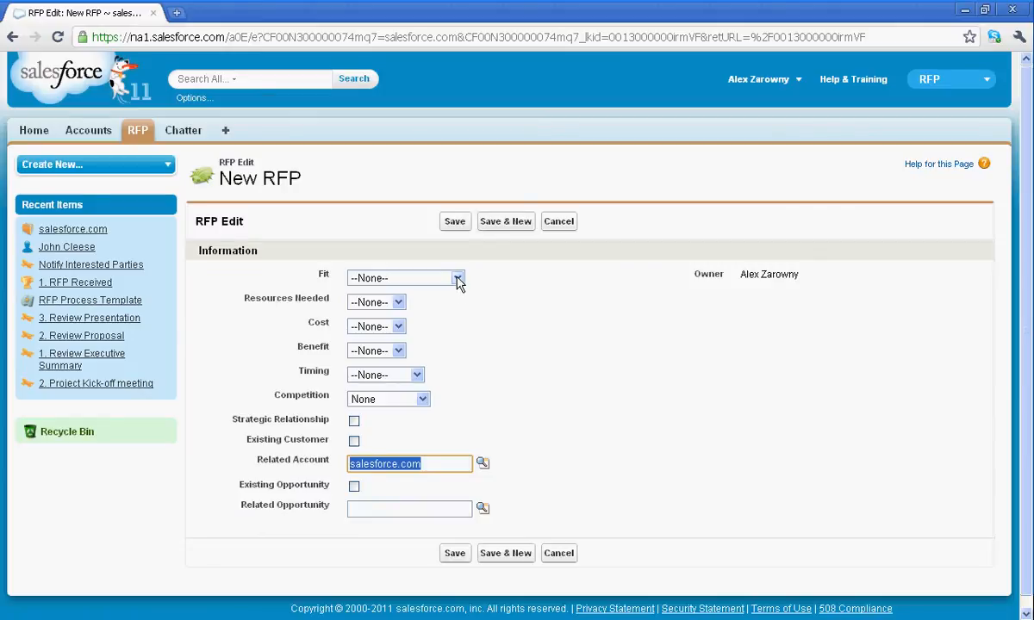
left_click(405, 278)
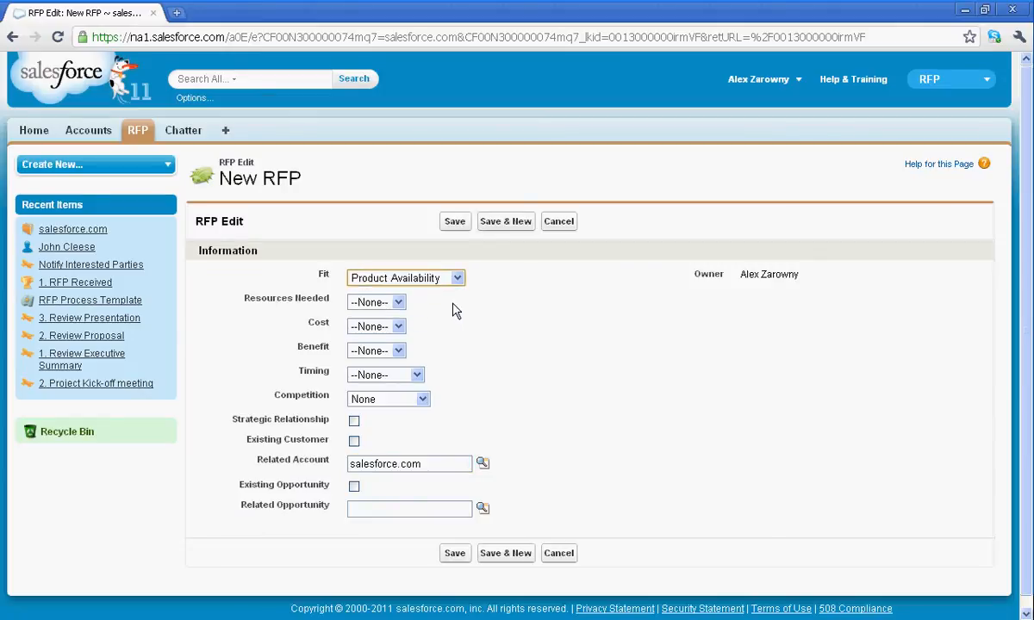
left_click(376, 302)
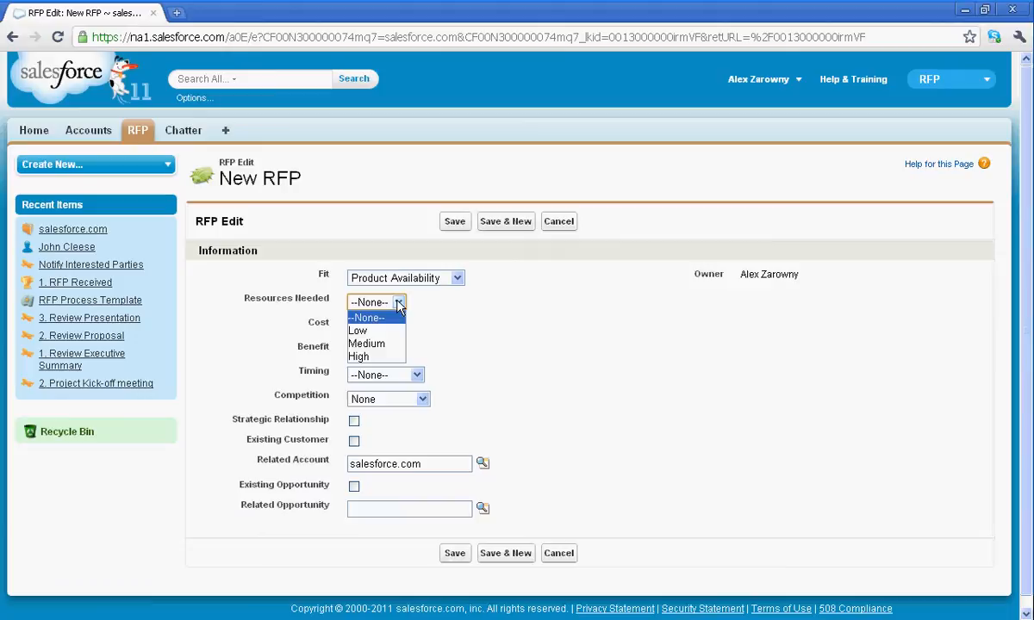
left_click(357, 331)
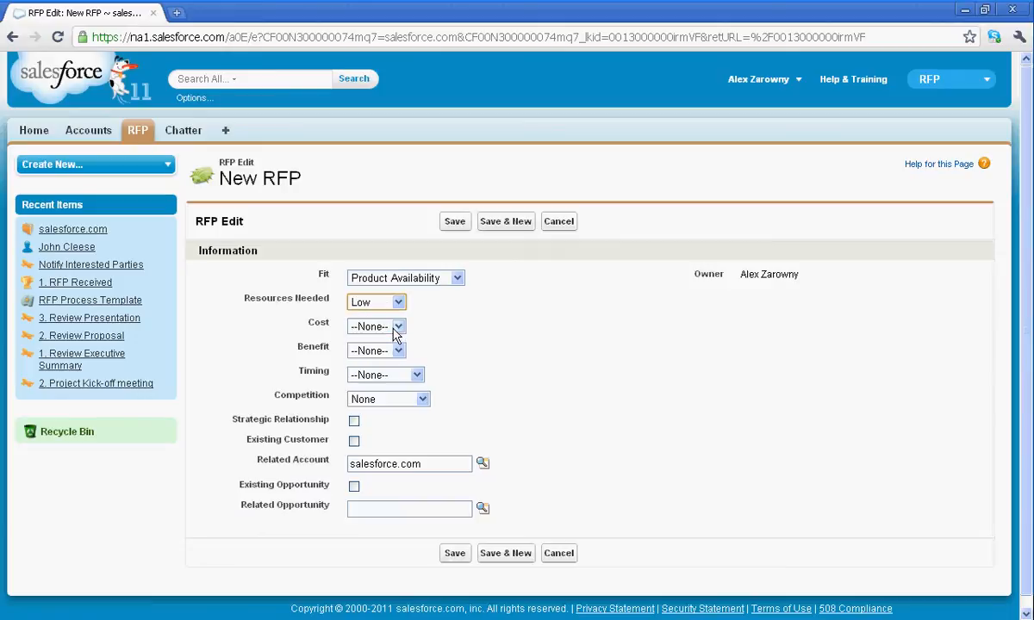
left_click(376, 326)
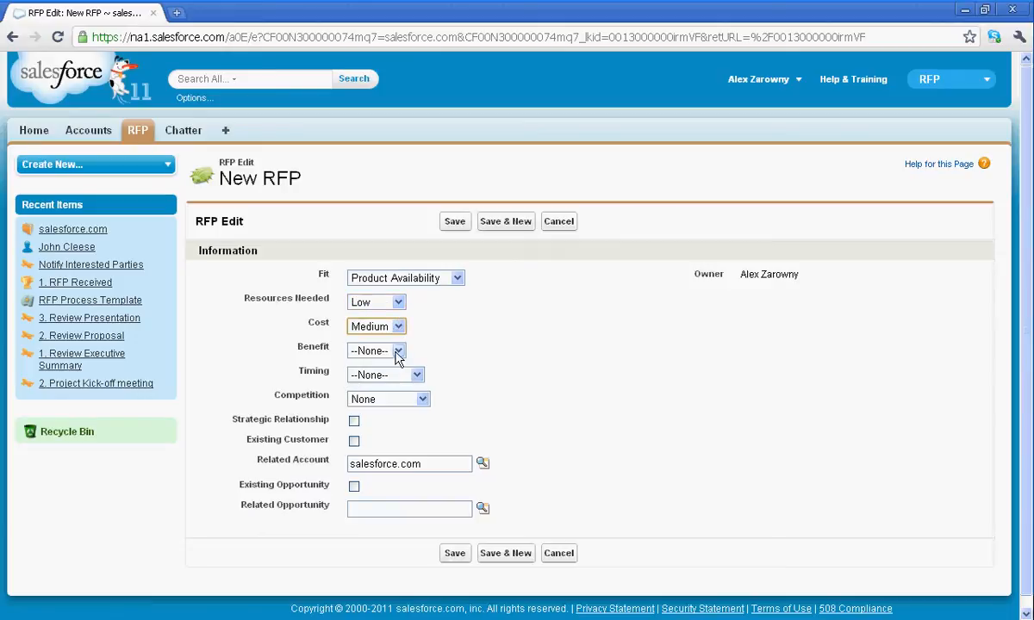
left_click(386, 374)
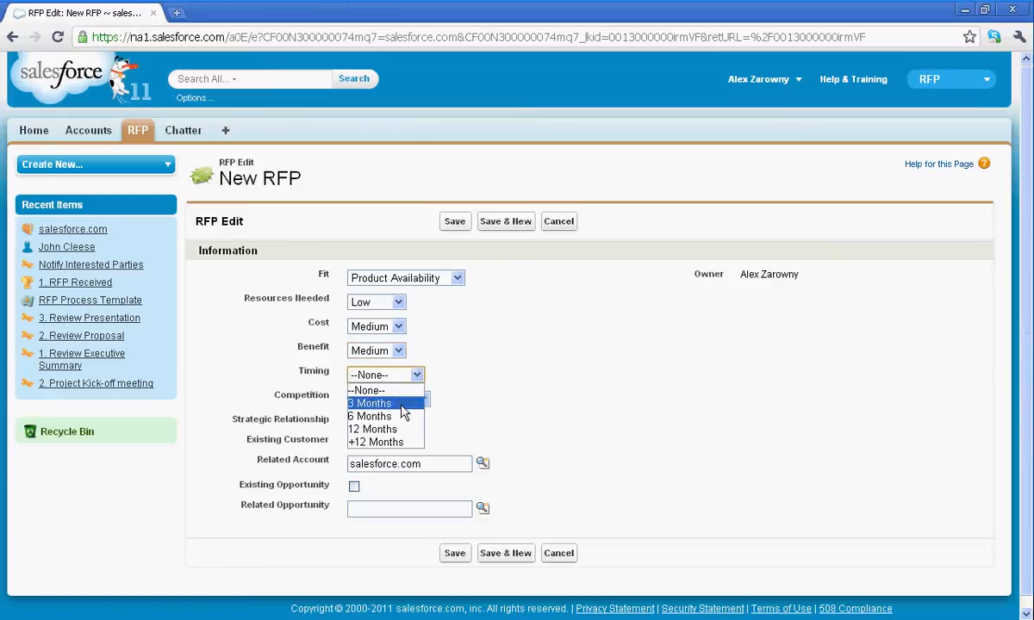
left_click(369, 415)
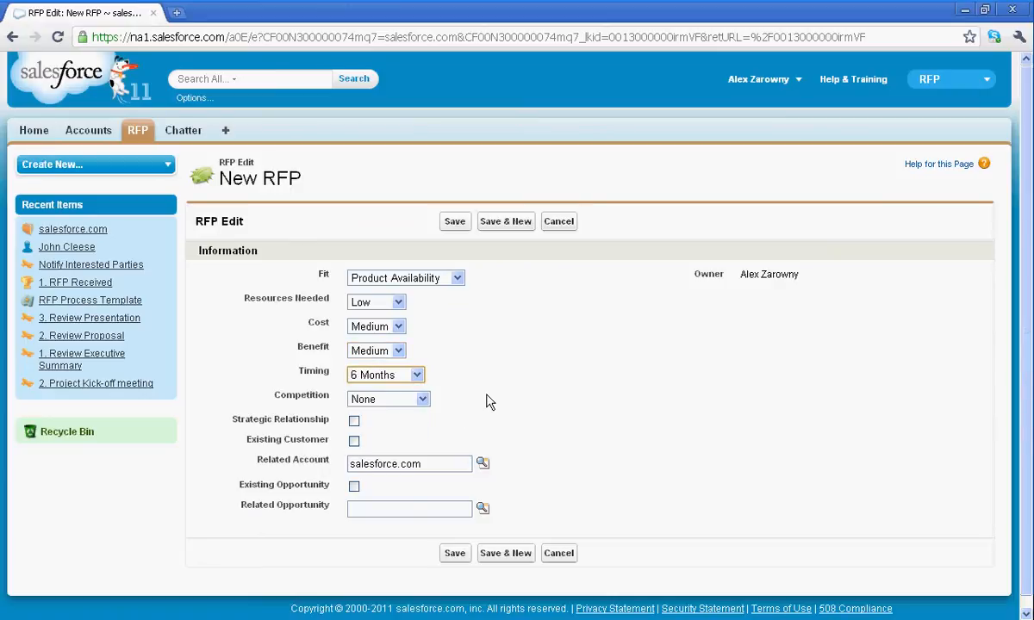
mouse_move(441, 403)
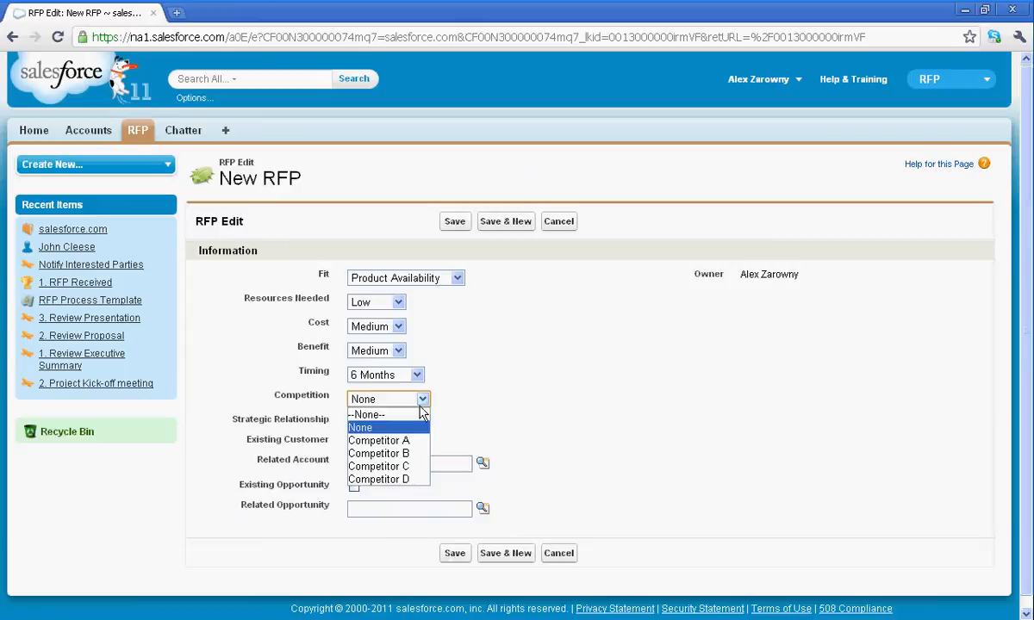
Keep Competition as None, tick Strategic Relationship and Existing Customer, and save the RFP
left_click(360, 427)
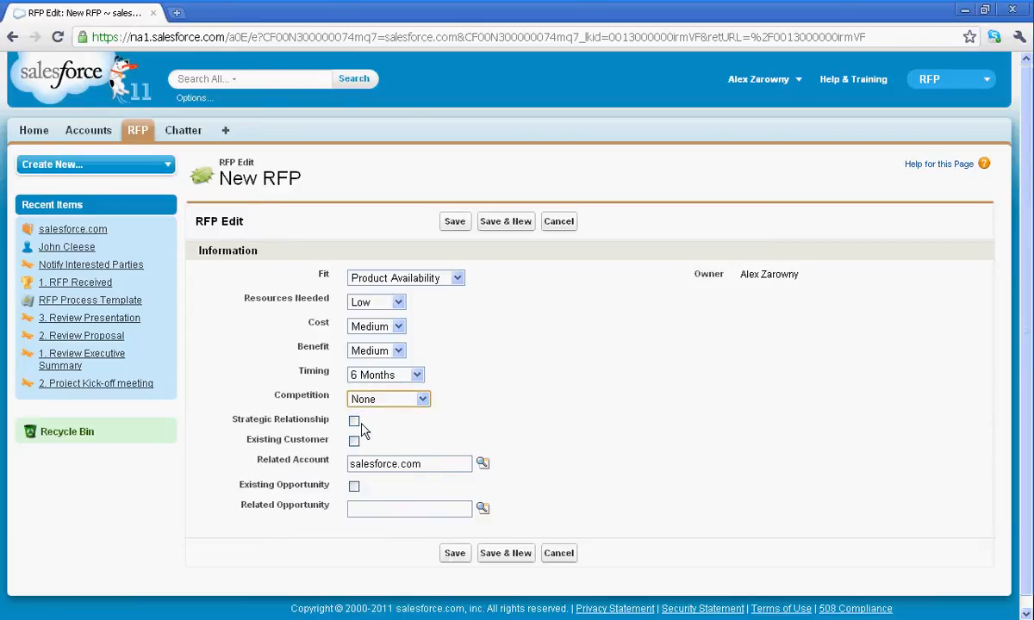
left_click(353, 421)
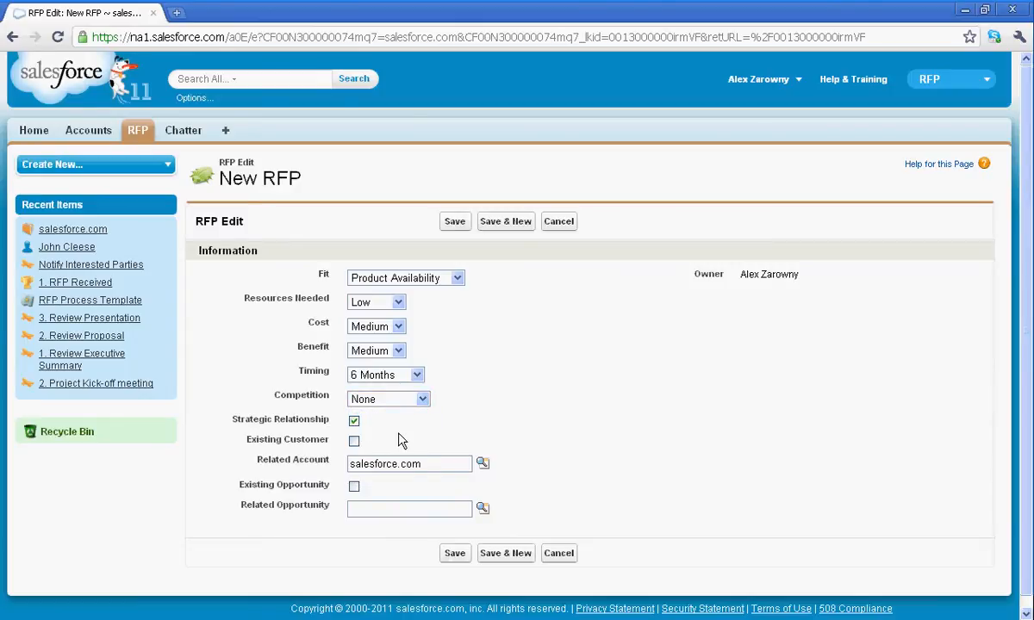
double_click(410, 463)
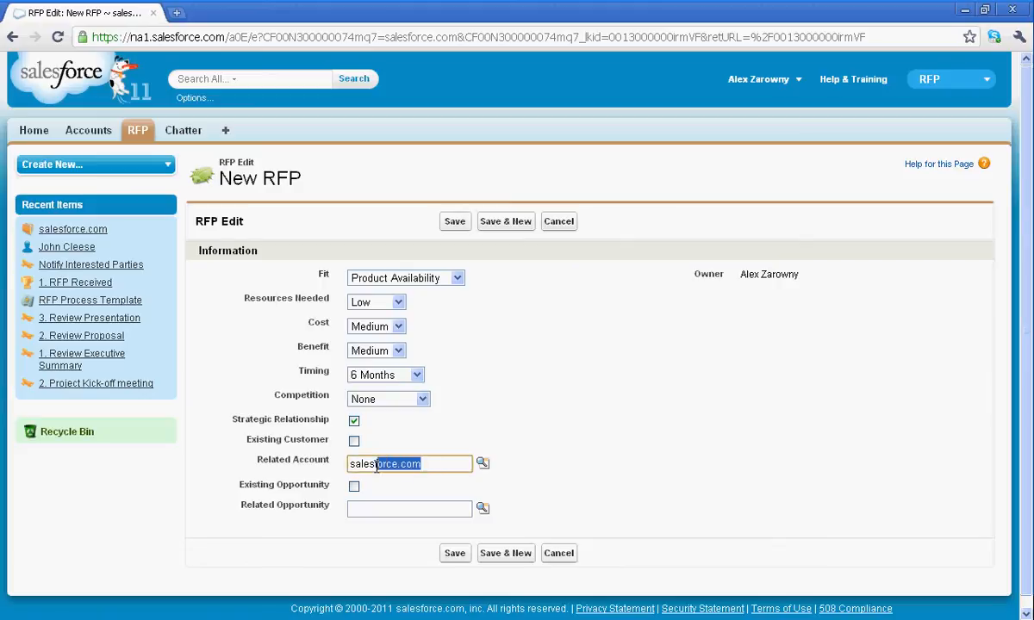
left_click(353, 441)
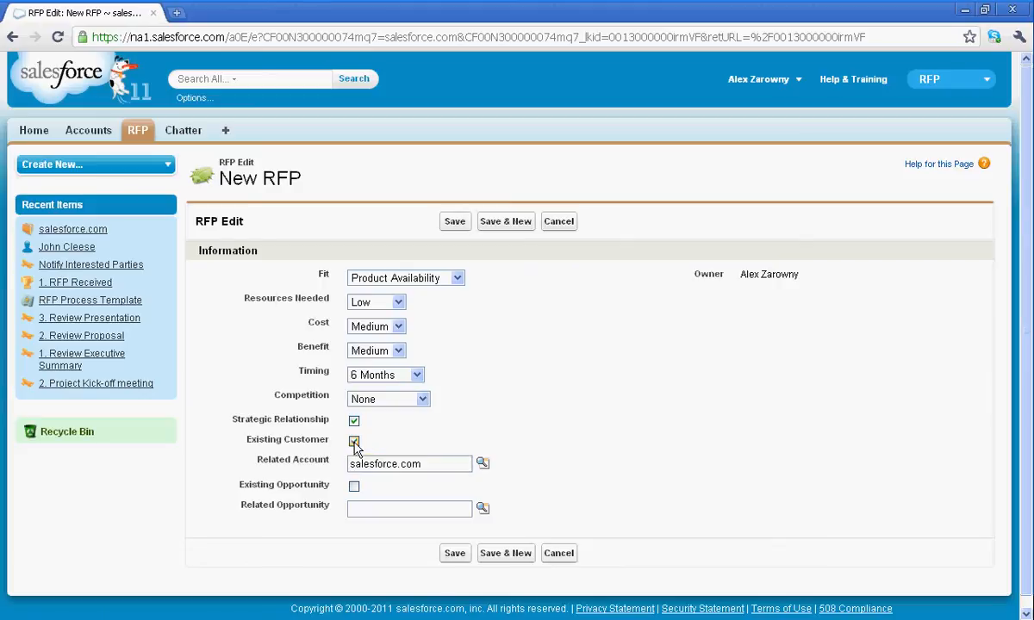
left_click(354, 441)
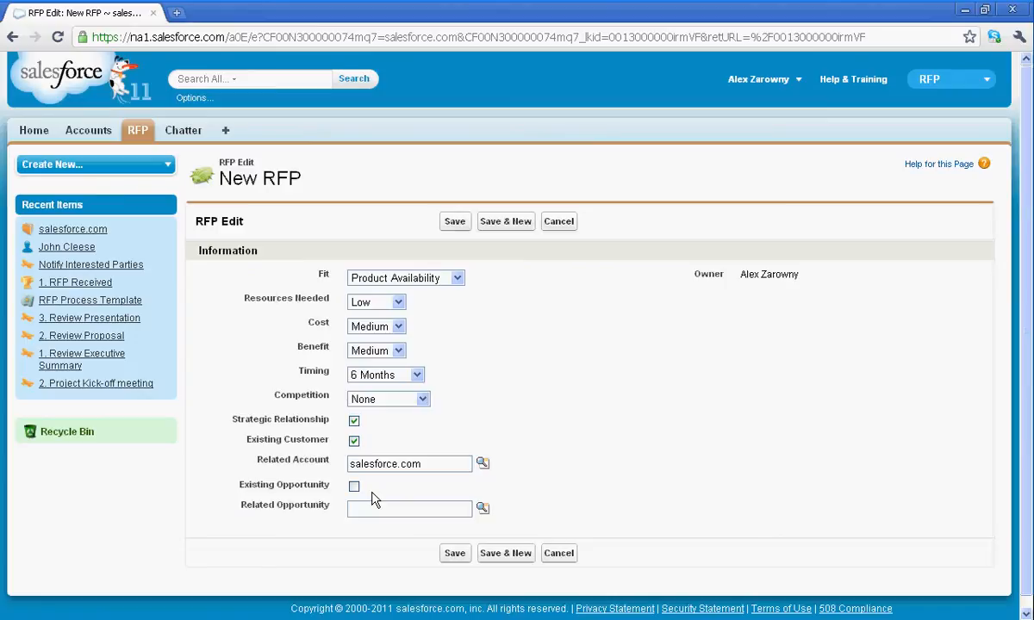
left_click(455, 220)
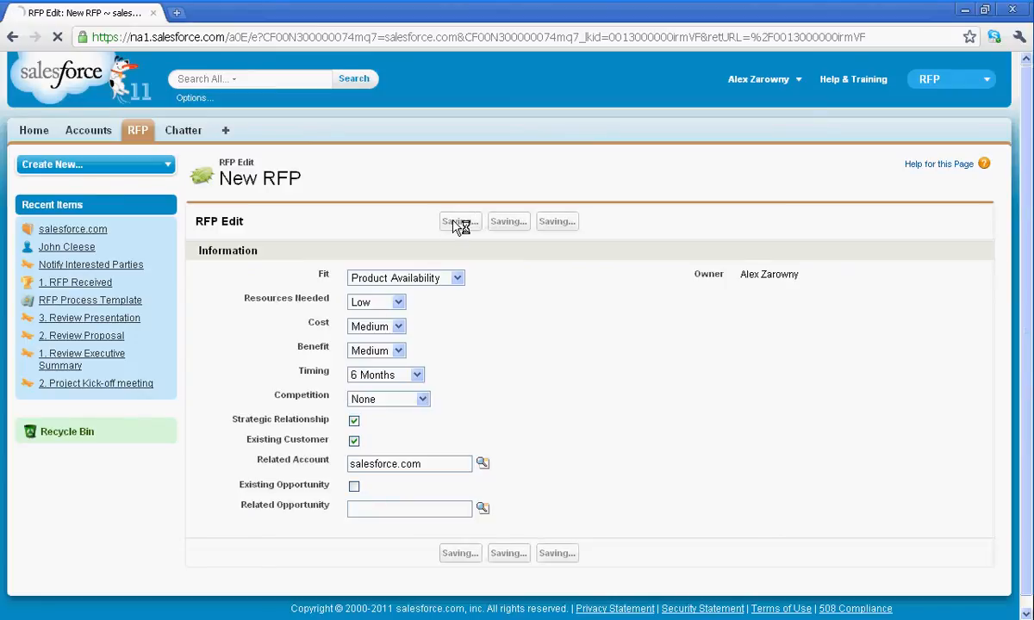
Review RFP-002's Fit Score and its Overall RFP Score of 37.00
left_click(460, 220)
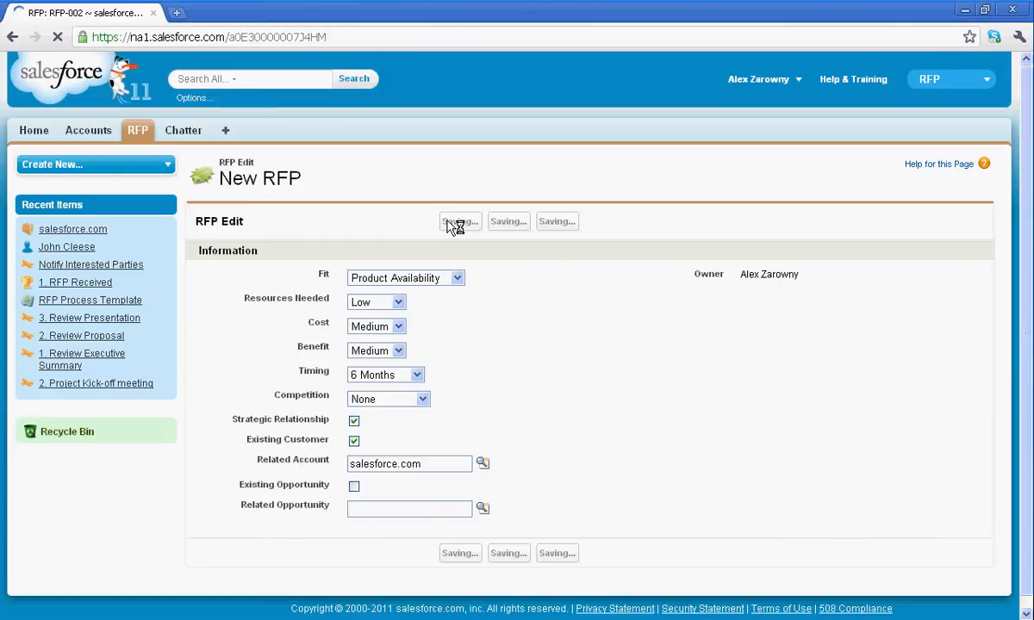
left_click(460, 221)
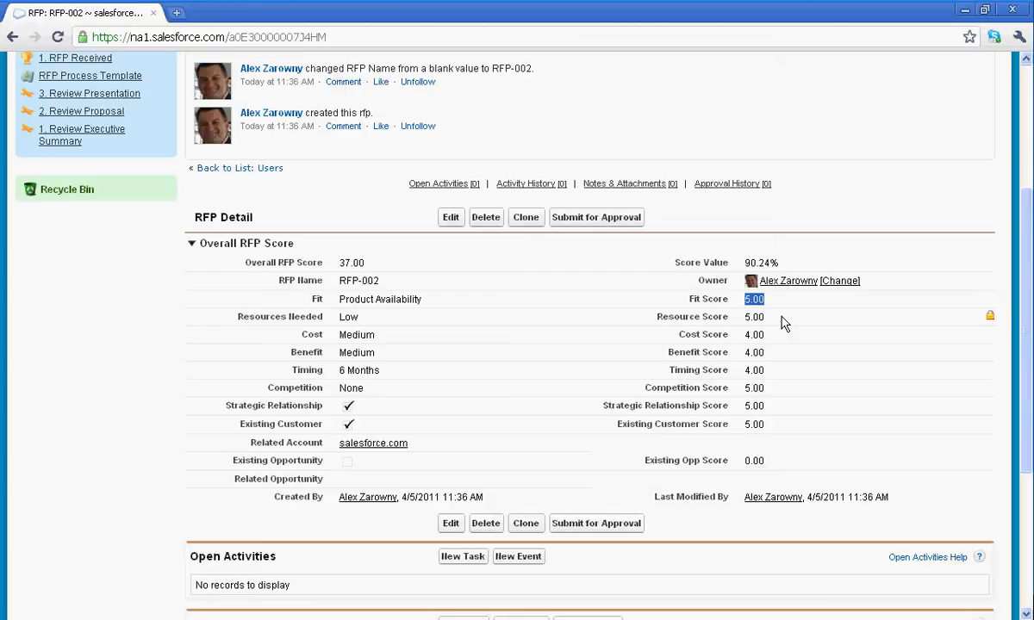
mouse_move(775, 312)
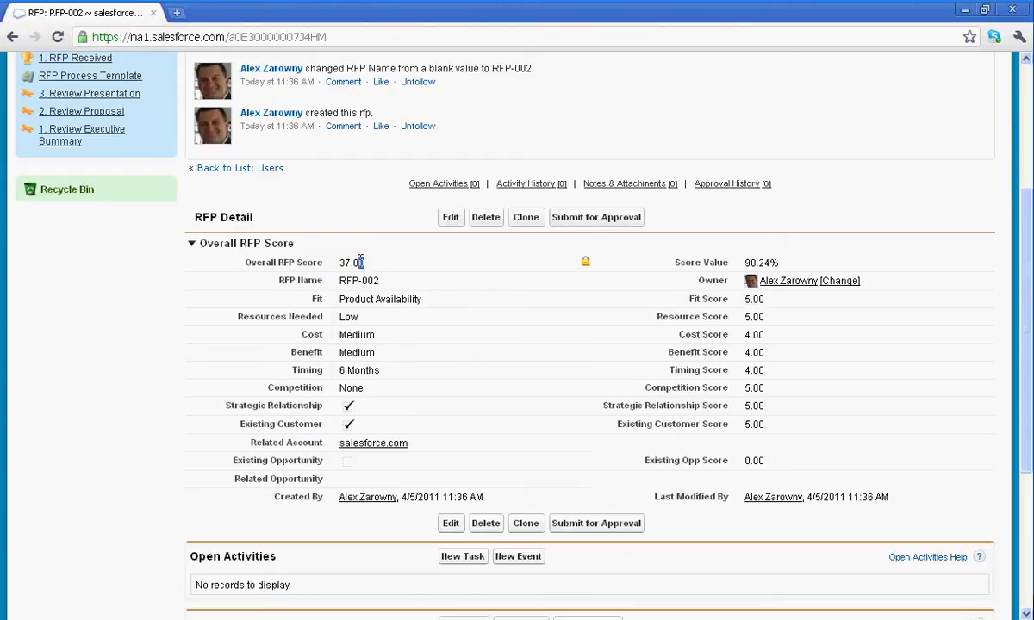
double_click(351, 262)
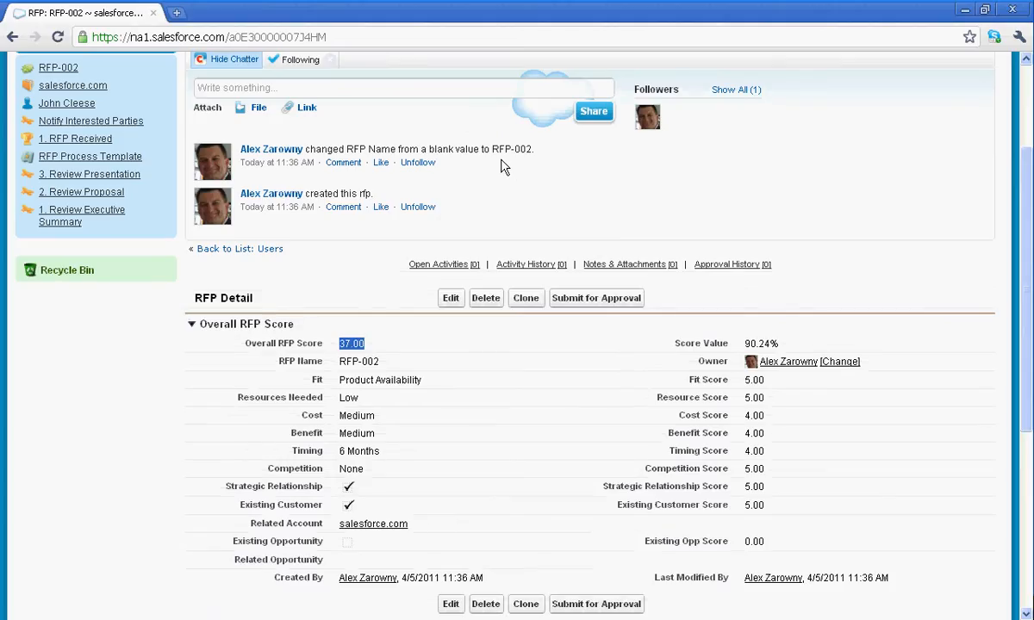
mouse_move(508, 183)
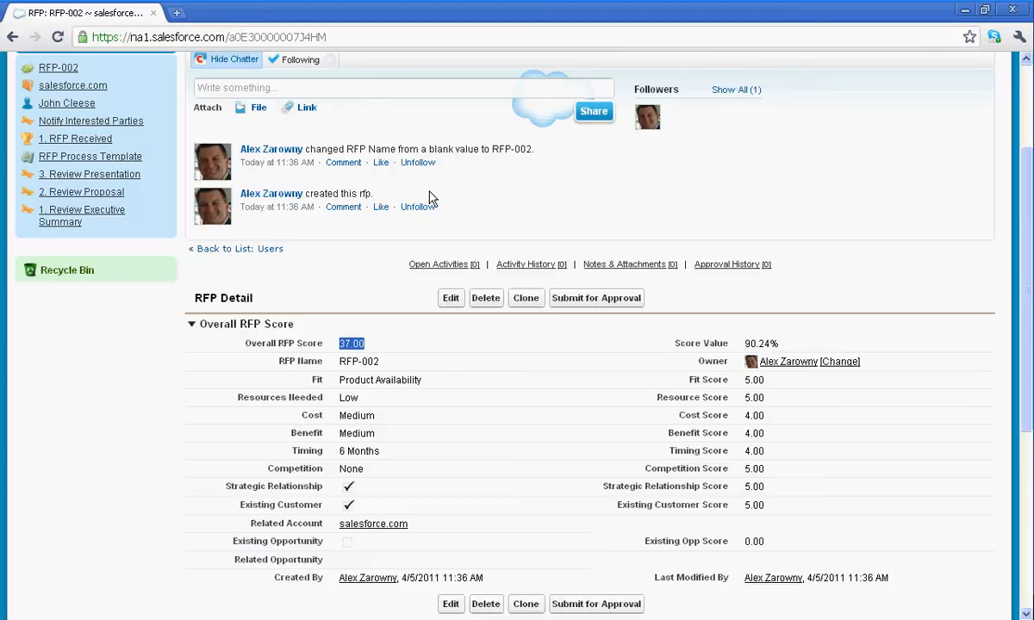
Post a Chatter update "Looking at this RFP - any suggestions?" on RFP-002
left_click(345, 87)
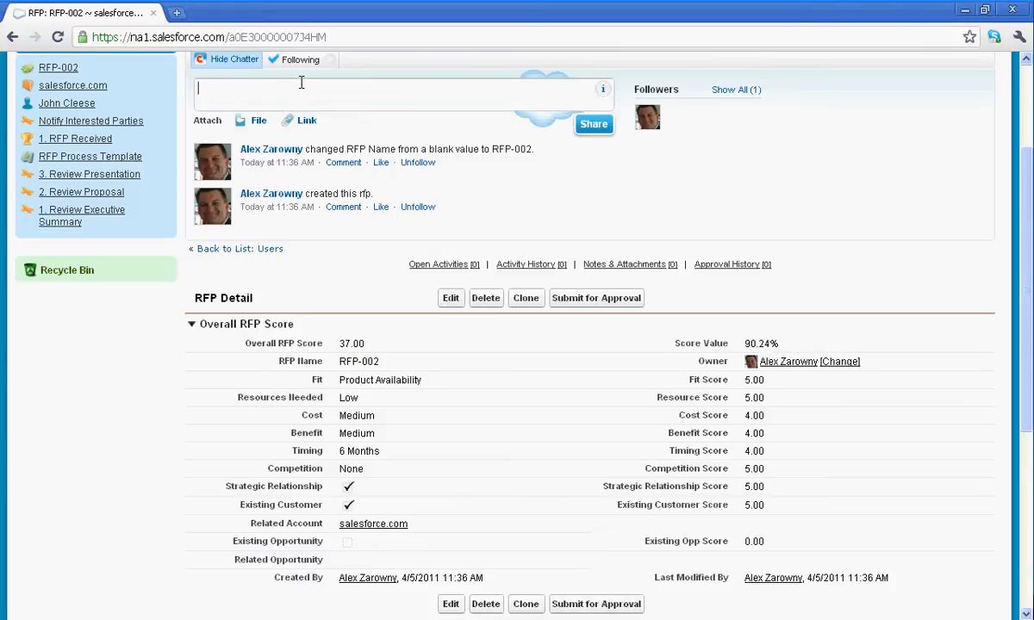
type("Lookin")
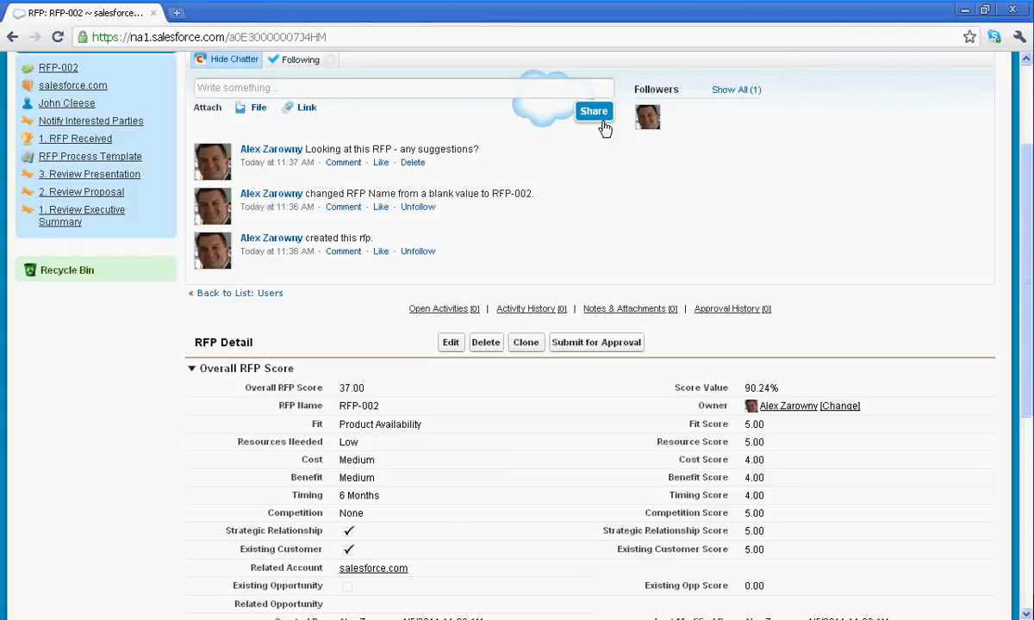
mouse_move(663, 217)
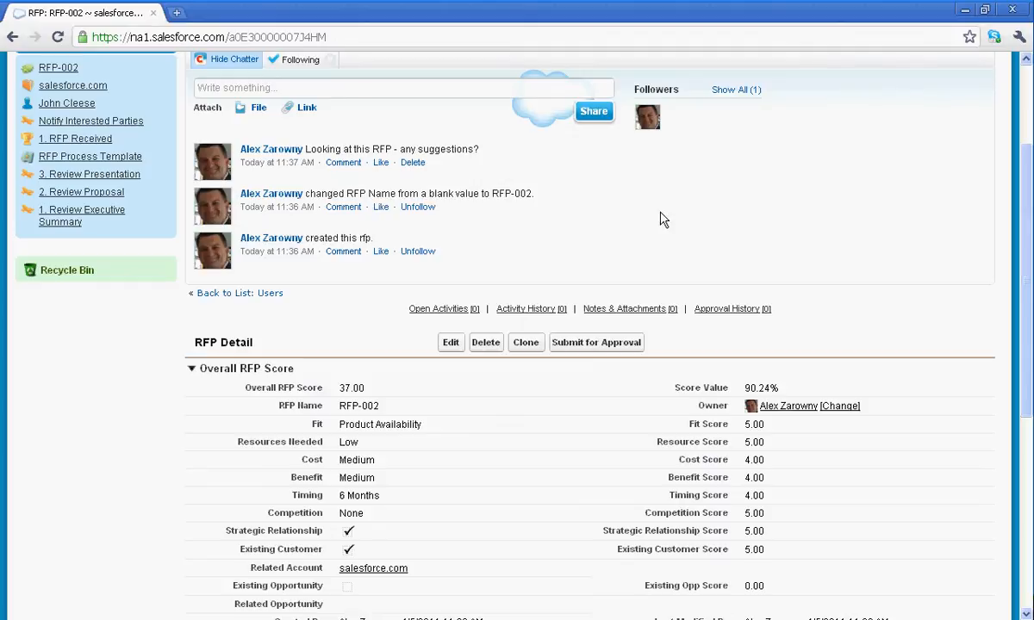
mouse_move(411, 110)
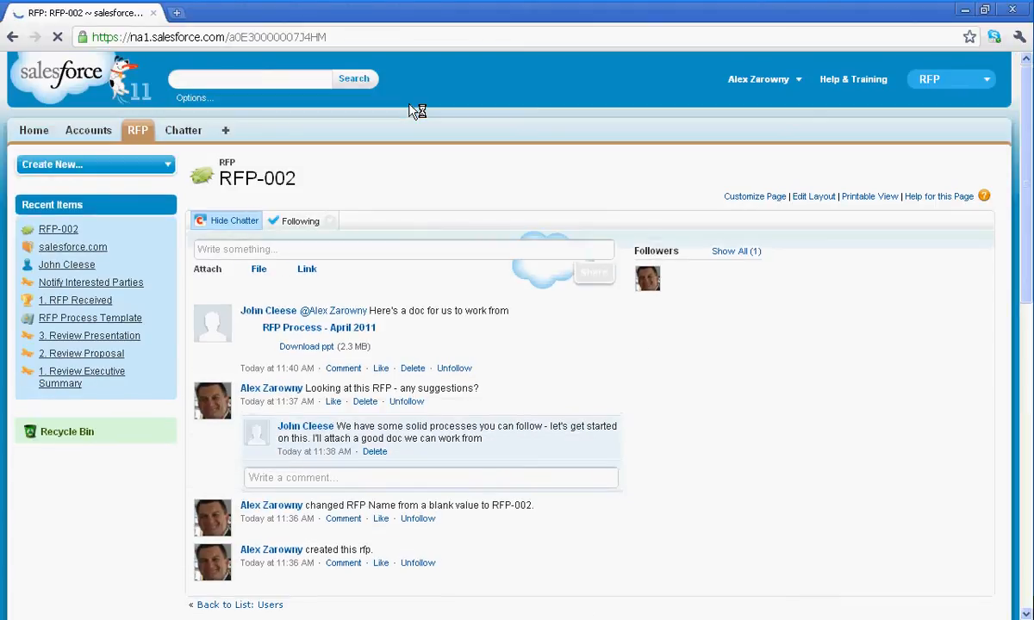
Read the reply with the RFP Process - April 2011 document, then hide the Chatter feed
scroll("down", 3)
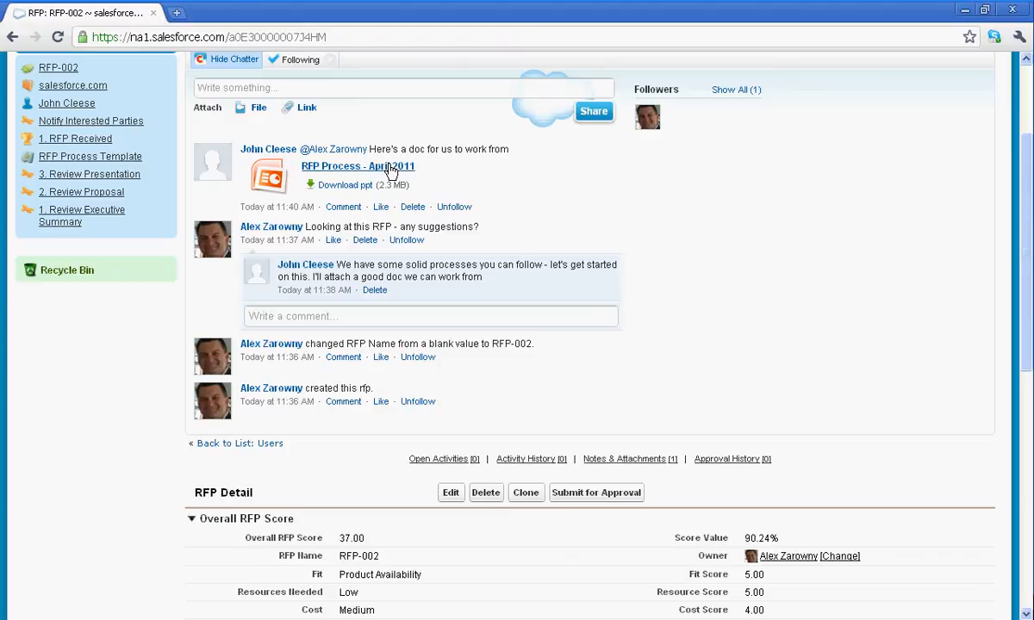
mouse_move(446, 172)
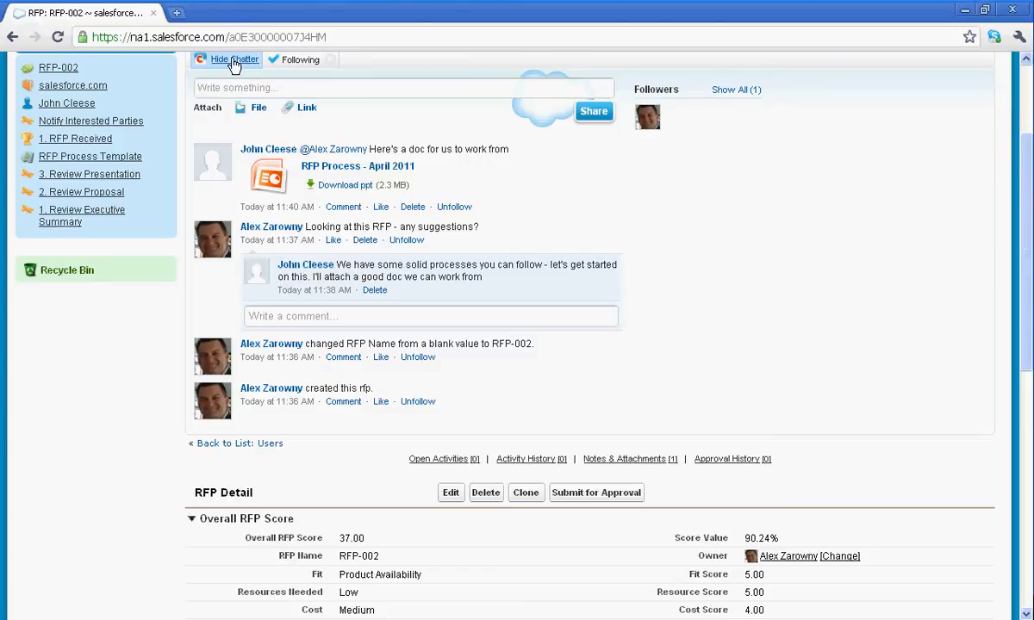
left_click(231, 58)
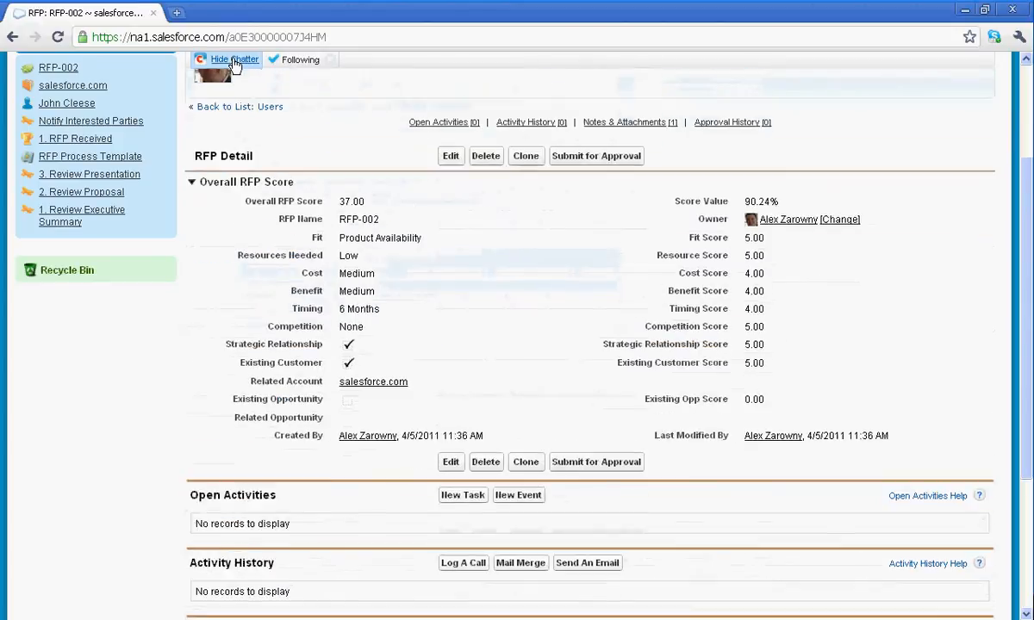
left_click(231, 58)
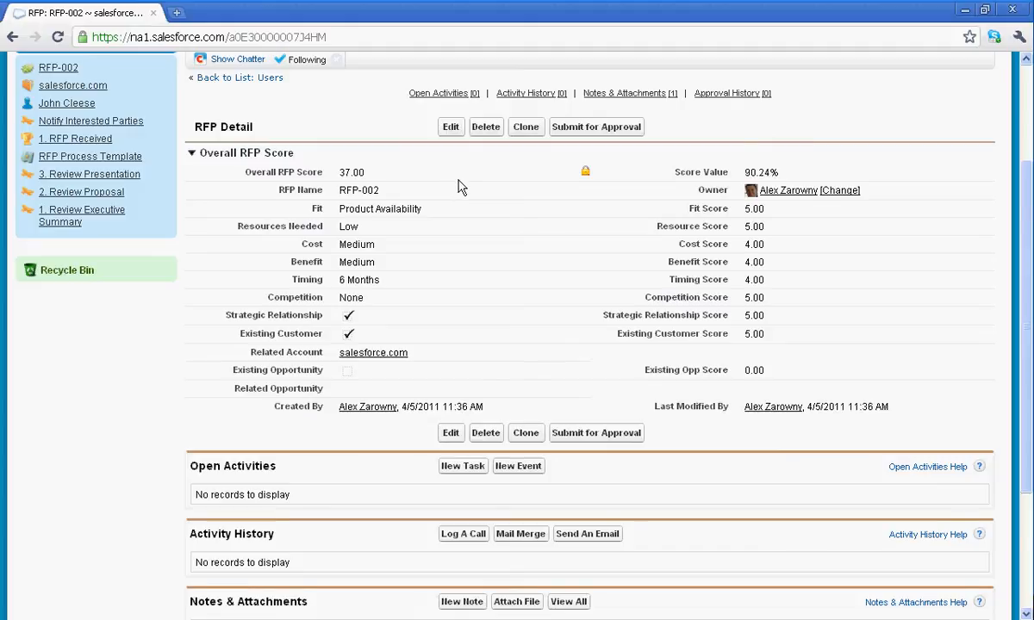
scroll("down", 3)
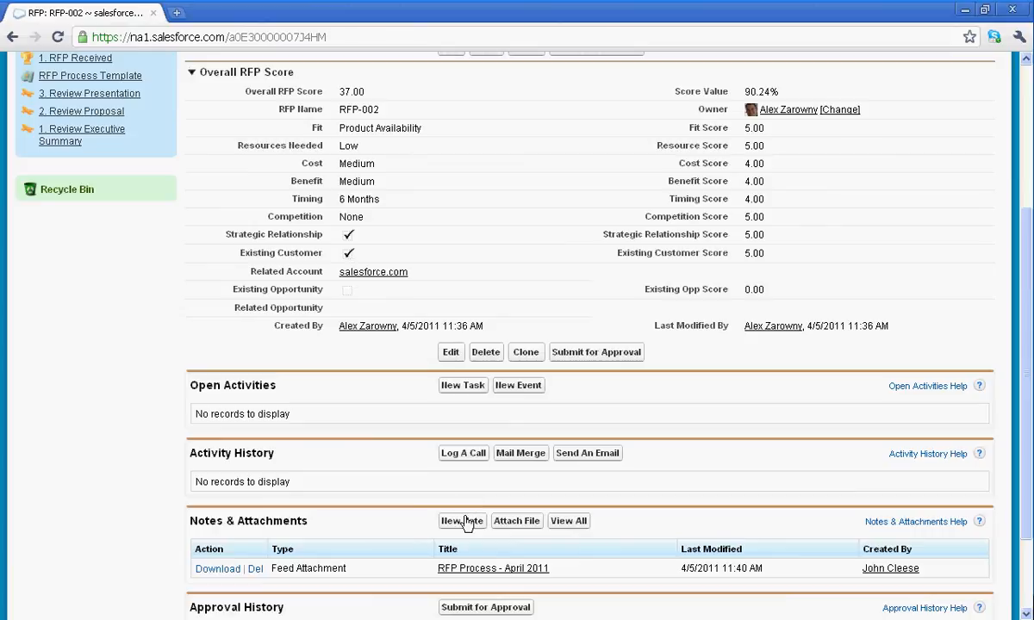
mouse_move(568, 576)
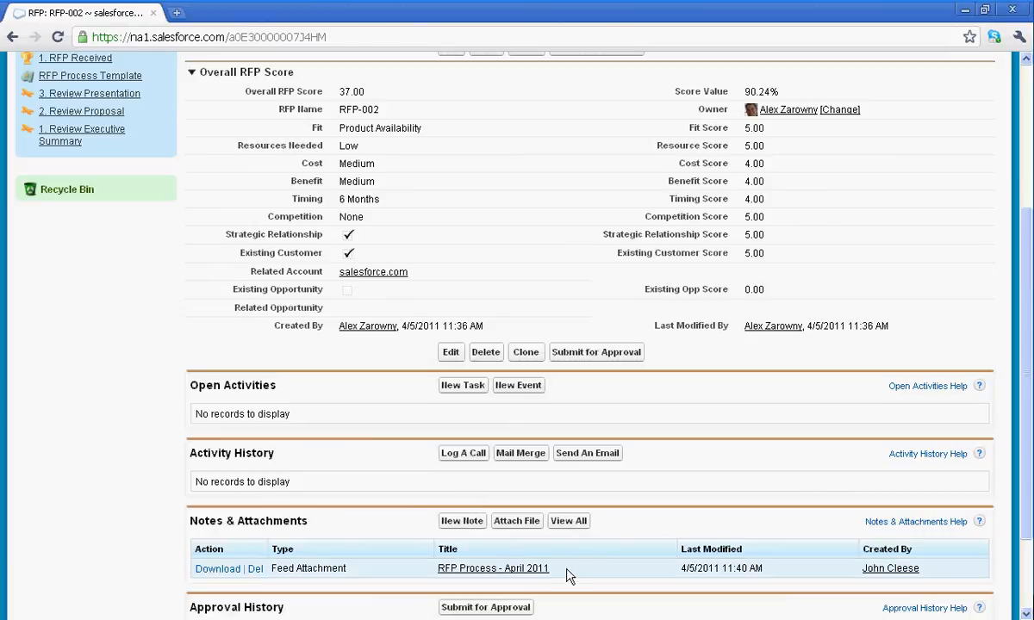
mouse_move(568, 575)
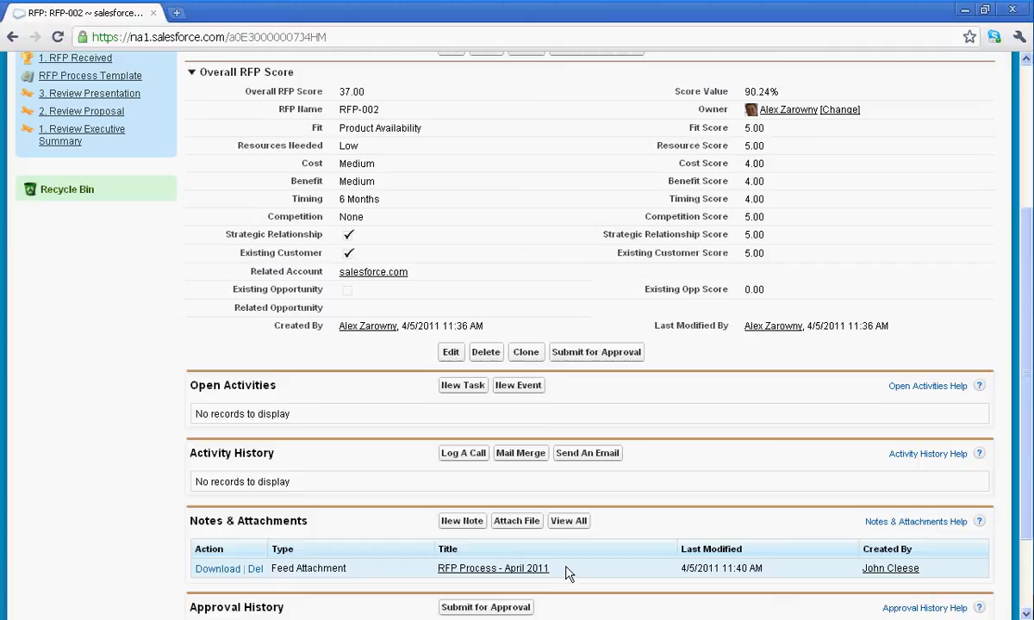
mouse_move(565, 572)
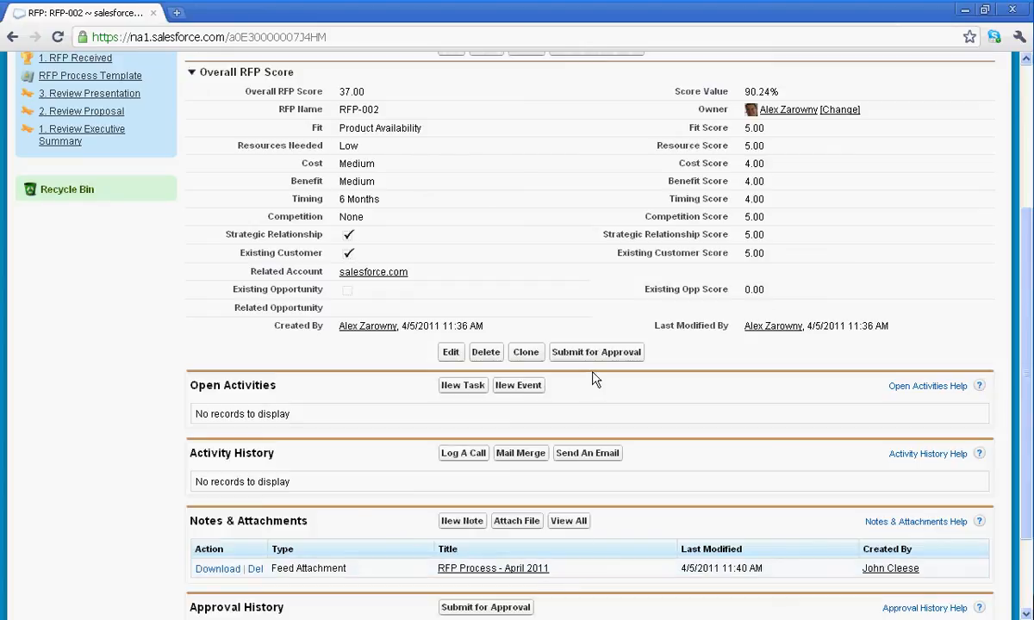
mouse_move(596, 356)
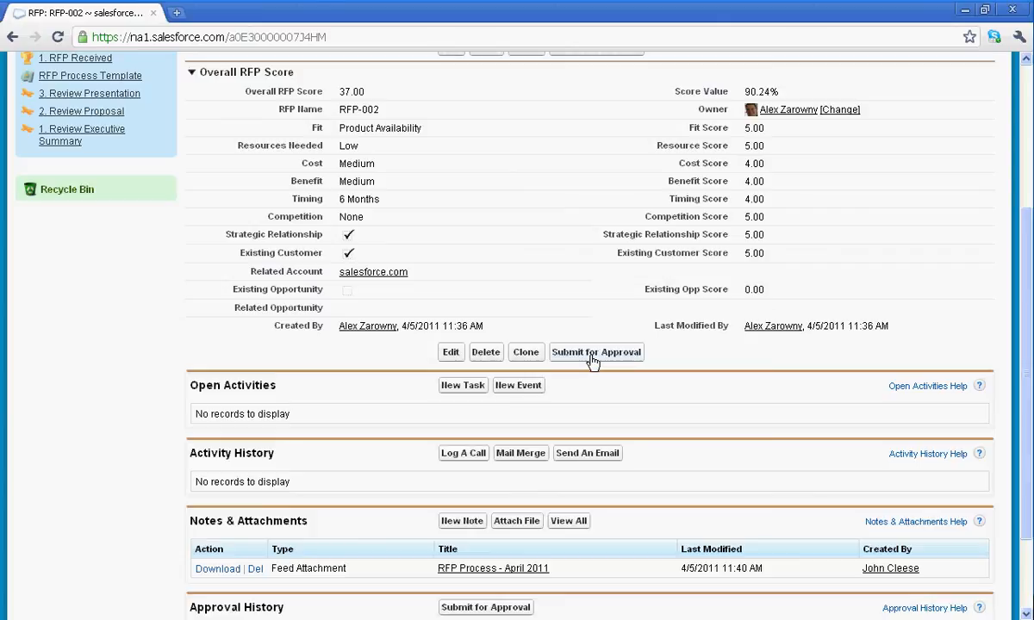
Submit RFP-002 for approval and confirm the submission
left_click(597, 352)
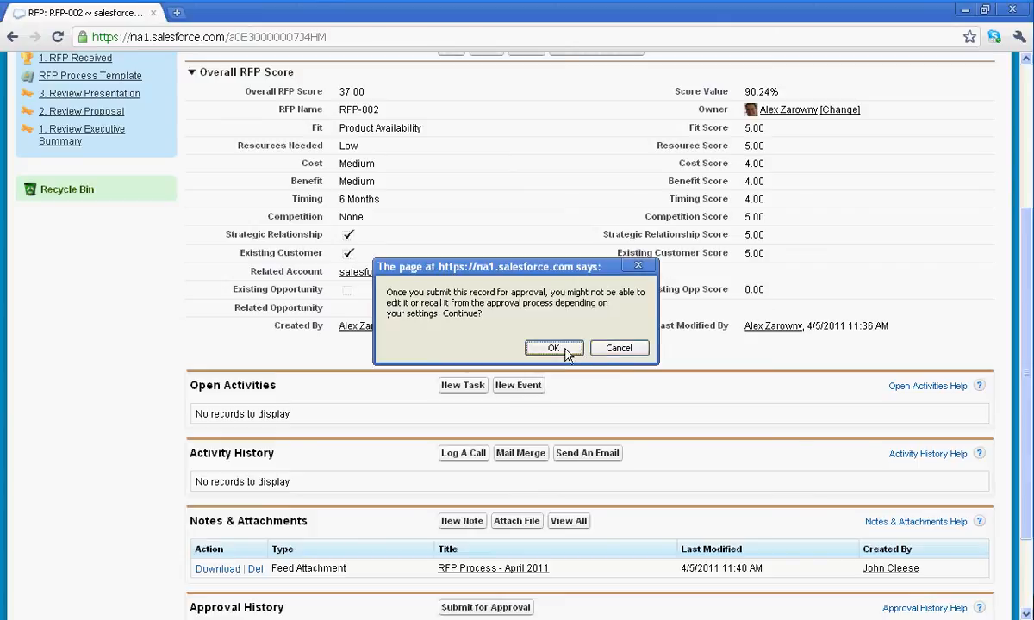
left_click(553, 348)
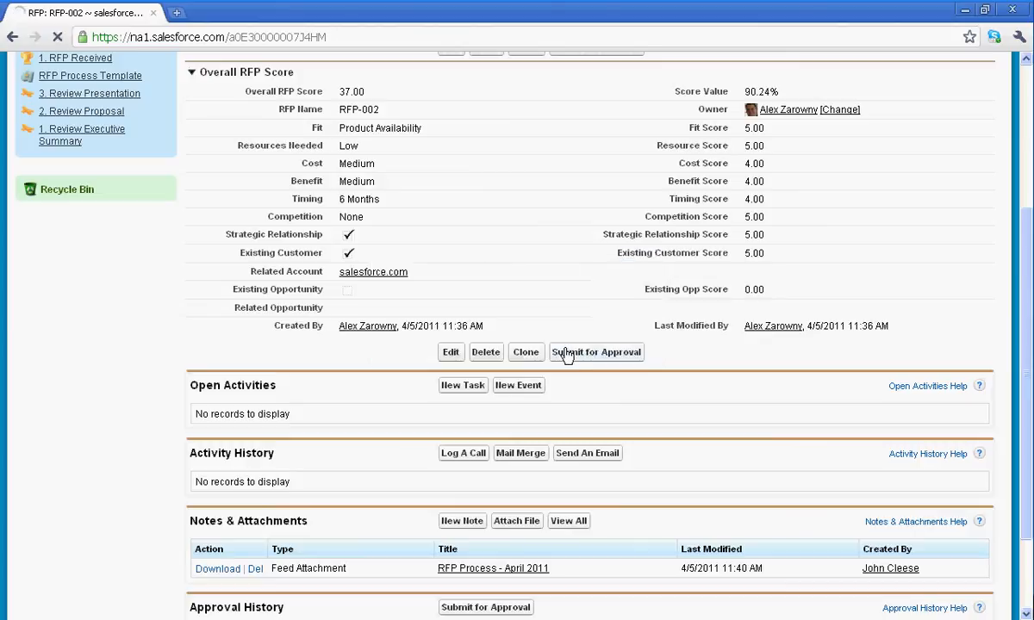
left_click(596, 352)
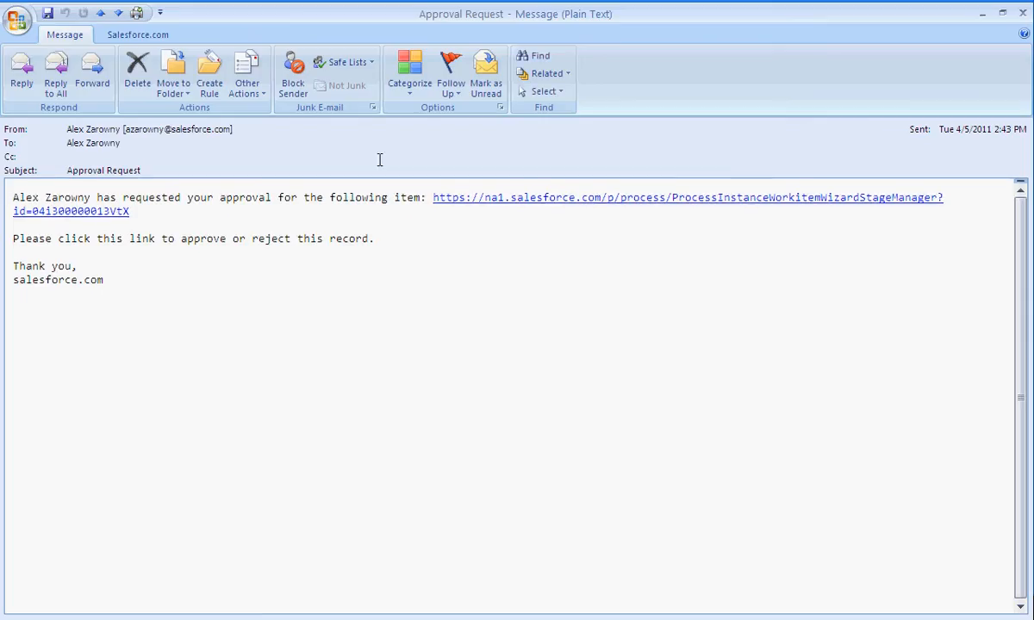
mouse_move(426, 283)
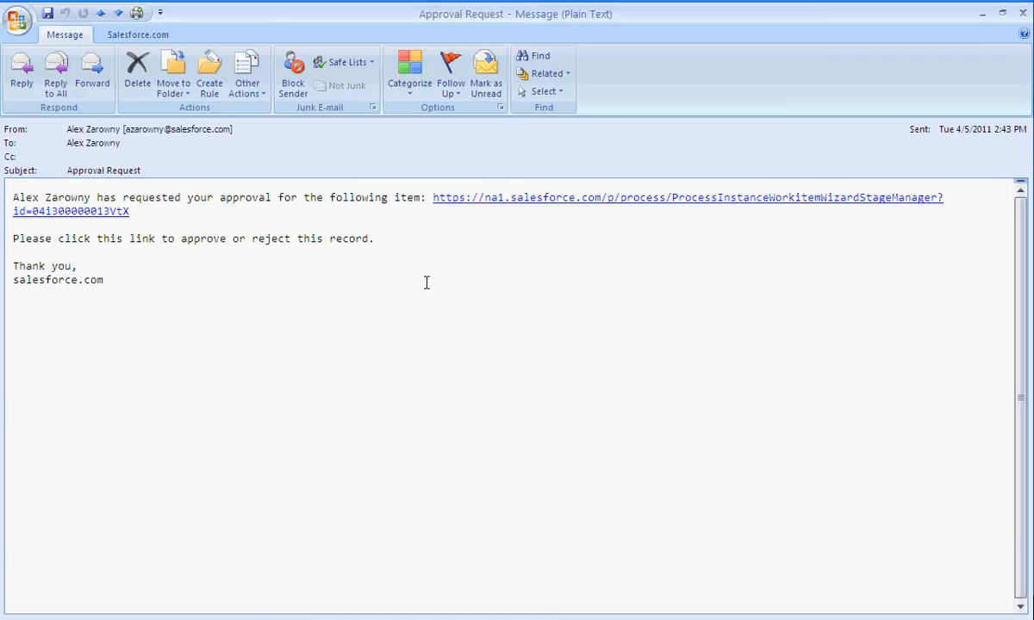
mouse_move(496, 262)
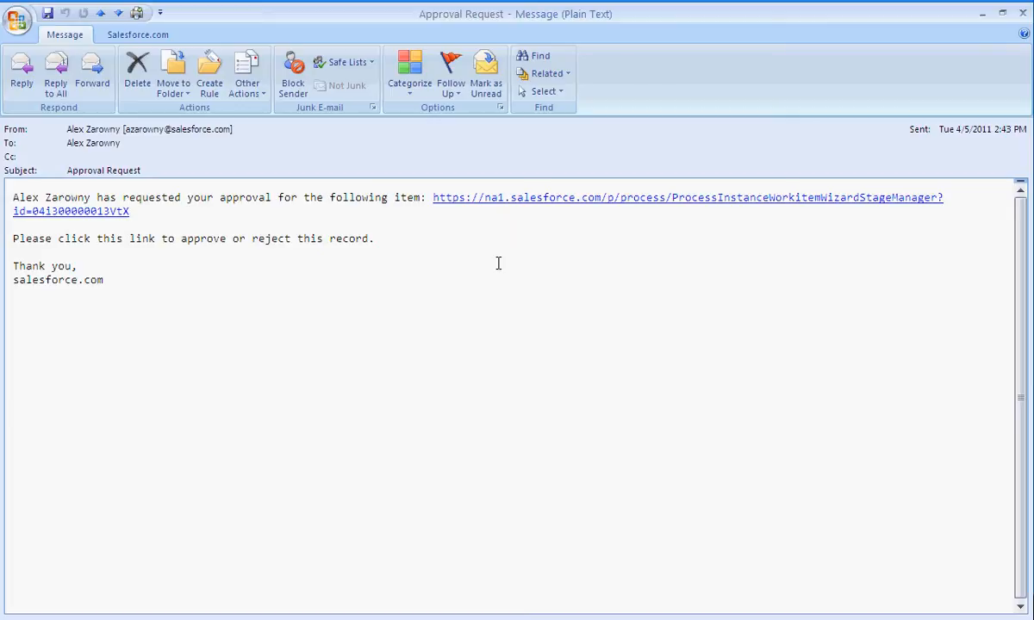
mouse_move(520, 203)
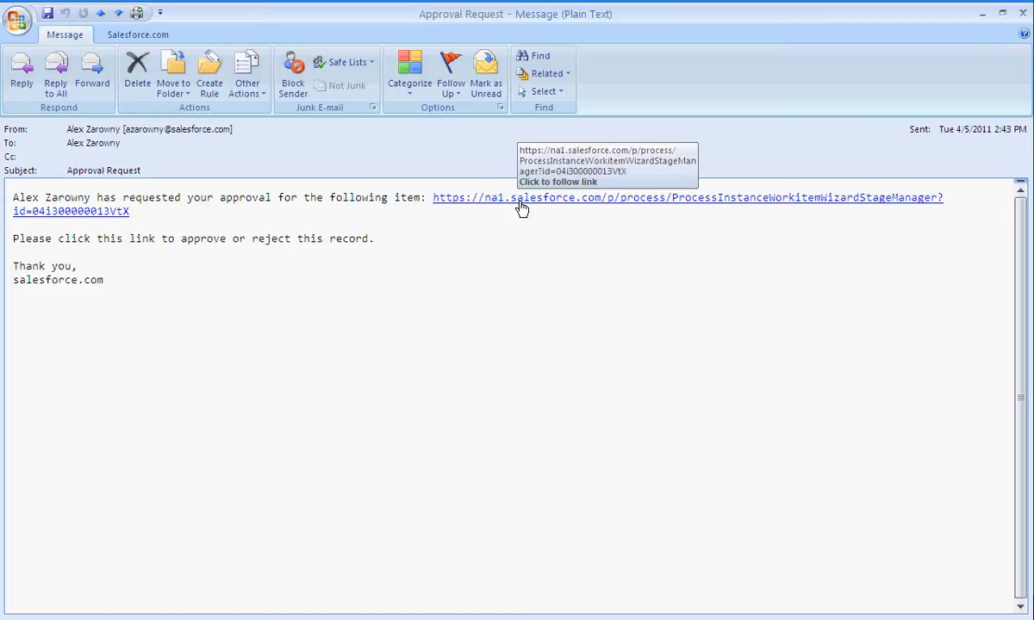
Copy the approval hyperlink from the Approval Request email in Outlook
right_click(520, 203)
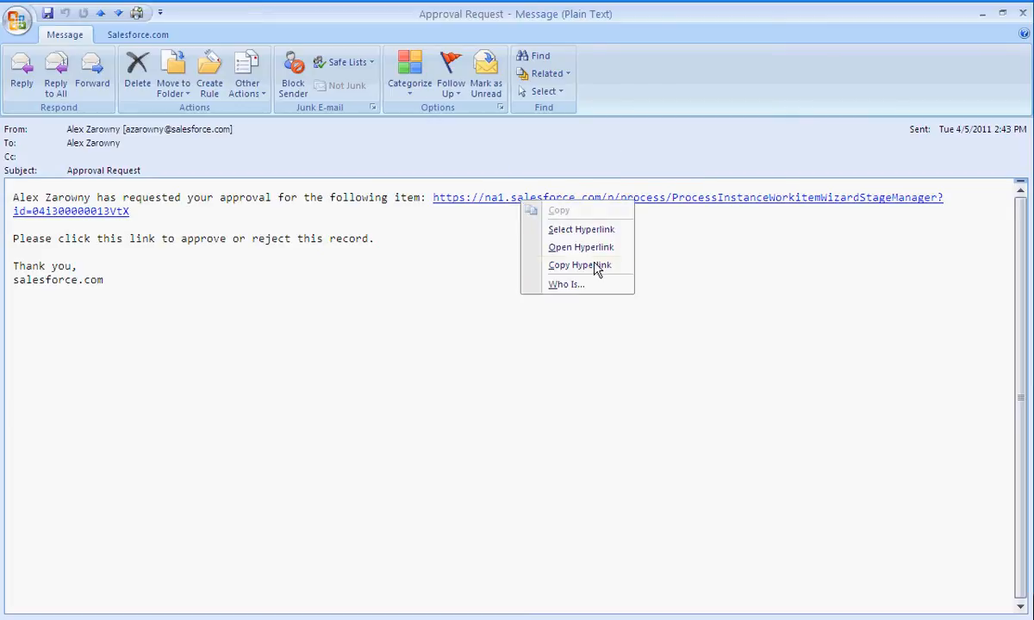
left_click(581, 248)
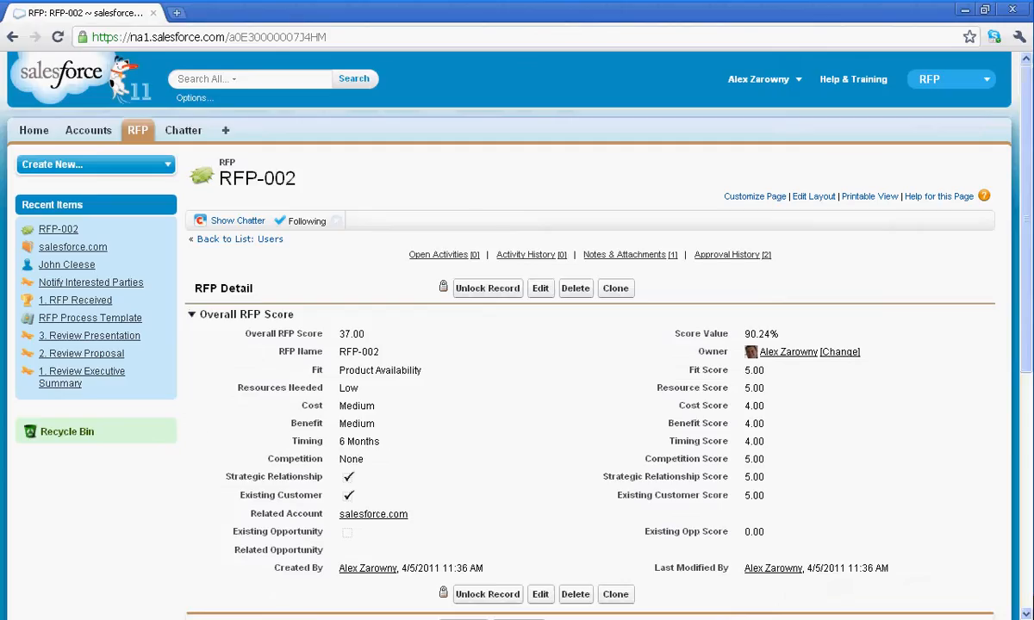
Follow the approval link in a new tab and approve the RFP-002 request
left_click(176, 12)
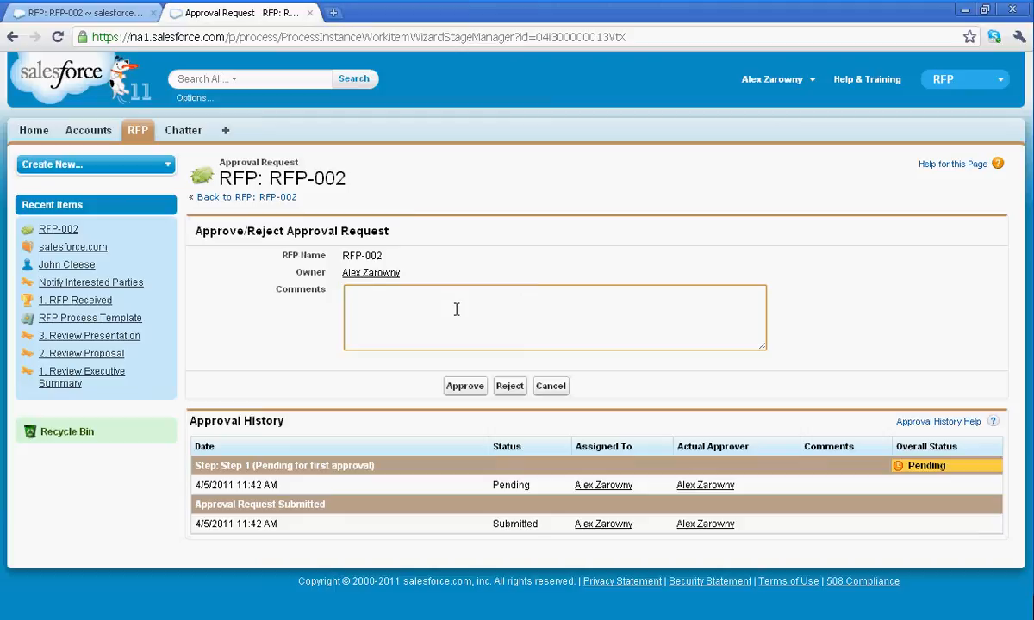
left_click(465, 386)
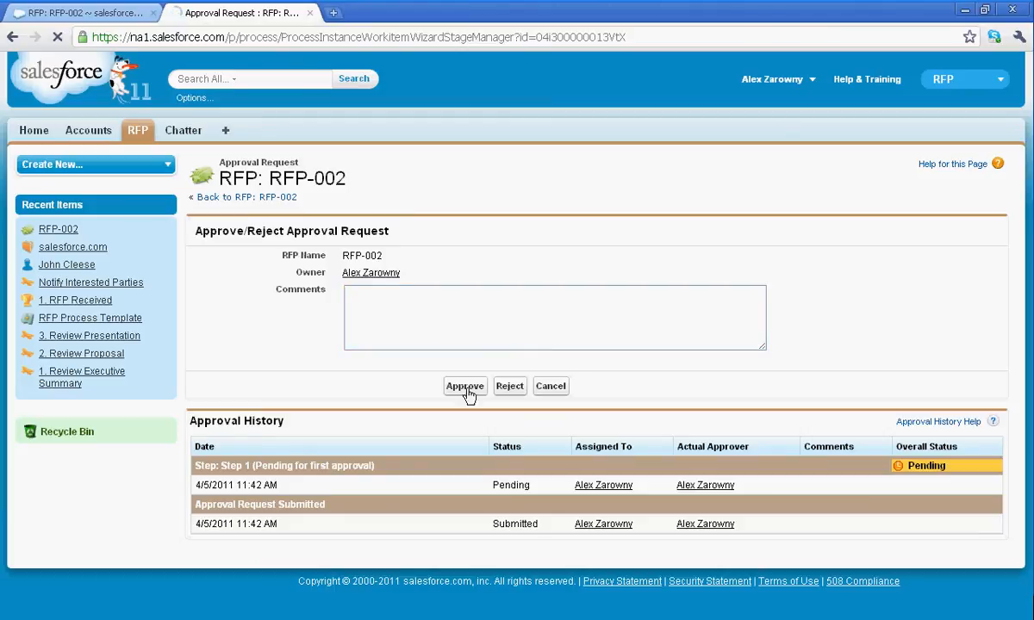
left_click(465, 386)
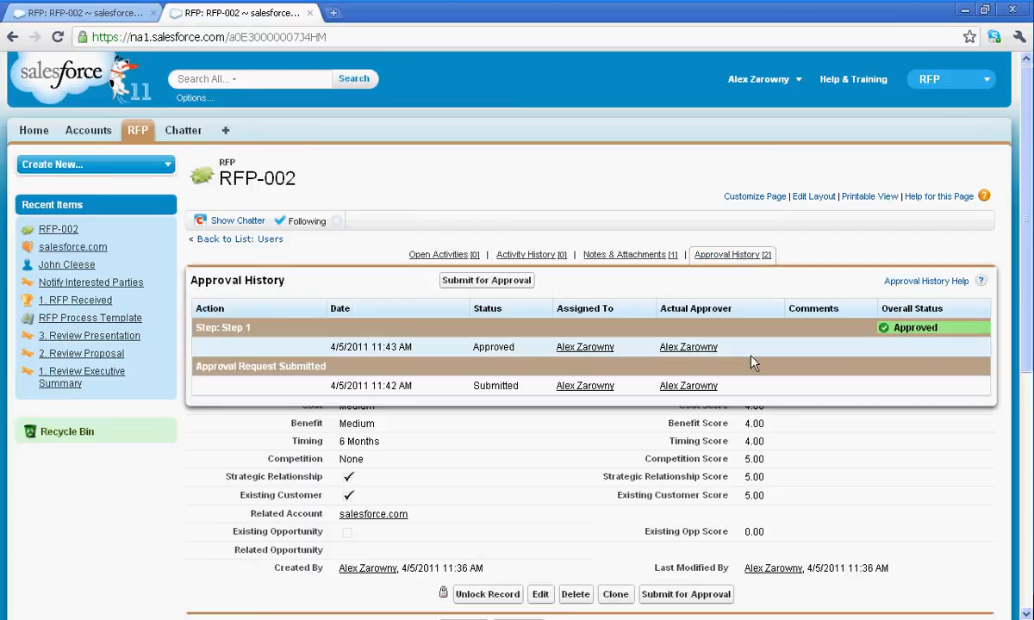
mouse_move(629, 355)
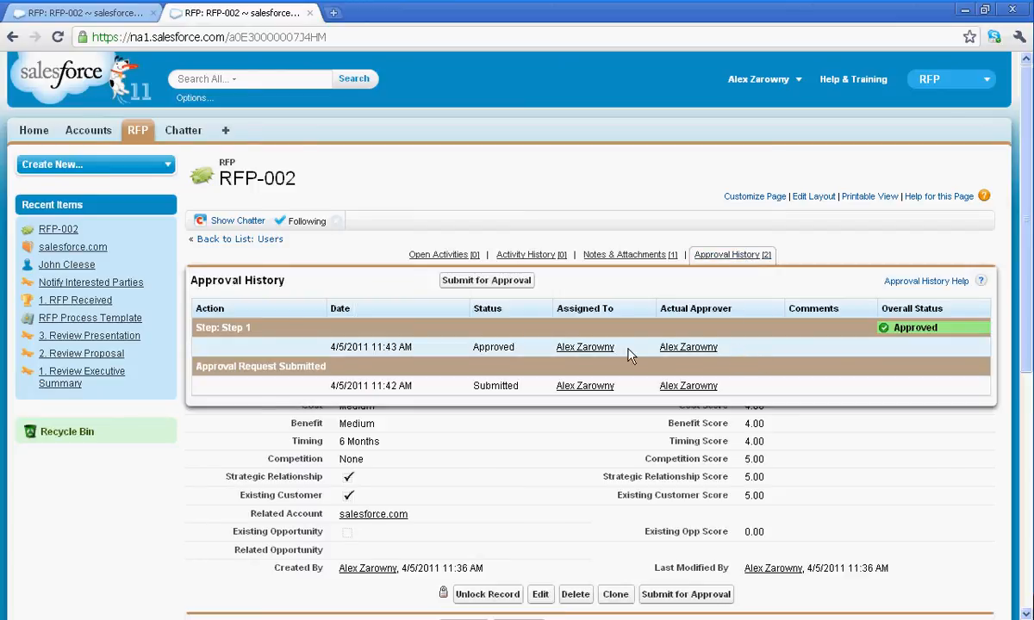
mouse_move(738, 348)
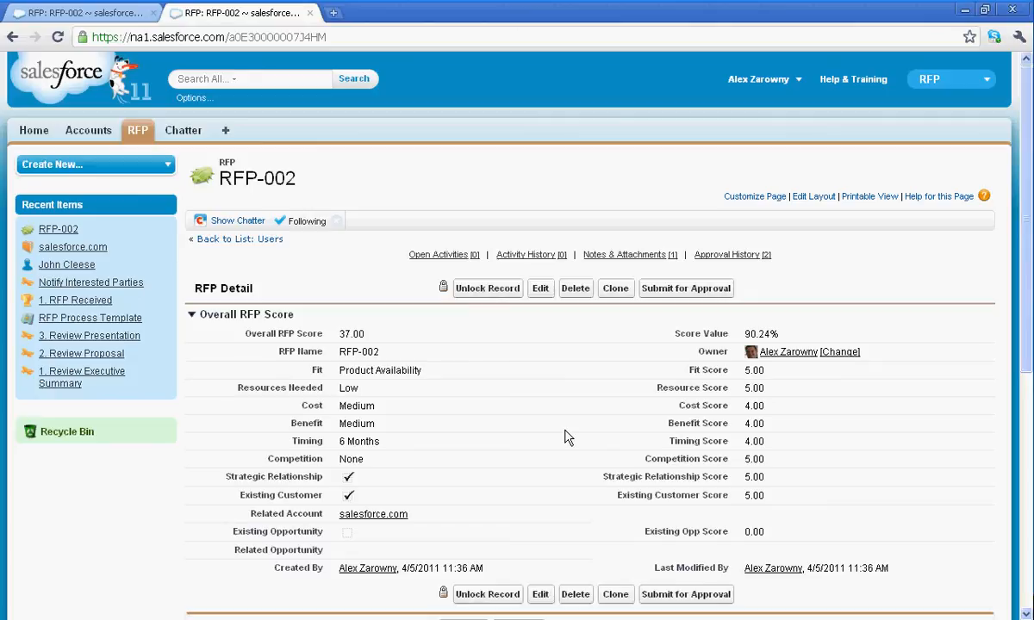
mouse_move(382, 538)
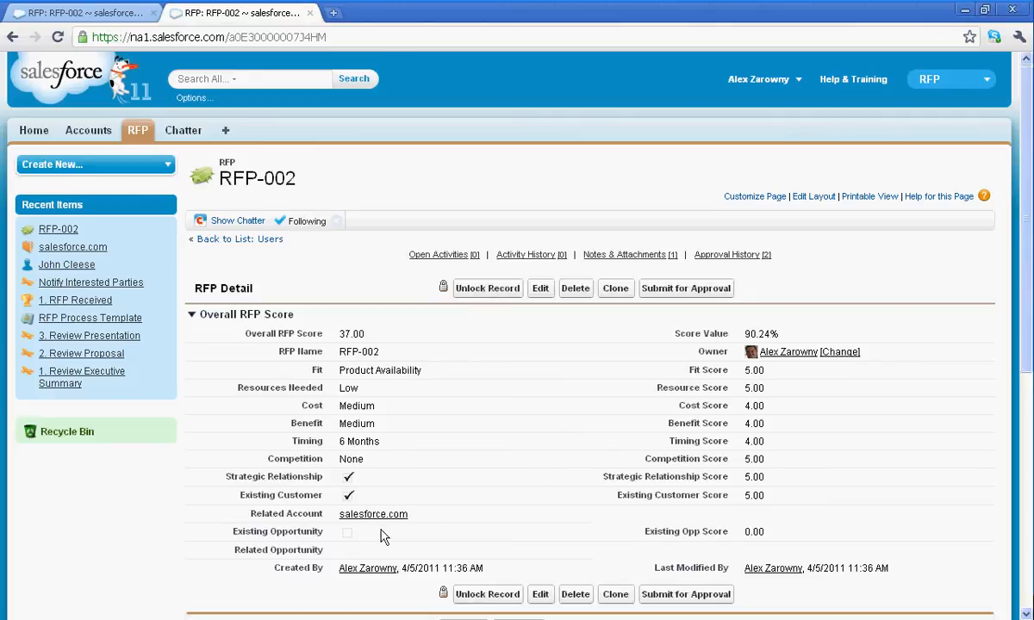
mouse_move(362, 541)
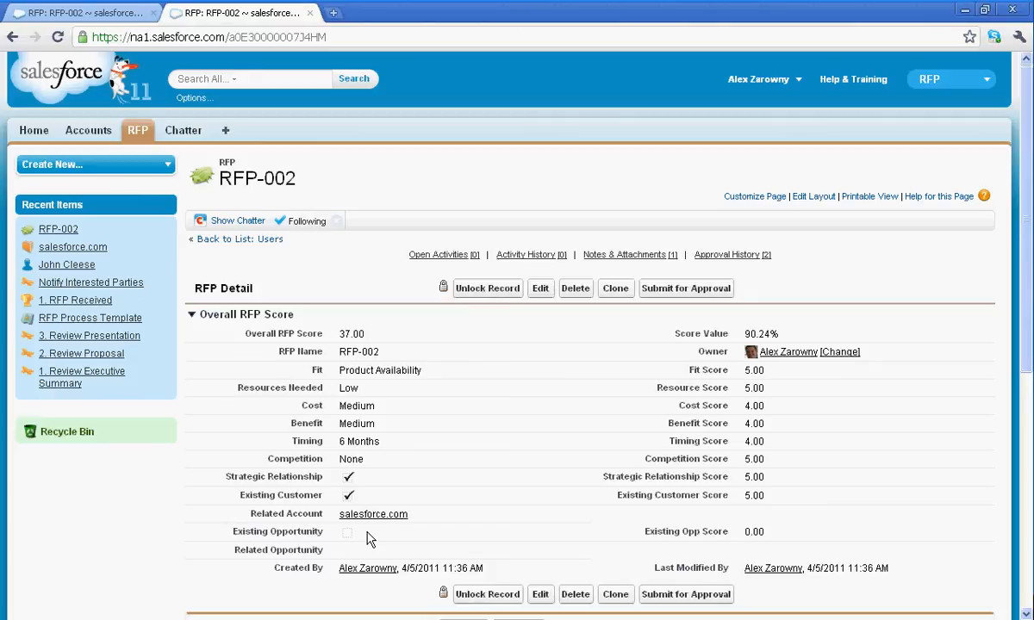
mouse_move(388, 469)
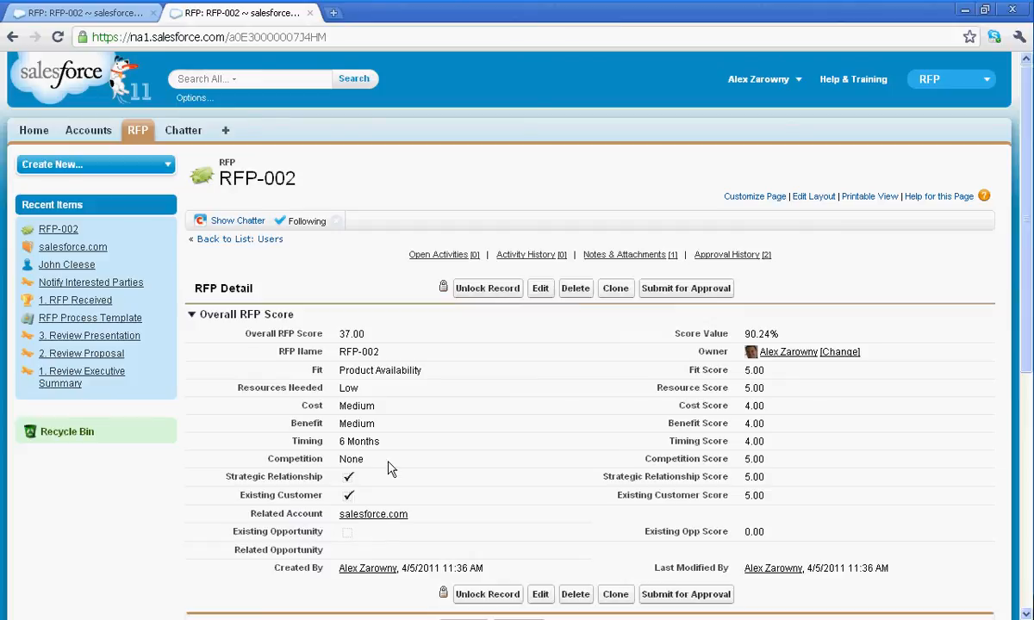
left_click(182, 131)
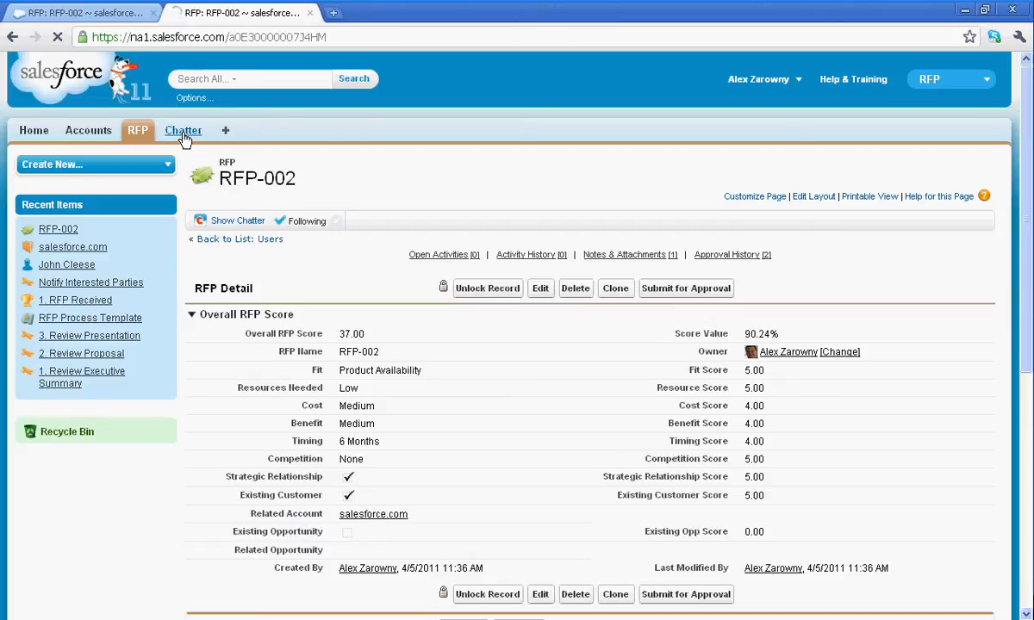
Review My Groups in Chatter and close the list
left_click(183, 131)
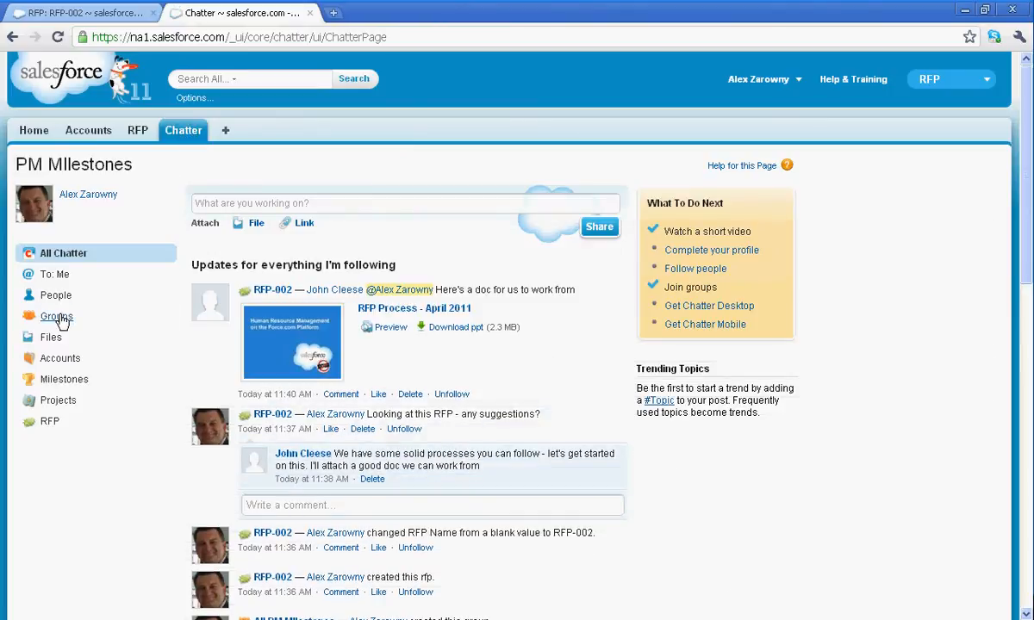
left_click(55, 317)
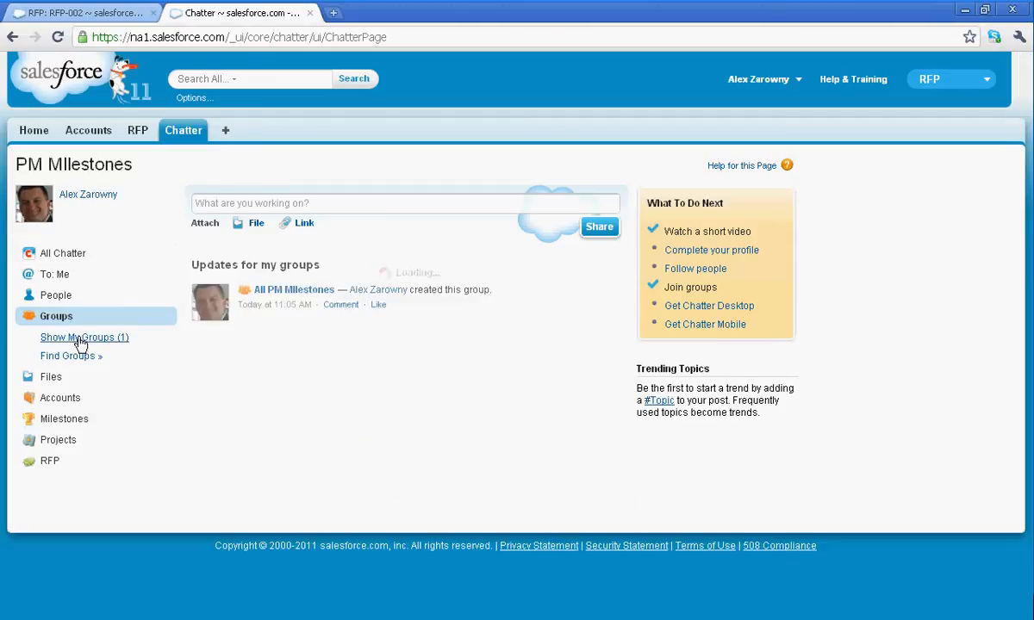
left_click(85, 336)
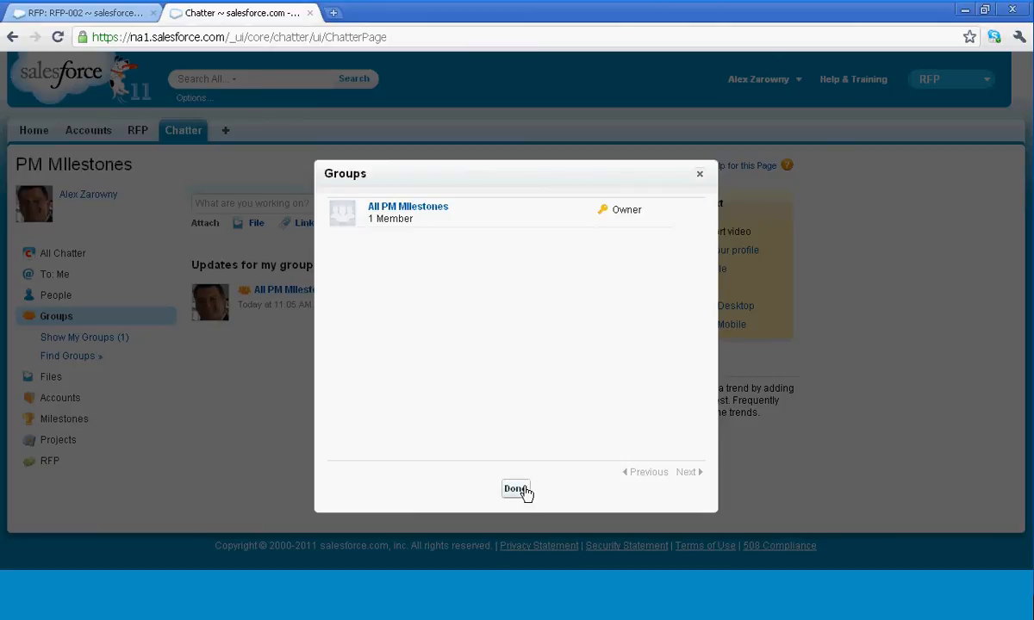
left_click(514, 489)
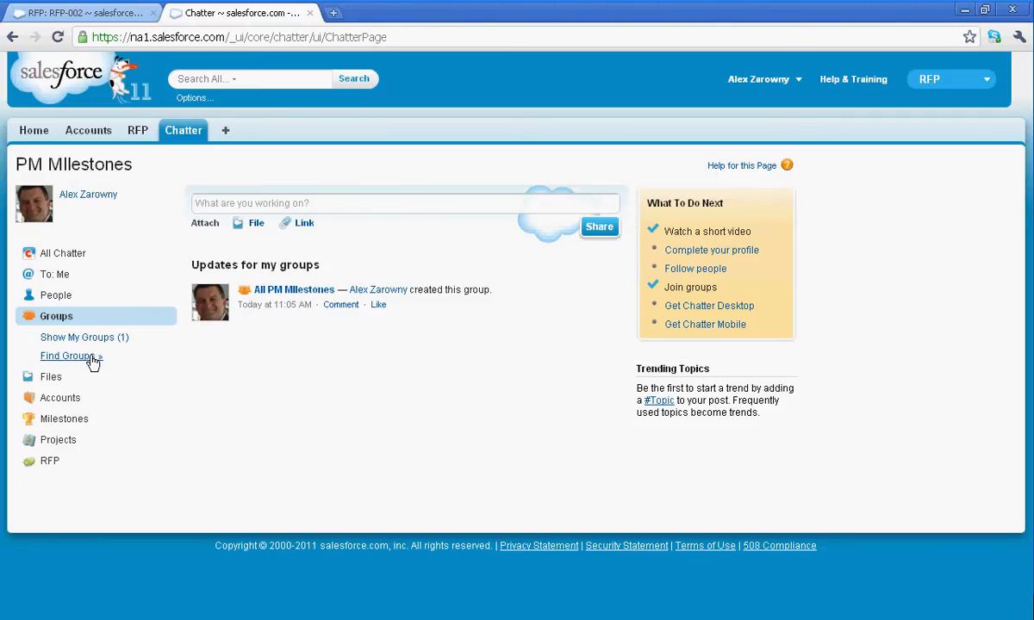
Browse all Chatter groups and start a New Group
left_click(67, 355)
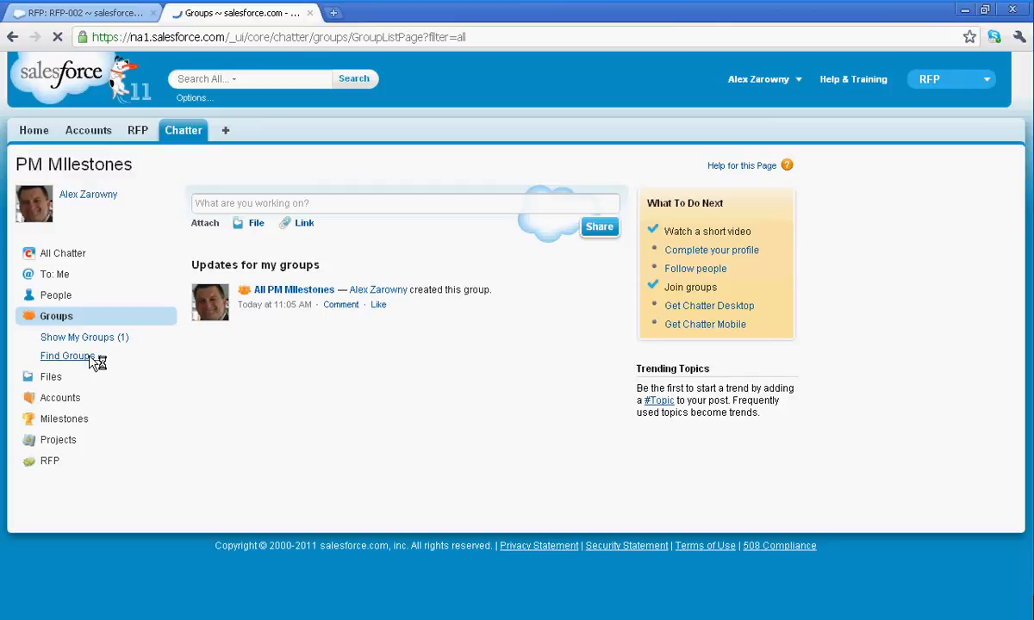
left_click(65, 355)
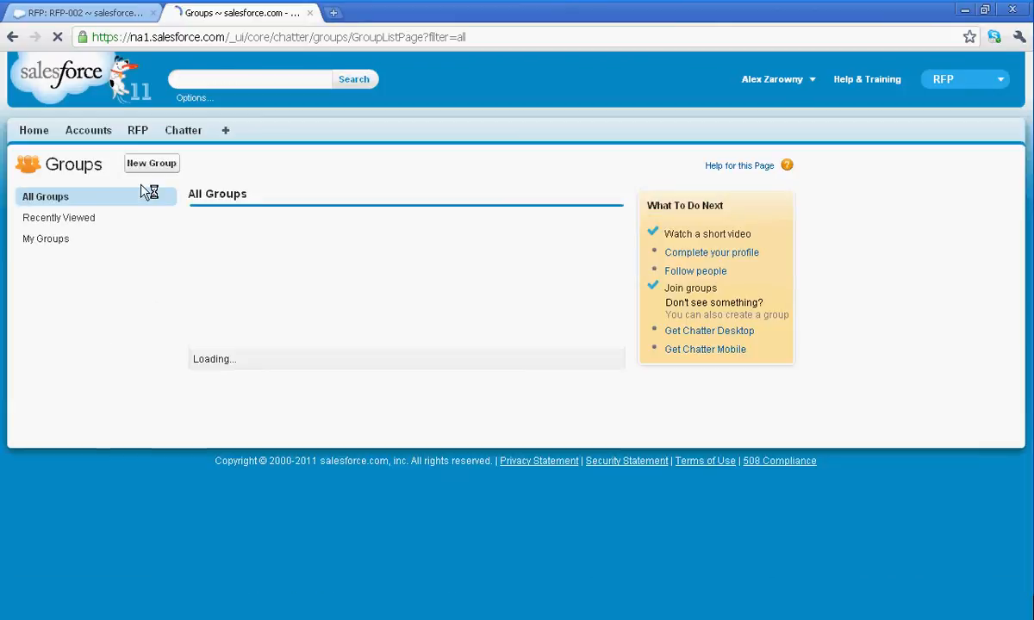
left_click(151, 162)
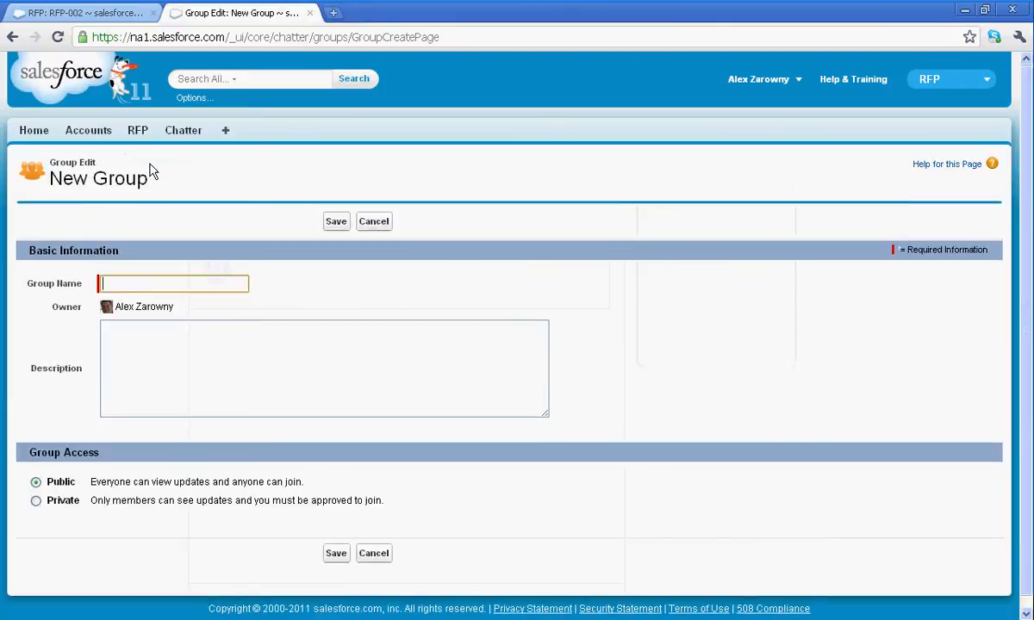
mouse_move(182, 272)
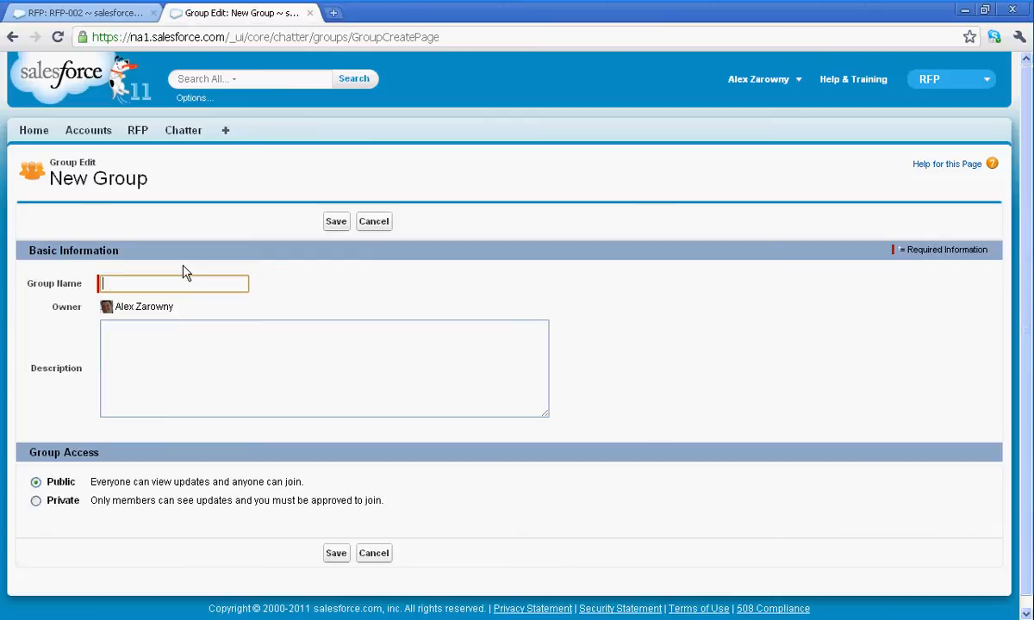
Name the group 'RFP For Salesforce', make it Private and save it
type("RFP FOr")
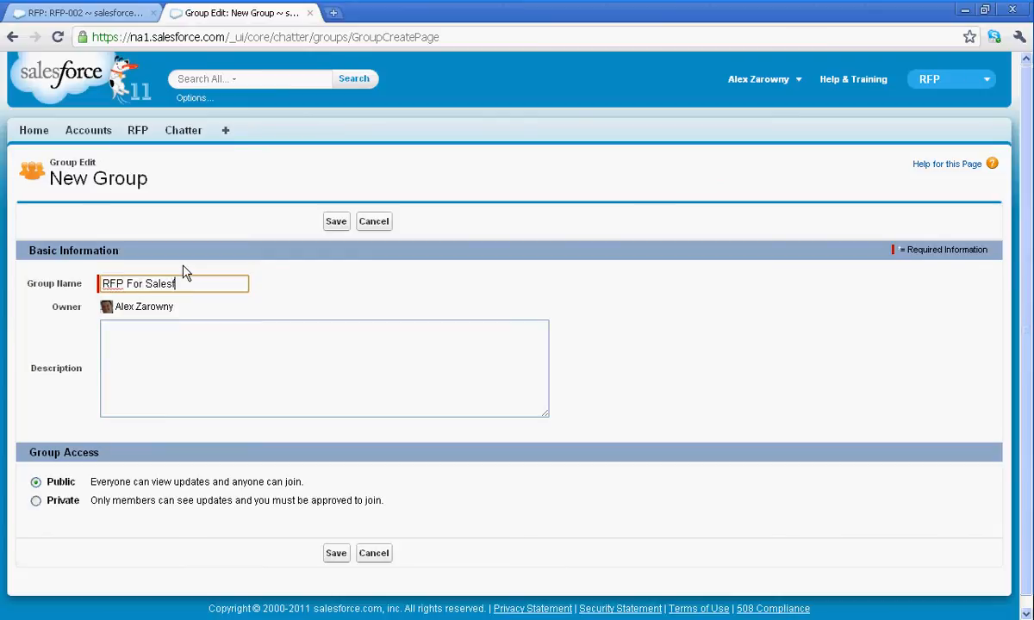
type("orce")
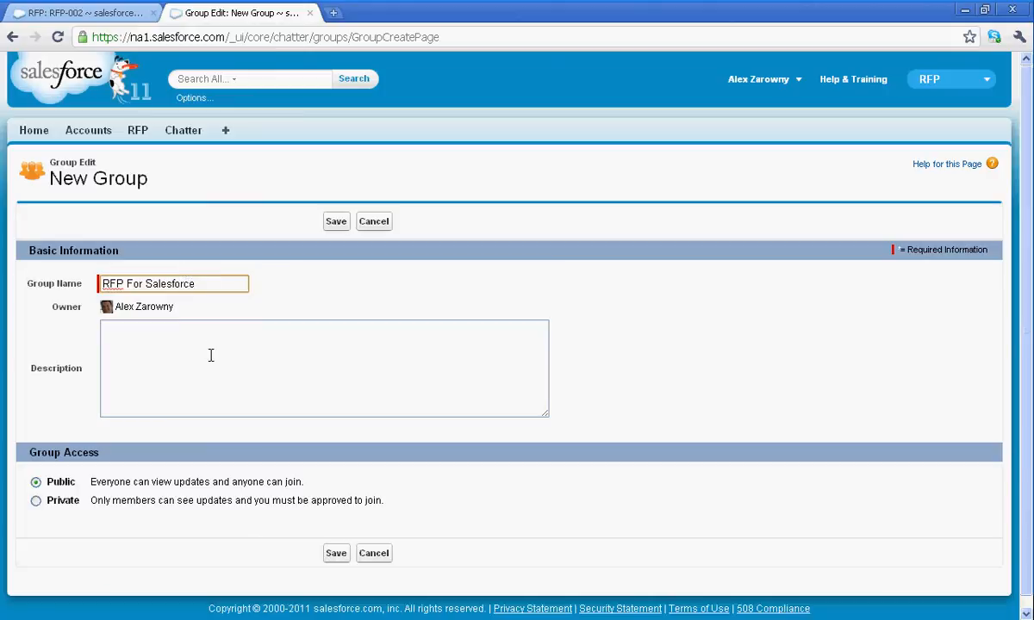
left_click(36, 500)
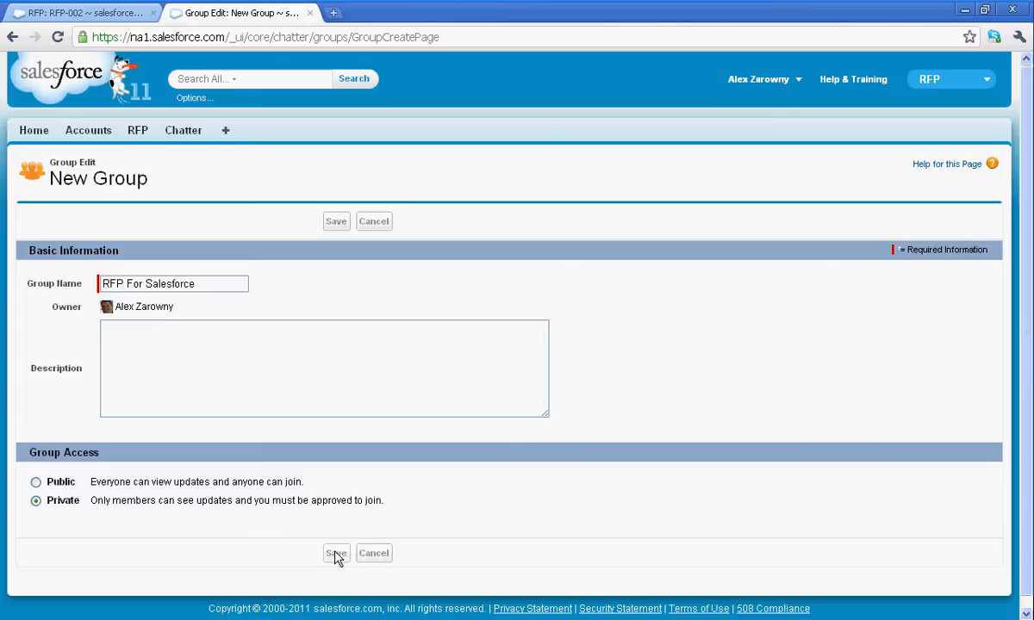
left_click(336, 553)
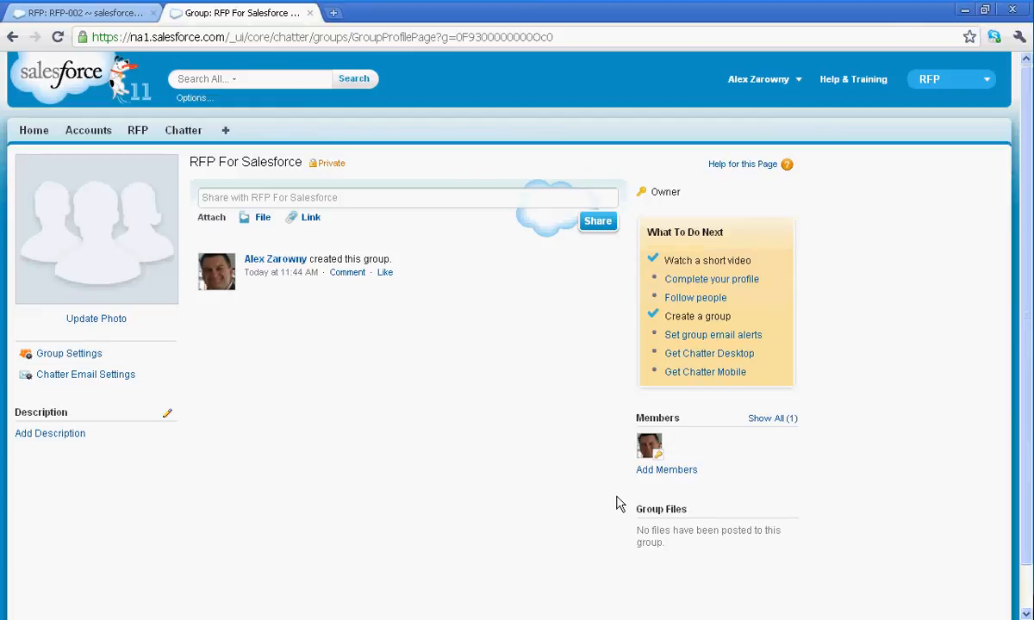
Add the colleagues as members of the RFP For Salesforce group and start a feed post
left_click(665, 469)
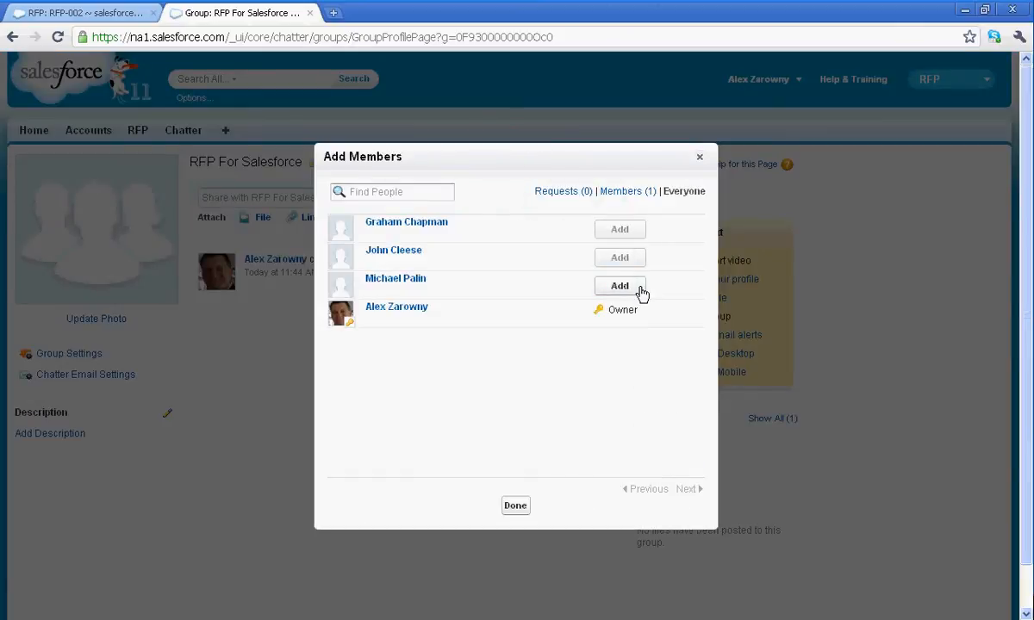
left_click(621, 285)
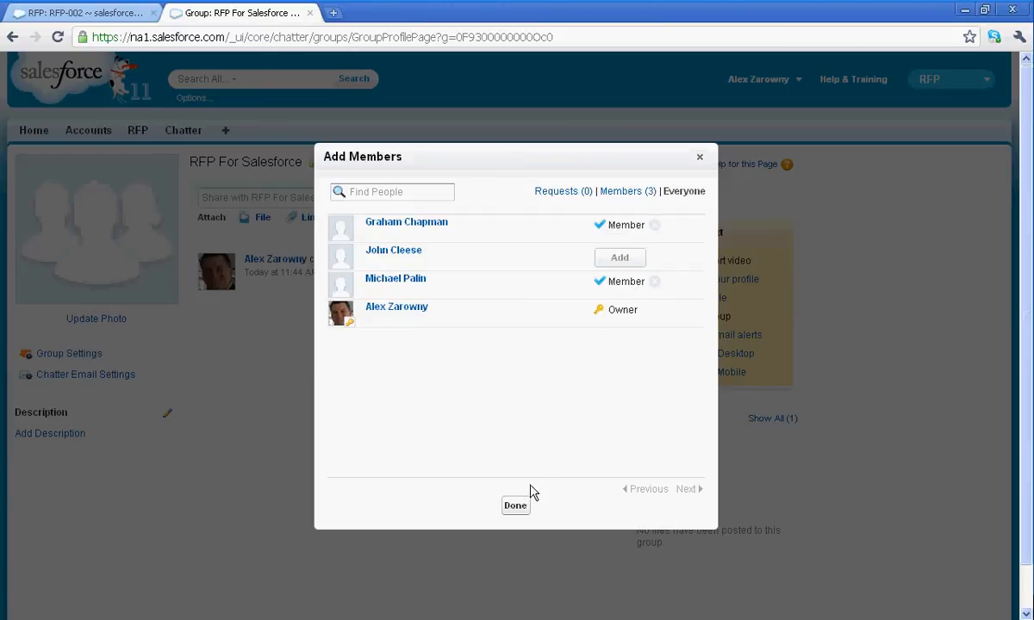
left_click(513, 505)
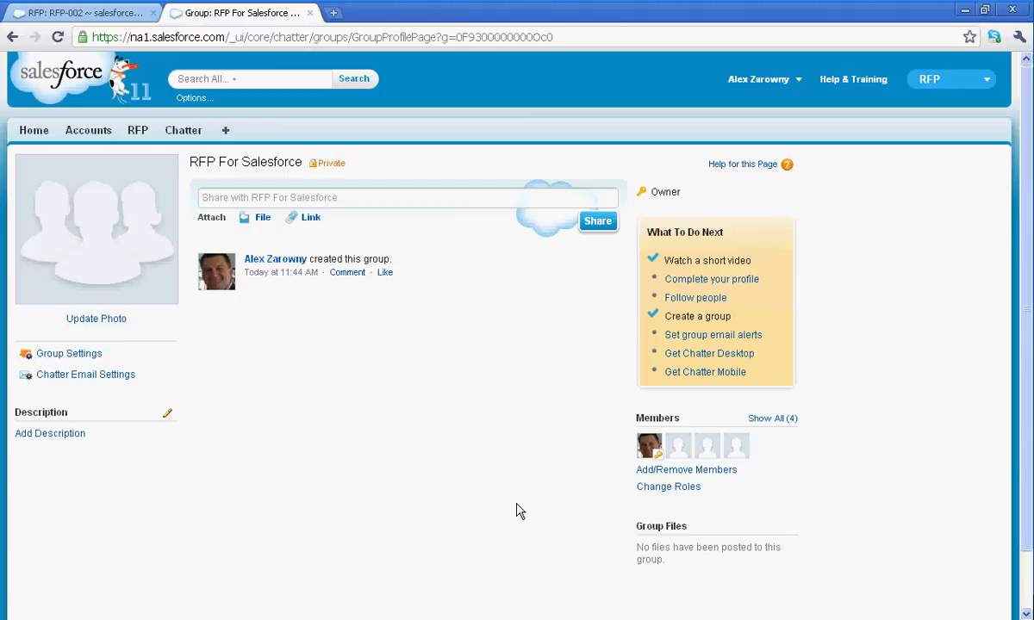
left_click(405, 197)
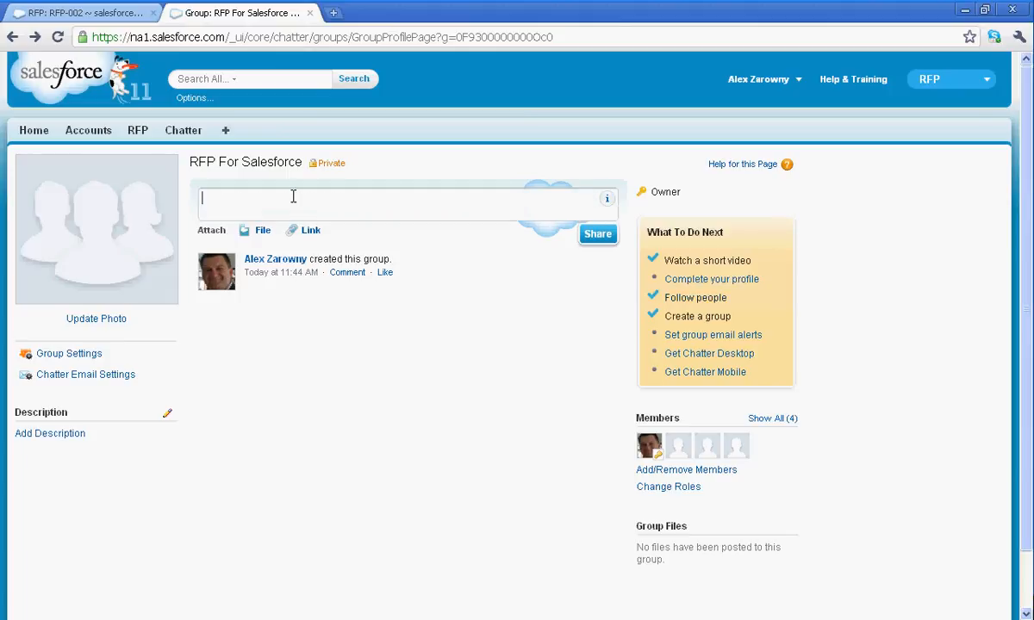
type("@jo")
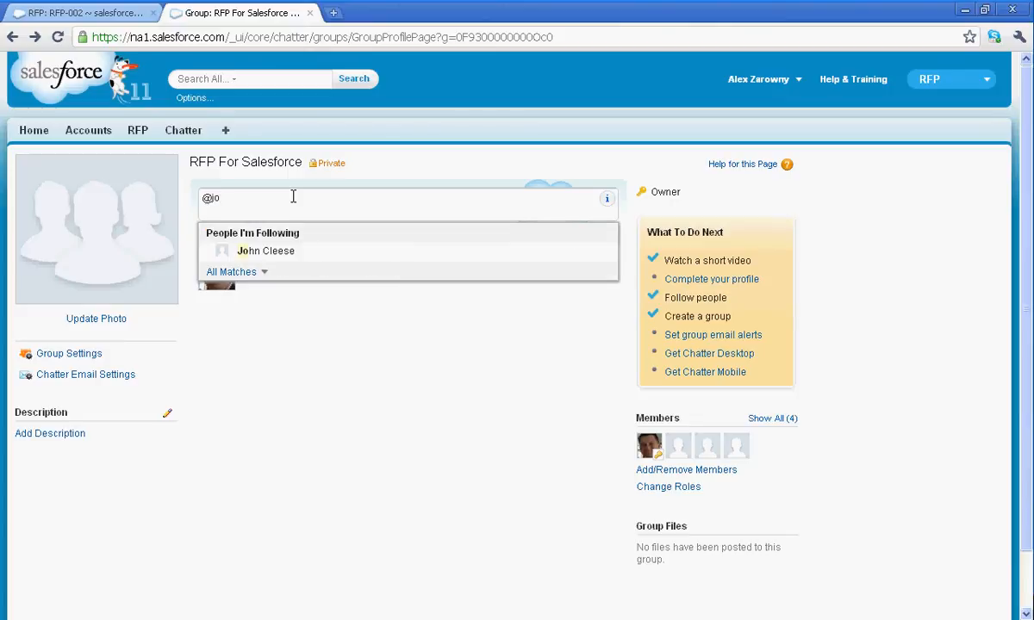
left_click(265, 251)
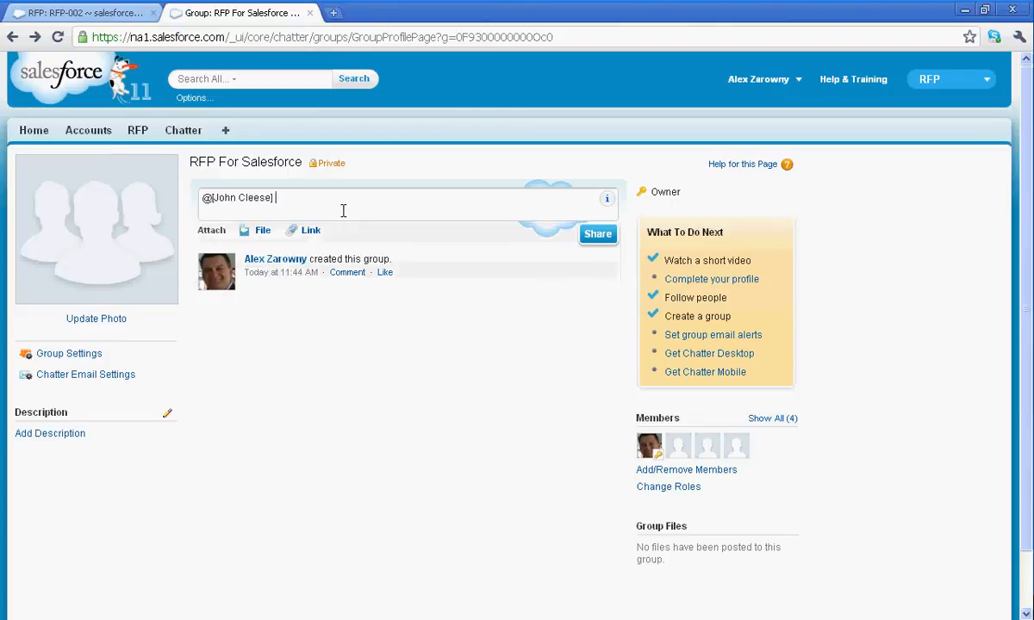
type("Ive cre")
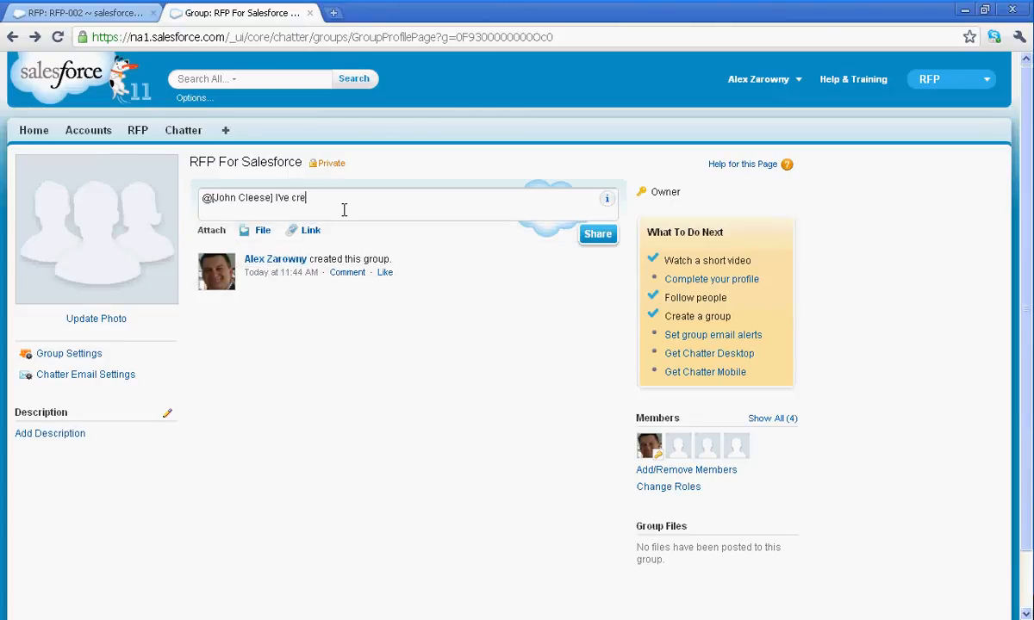
type("ated this group to chat in pri")
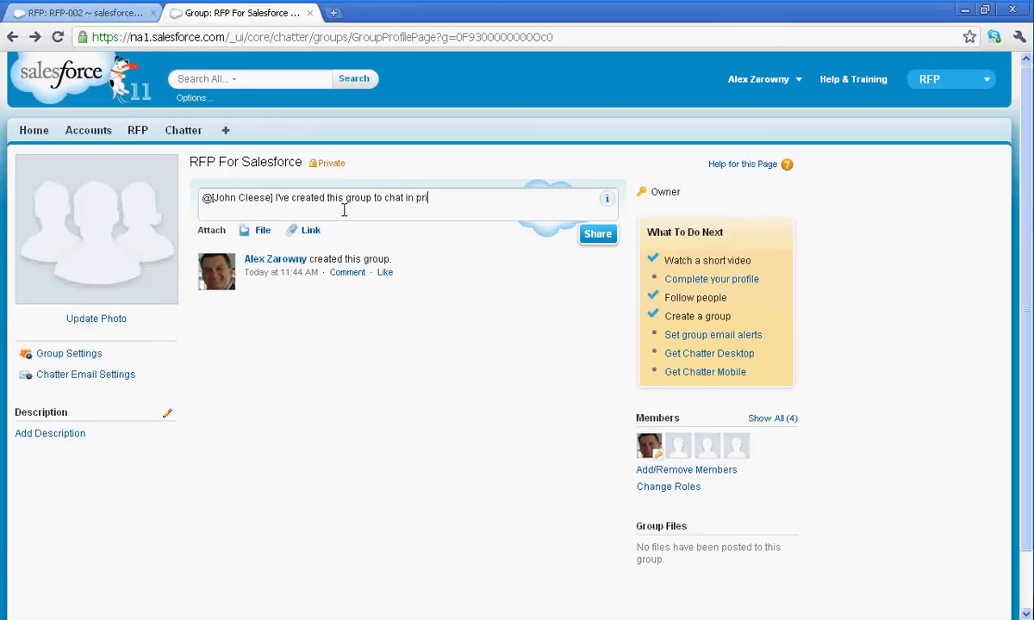
type("vate")
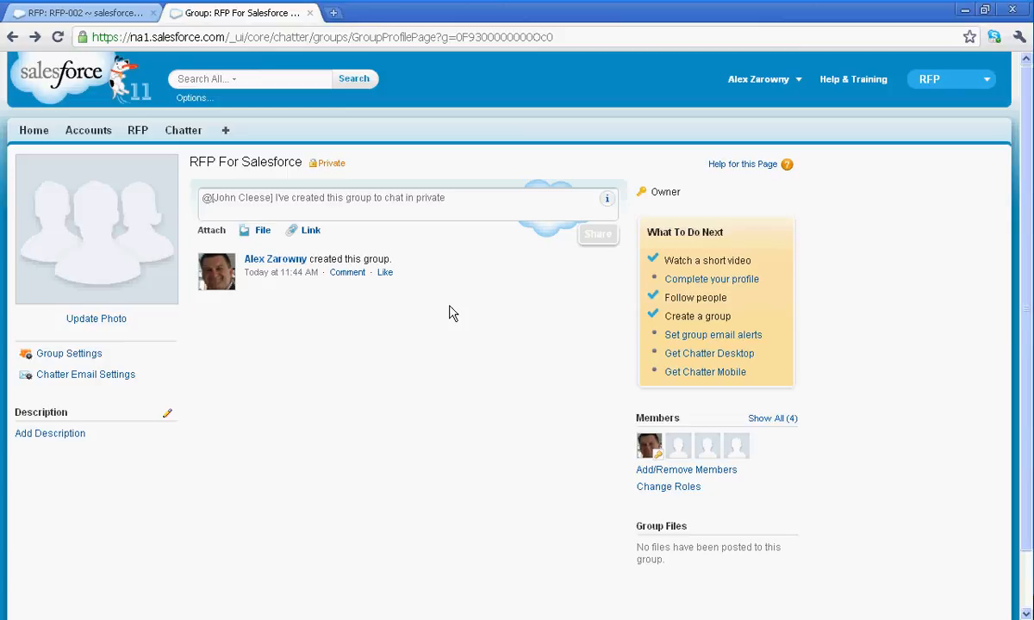
left_click(596, 220)
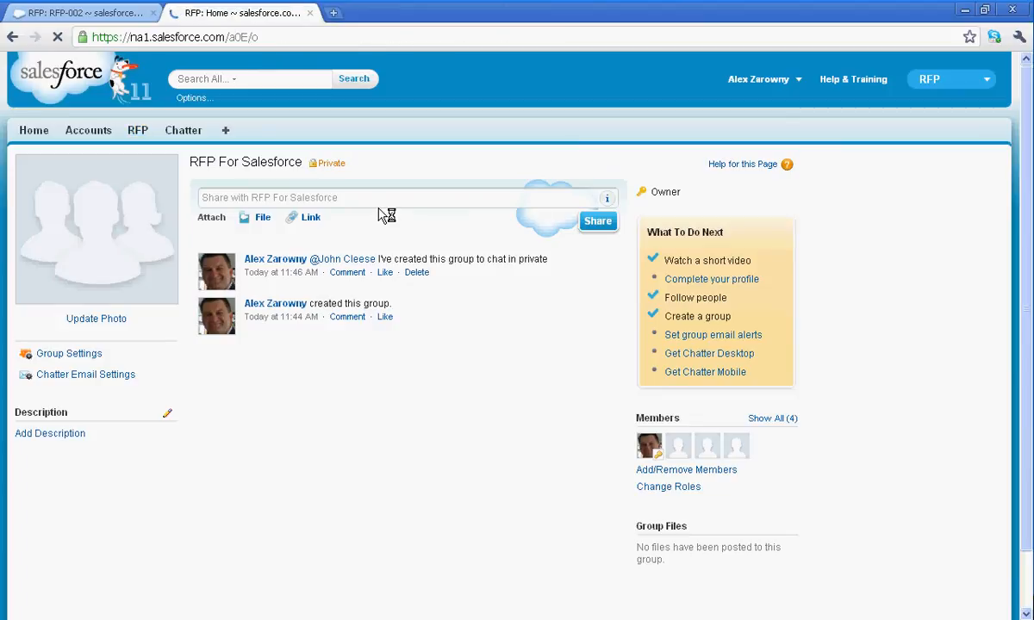
Open RFP-002 from the RFP list, show then hide its Chatter feed, and view its Open Activities
left_click(138, 130)
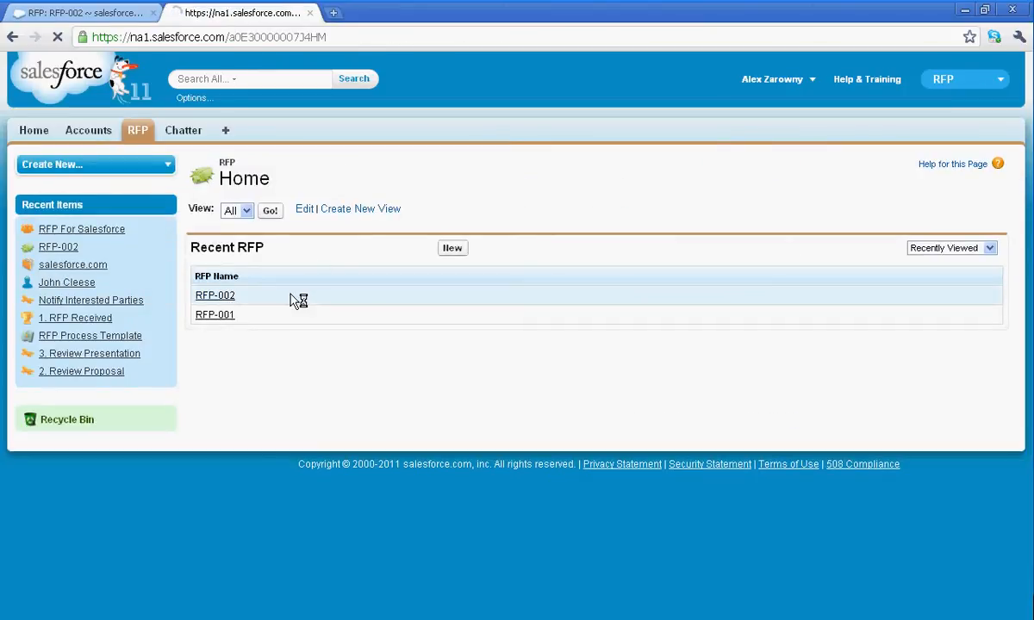
left_click(214, 295)
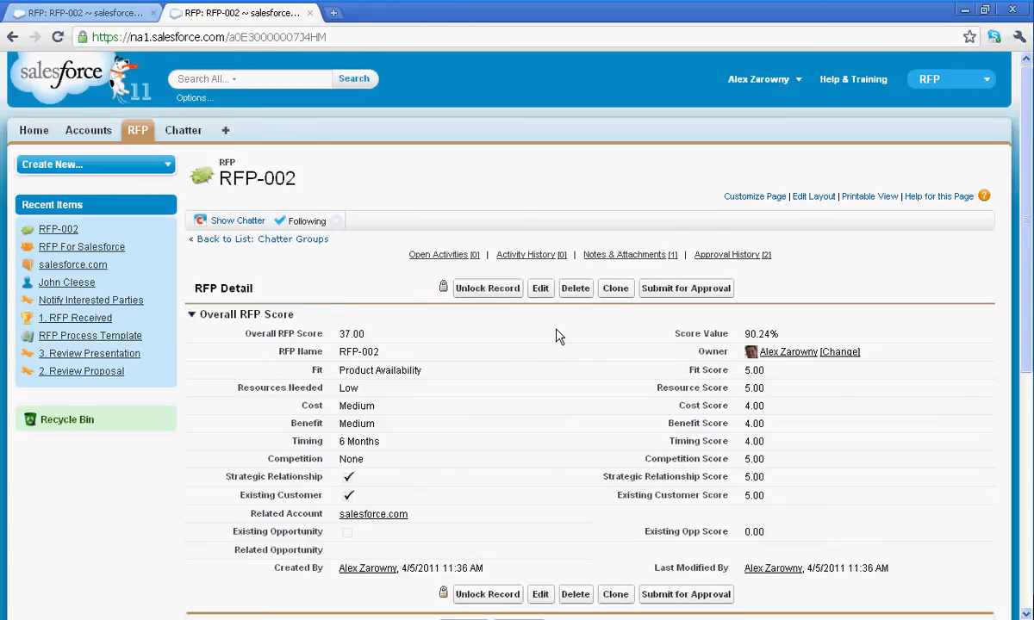
mouse_move(558, 336)
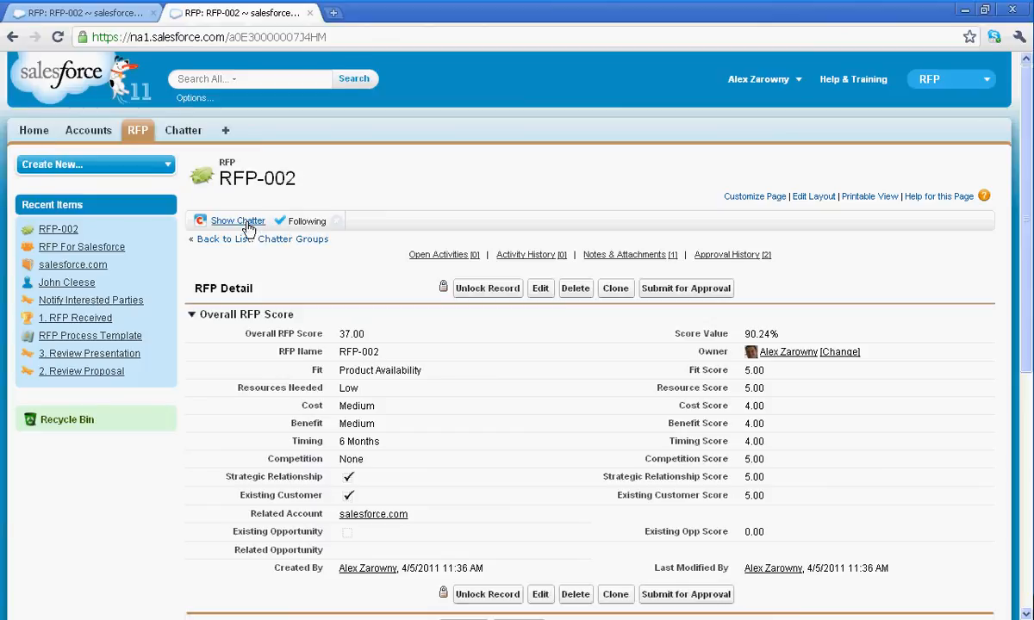
left_click(238, 220)
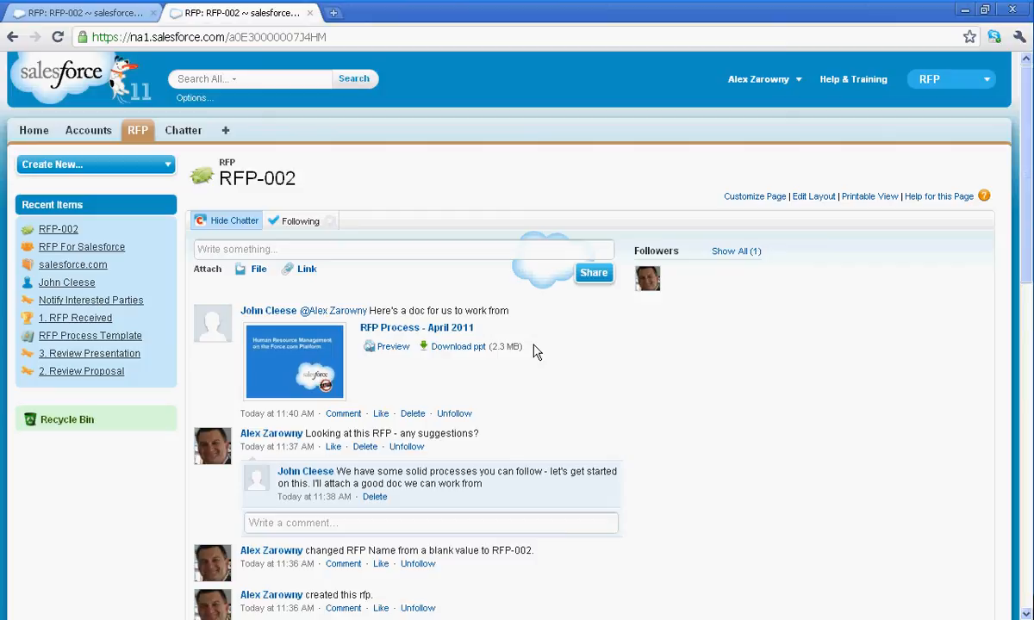
mouse_move(547, 357)
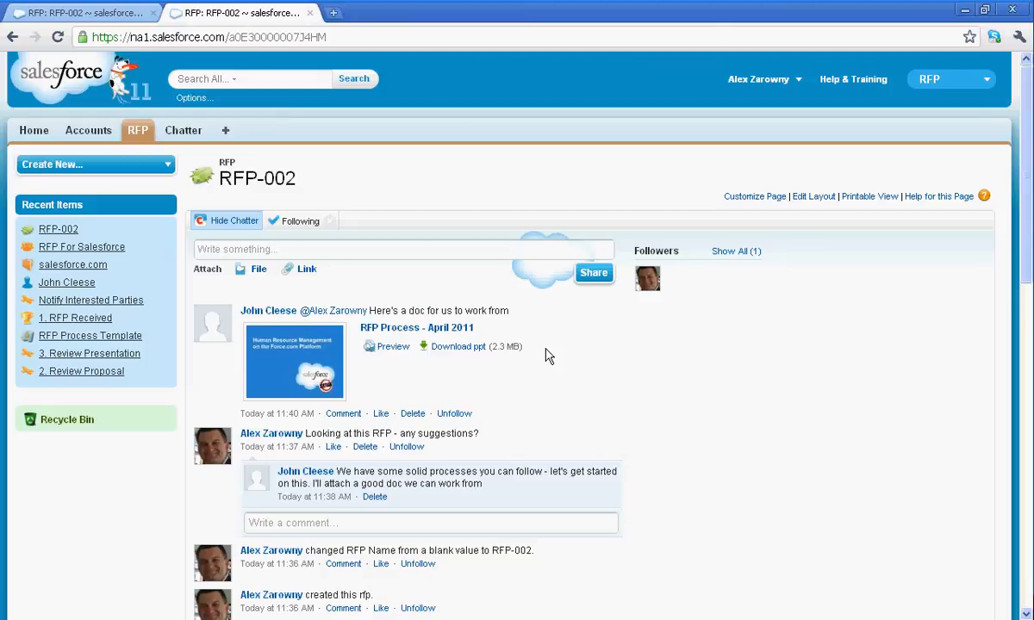
mouse_move(622, 252)
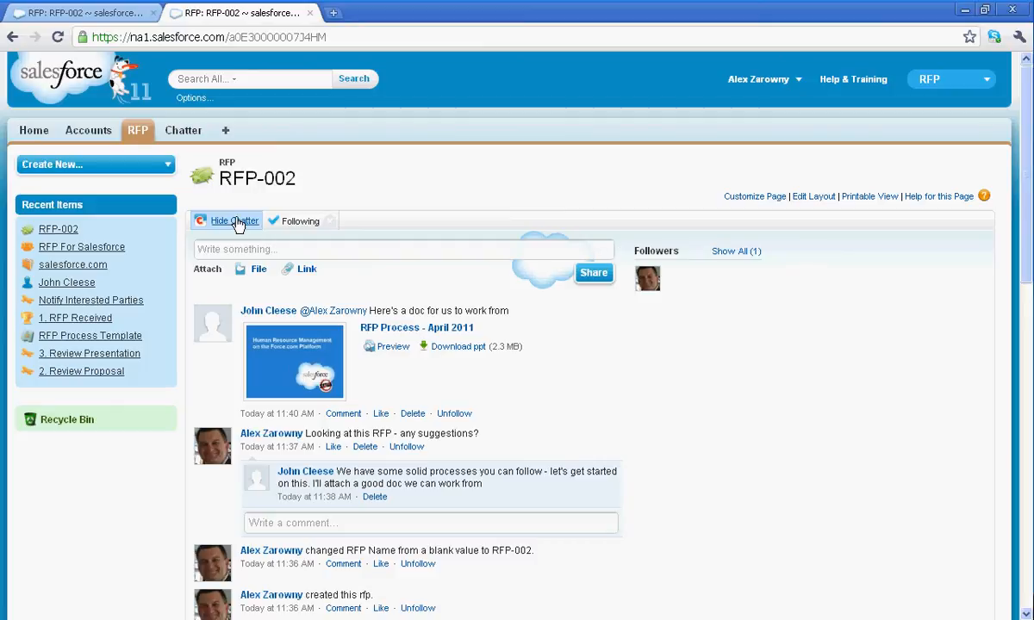
left_click(234, 220)
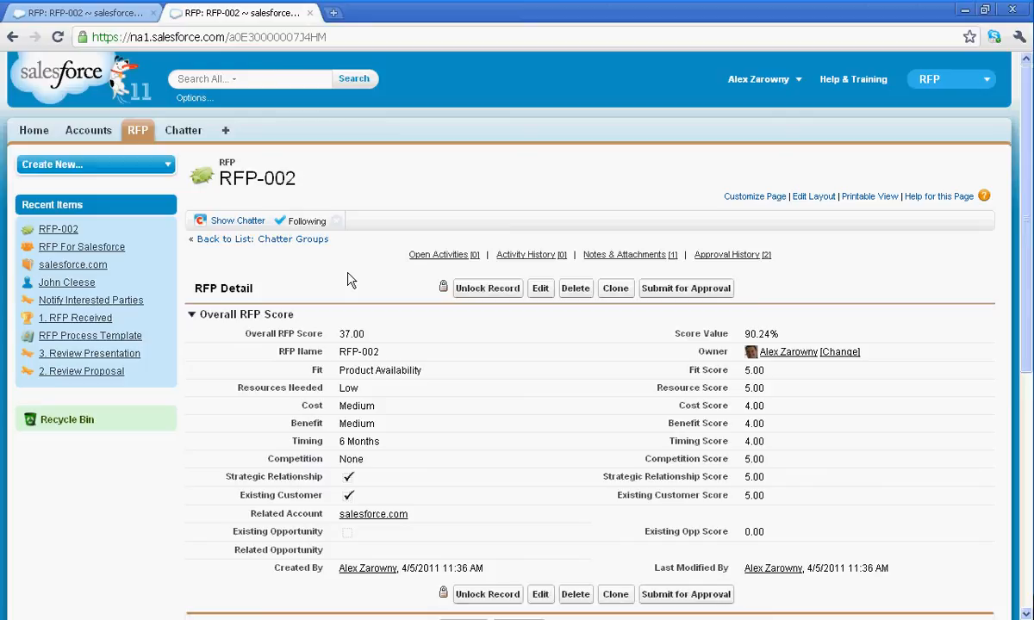
mouse_move(355, 277)
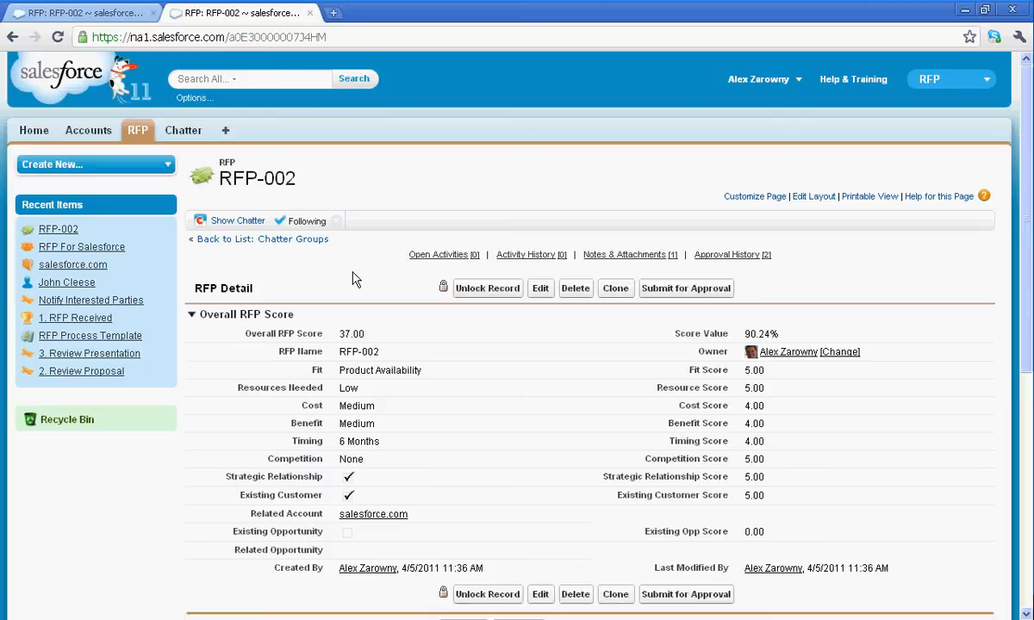
left_click(439, 255)
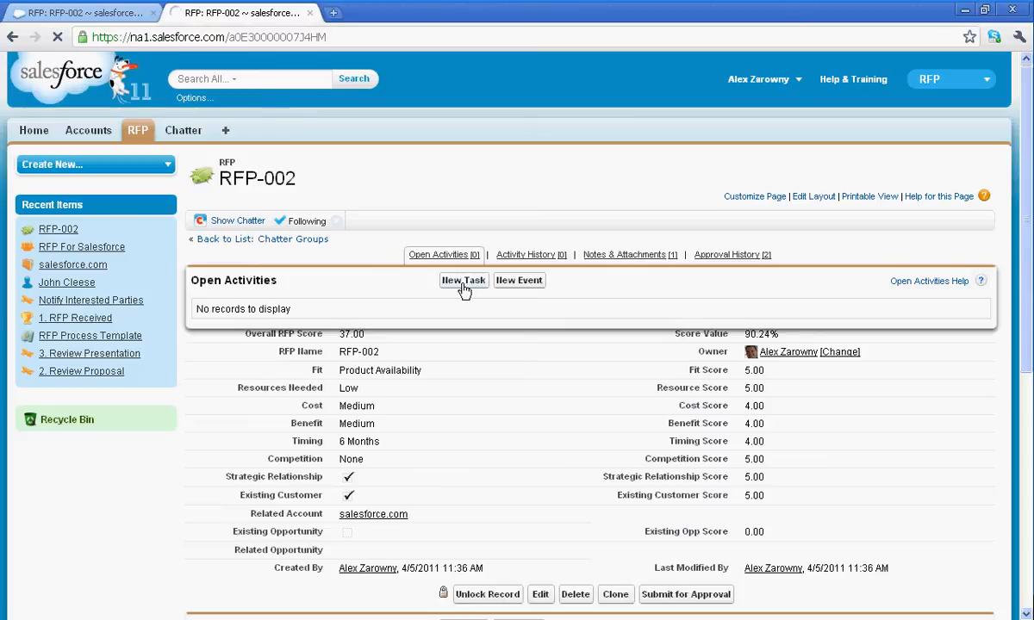
Create task "Start RFP Intro" on RFP-002 assigned to John, due 4/6/2011, and save it
left_click(464, 279)
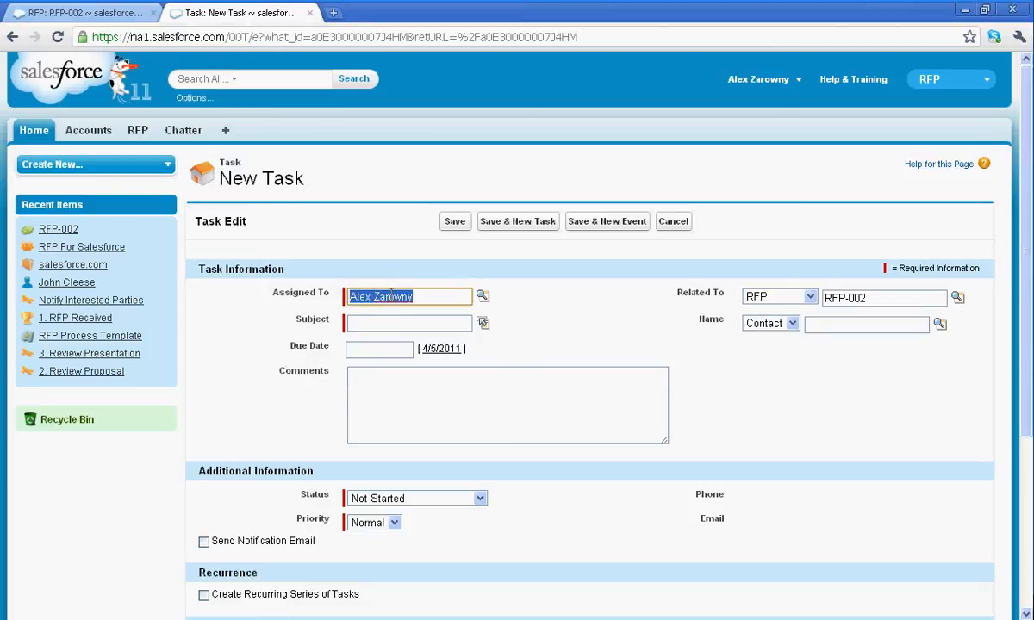
type("john")
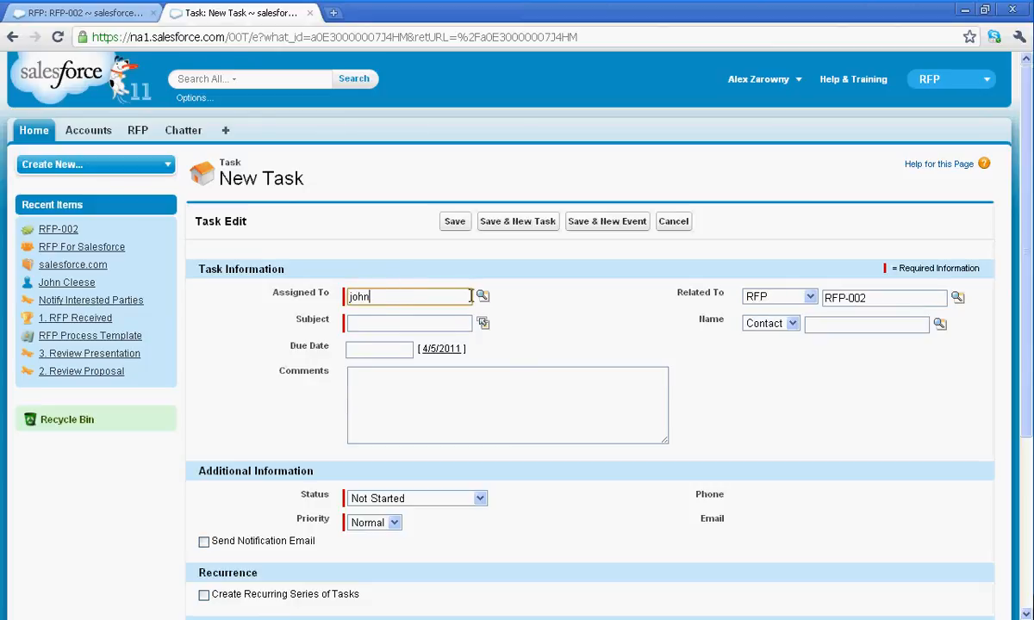
type("S")
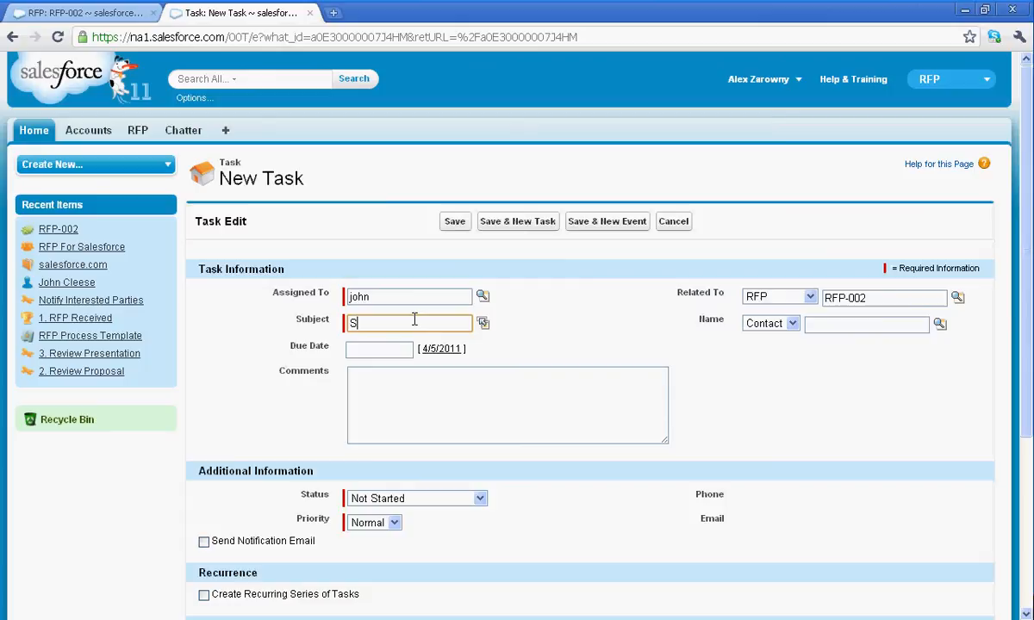
type("tart RFP Int")
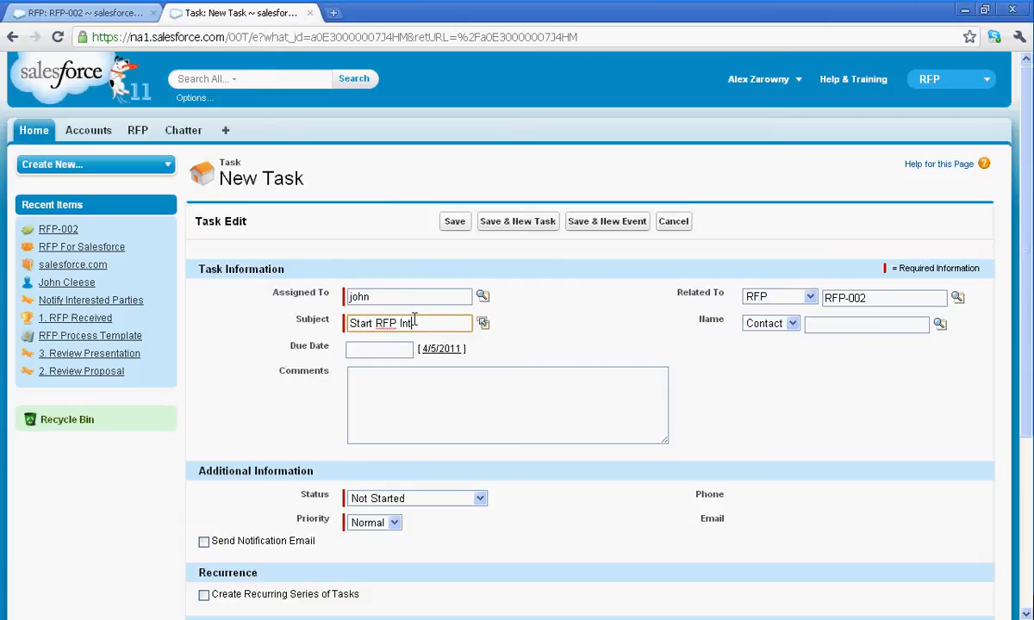
left_click(379, 350)
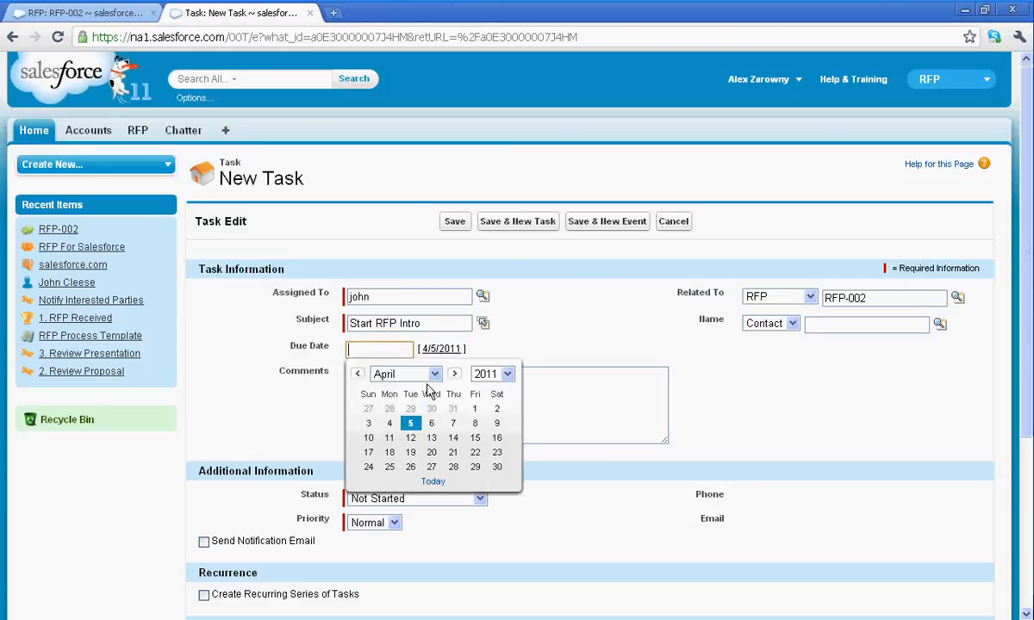
left_click(431, 424)
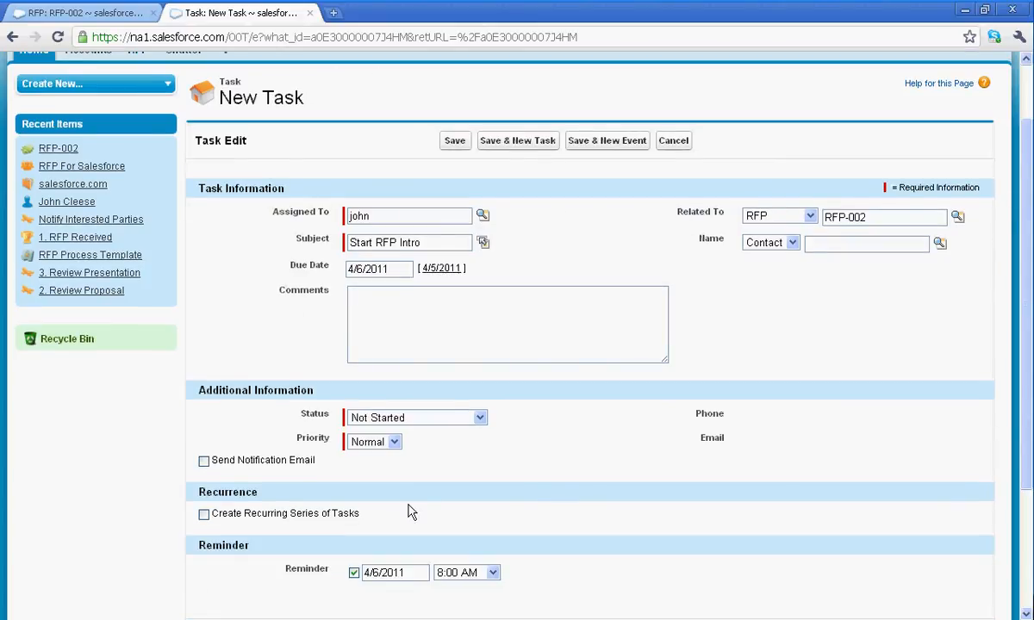
mouse_move(417, 498)
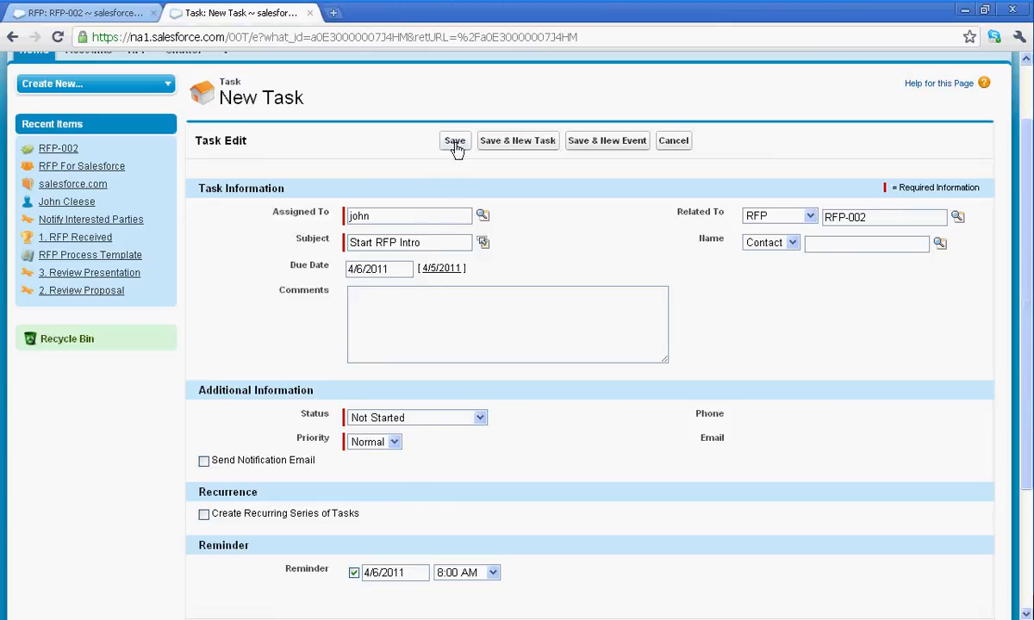
left_click(455, 141)
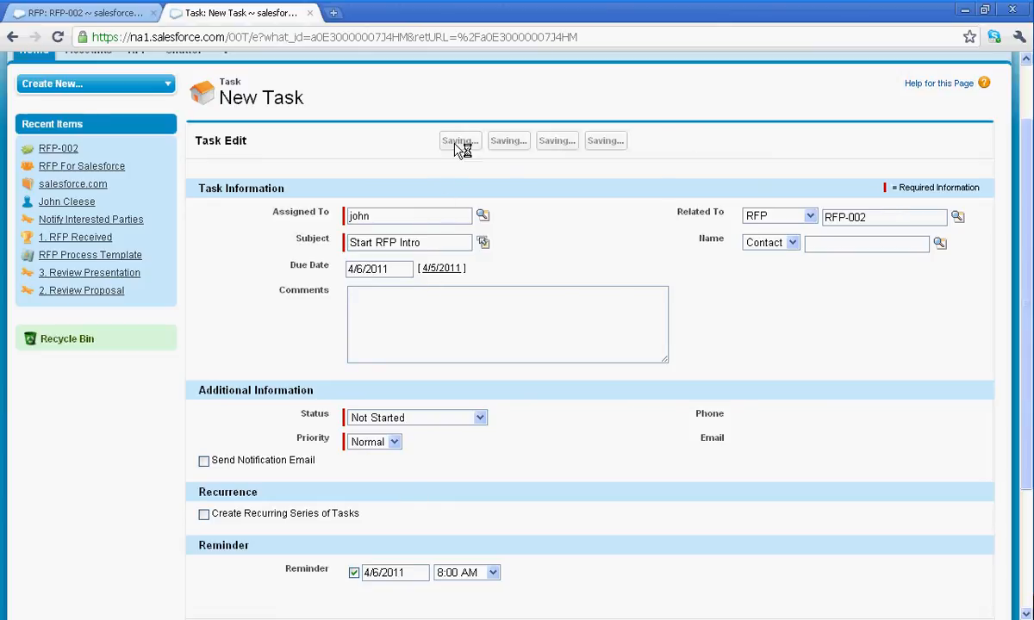
left_click(458, 141)
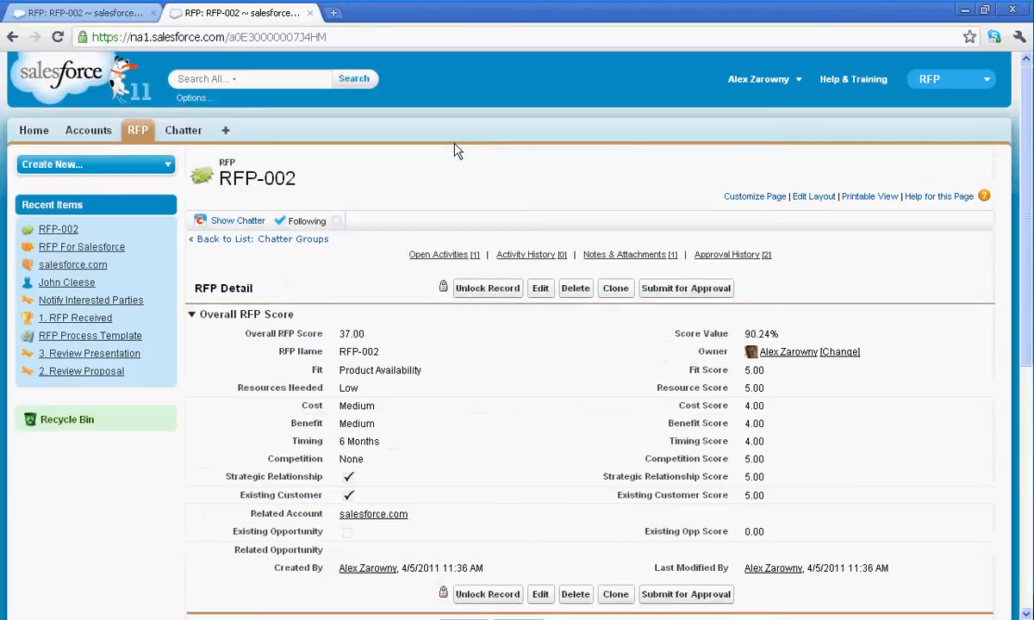
Return to the RFP-002 detail page and unlock the record for editing
left_click(440, 255)
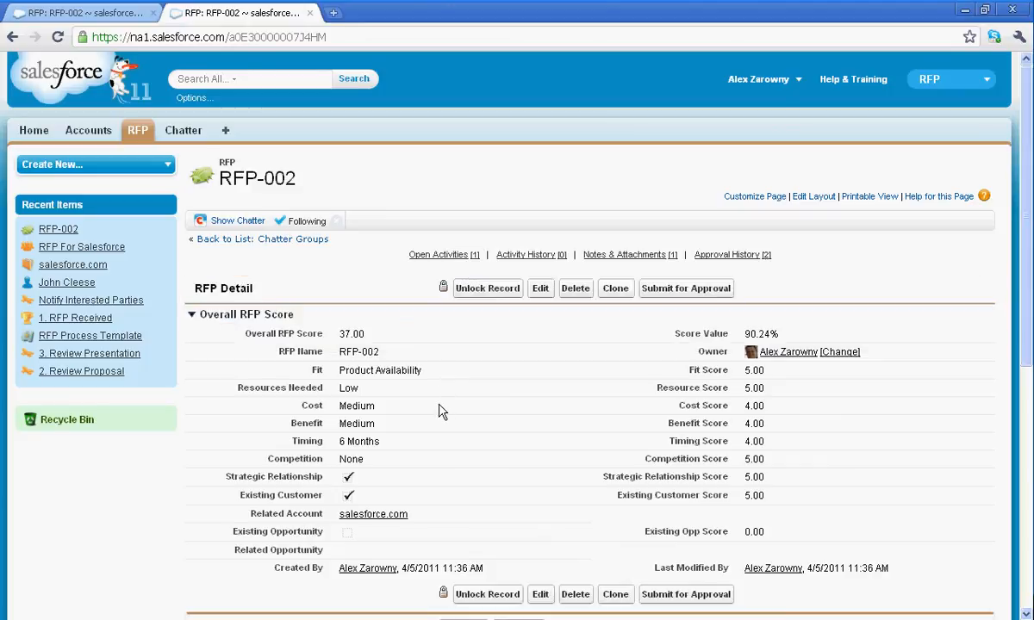
mouse_move(395, 523)
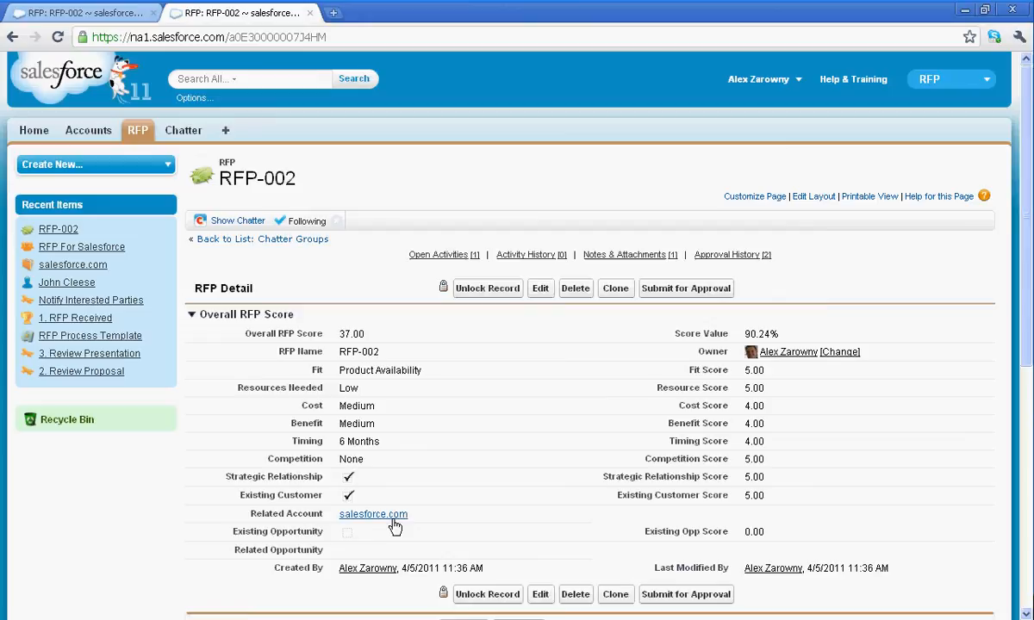
left_click(575, 287)
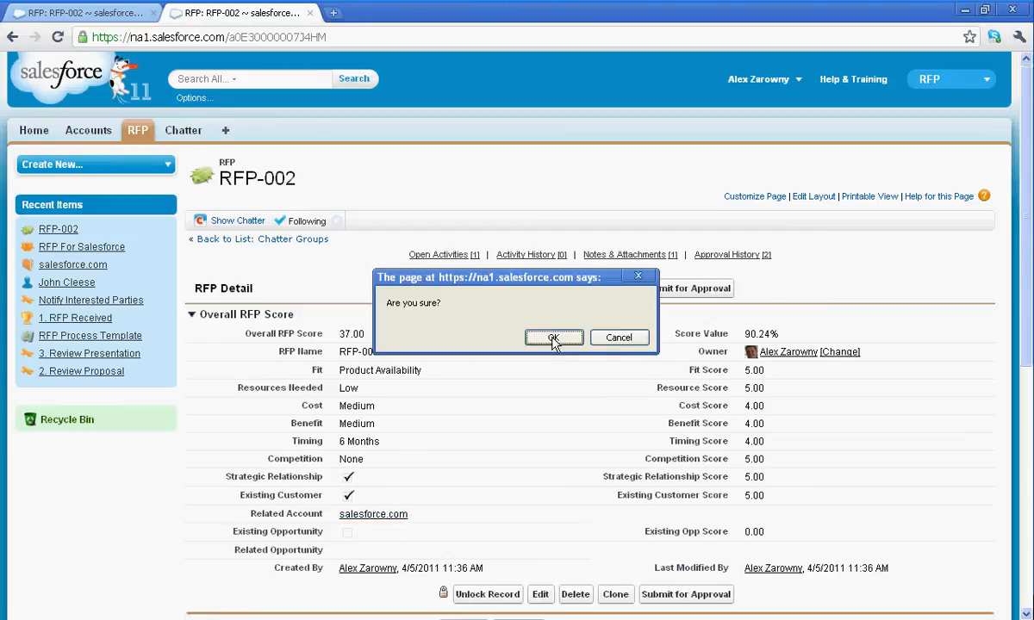
Confirm the unlock, mark Existing Opportunity, link salesforce.com - 1,000 Widgets and save RFP-002
left_click(553, 336)
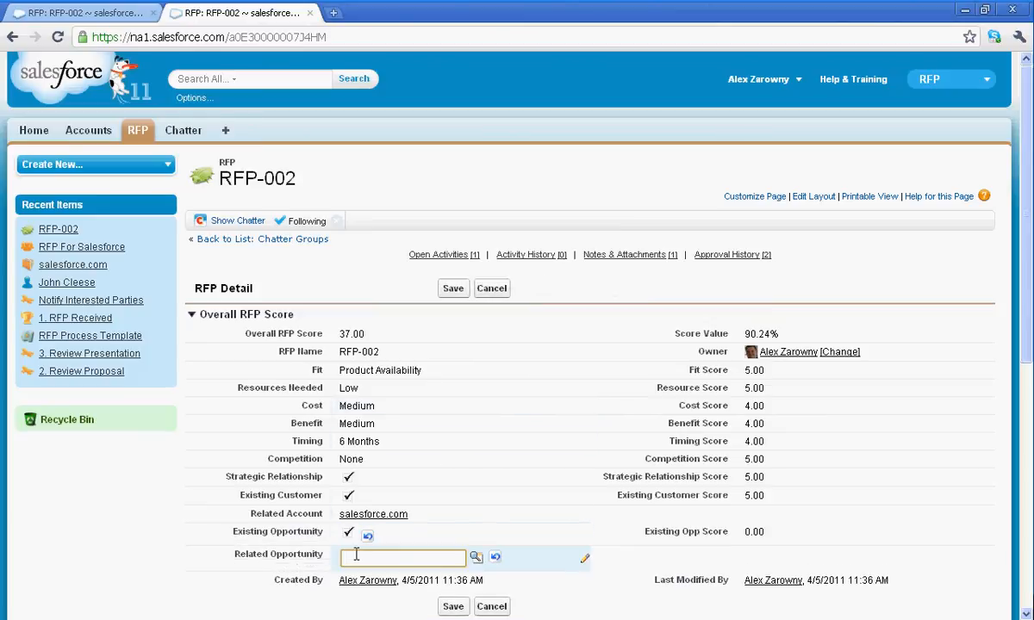
type("sales")
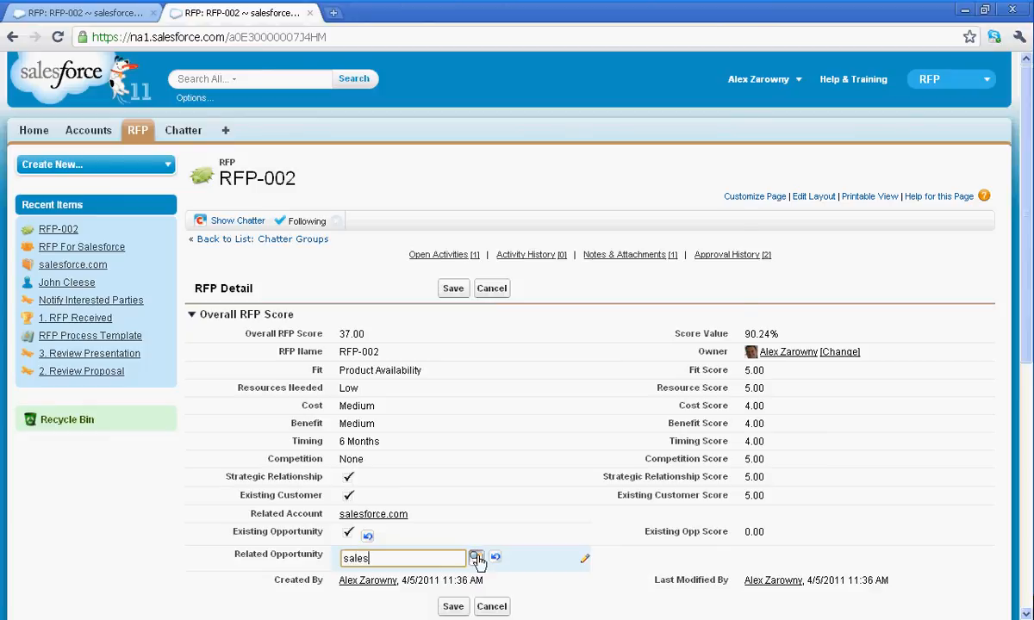
left_click(475, 558)
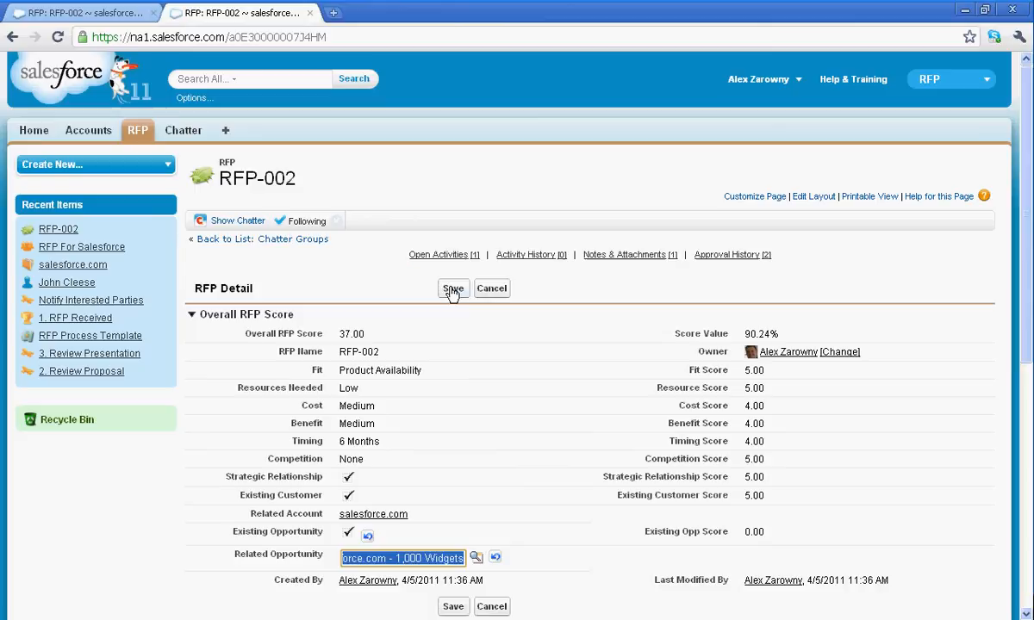
left_click(452, 288)
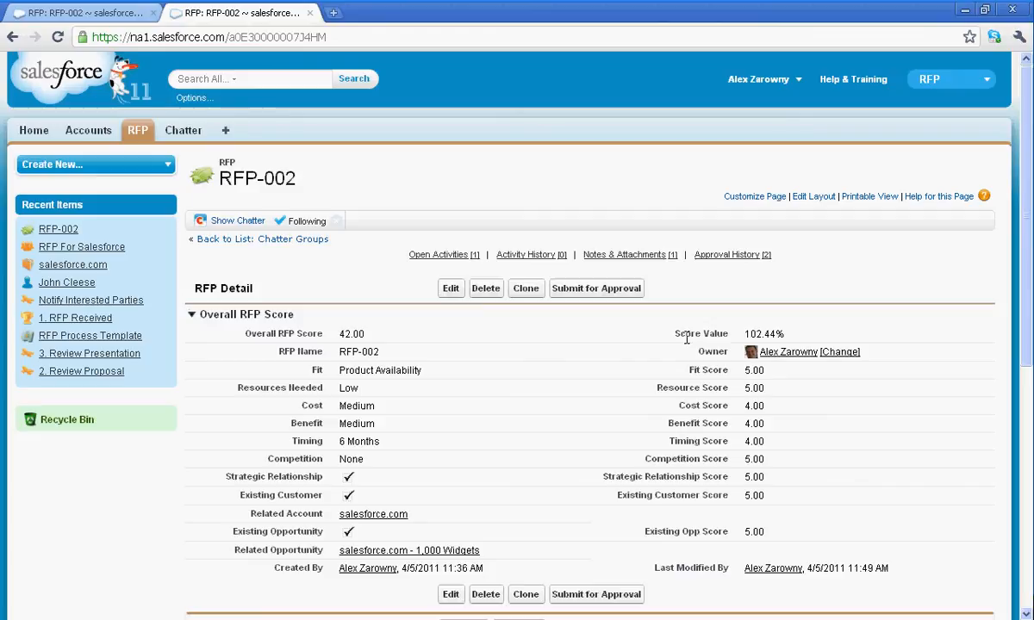
mouse_move(248, 233)
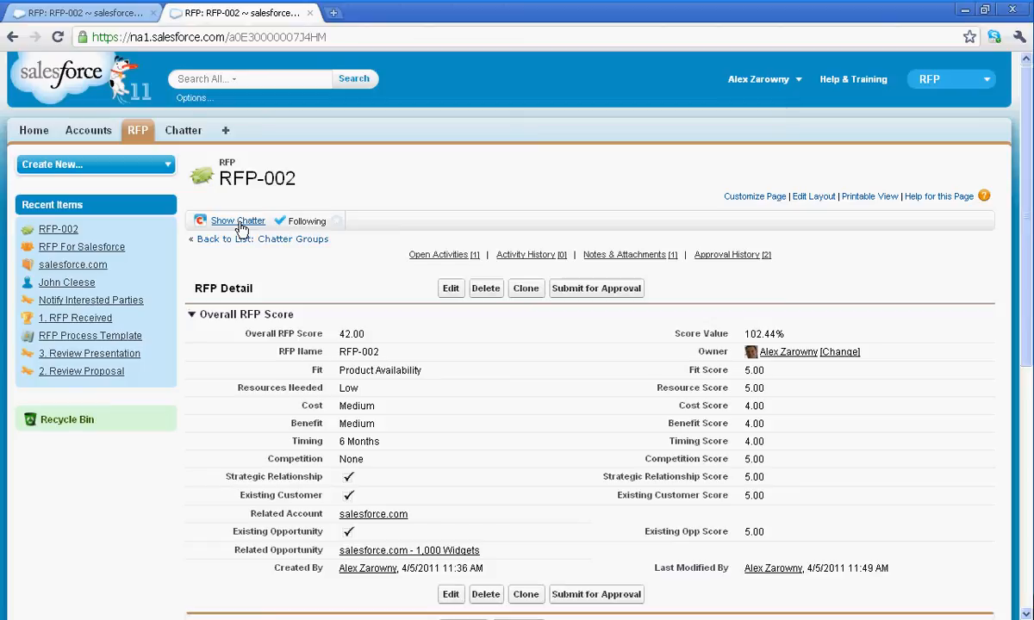
Show RFP-002's Chatter feed with the new opportunity-change entry
left_click(237, 221)
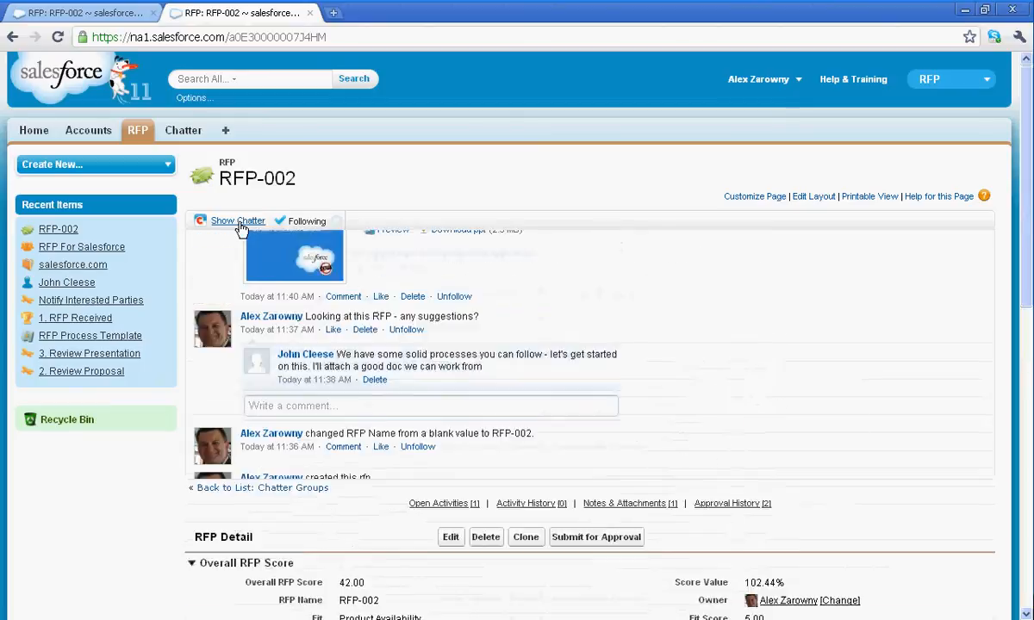
left_click(238, 220)
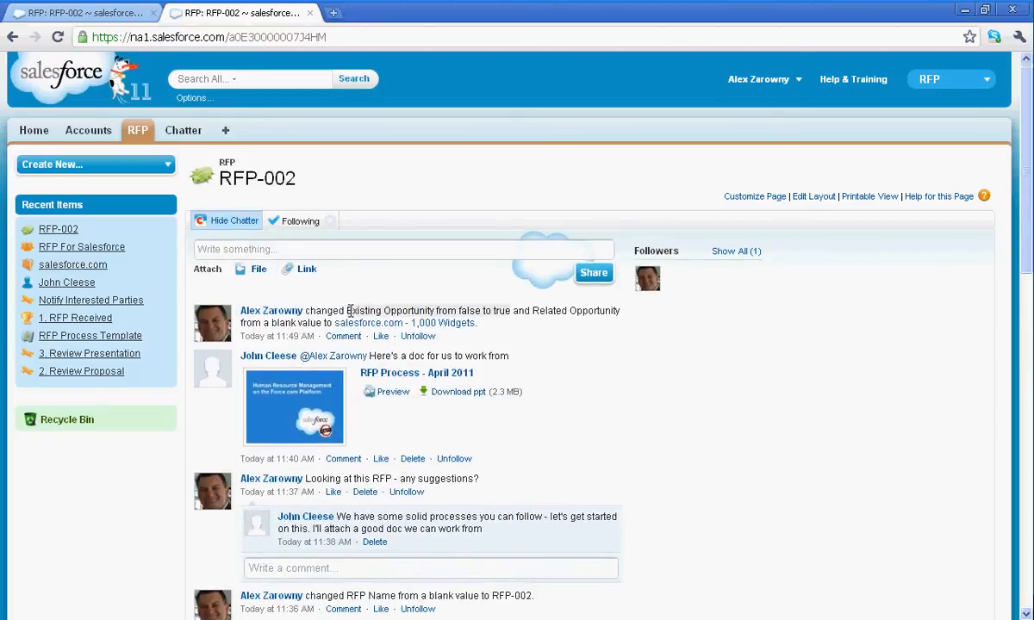
mouse_move(496, 330)
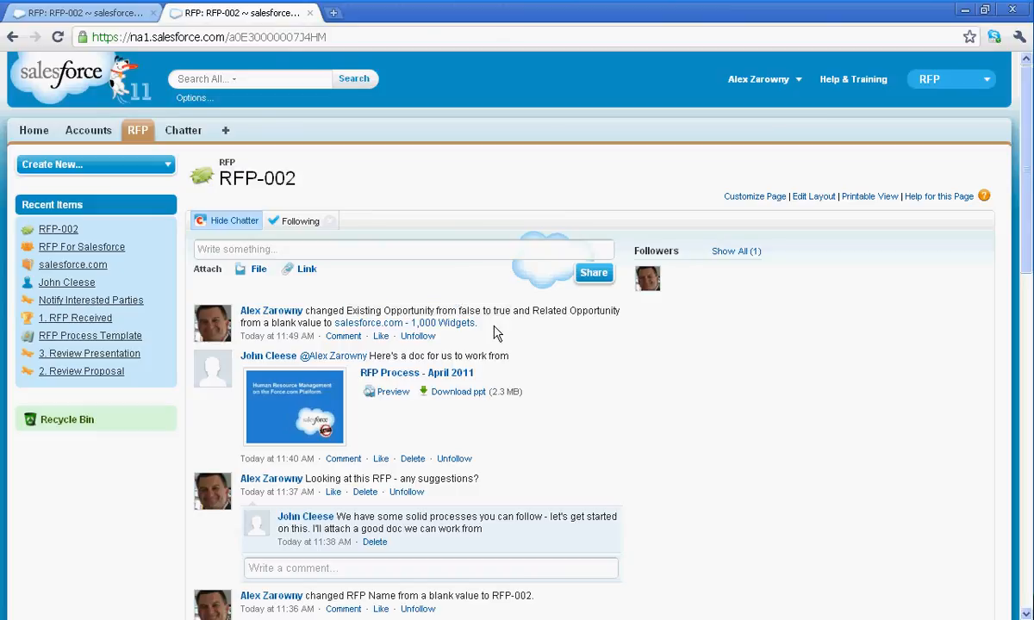
mouse_move(488, 334)
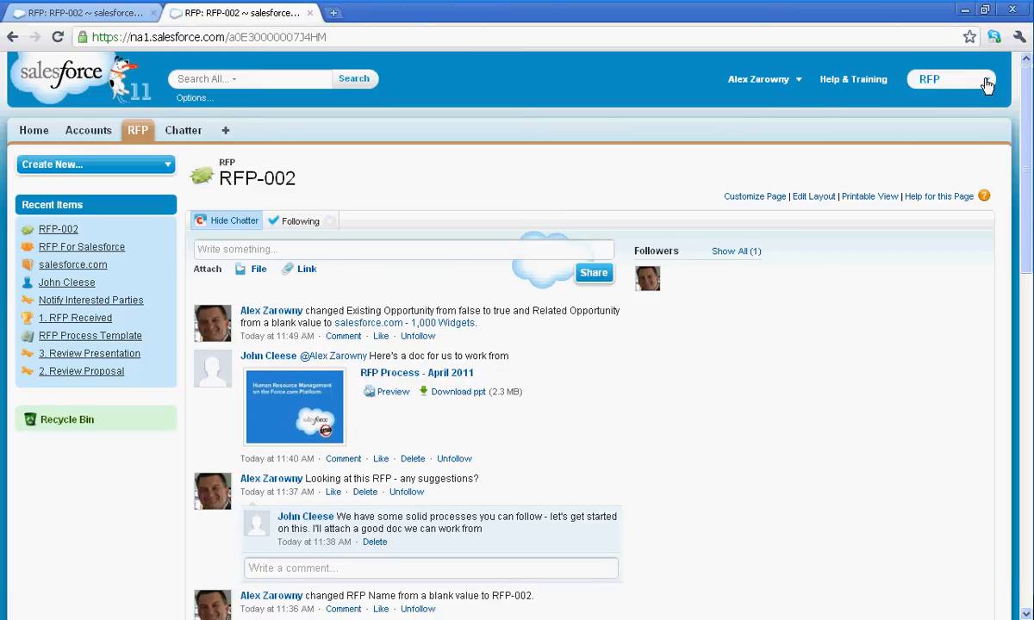
Switch to the Milestones PM app and review the RFP Process Template project summary page
left_click(951, 80)
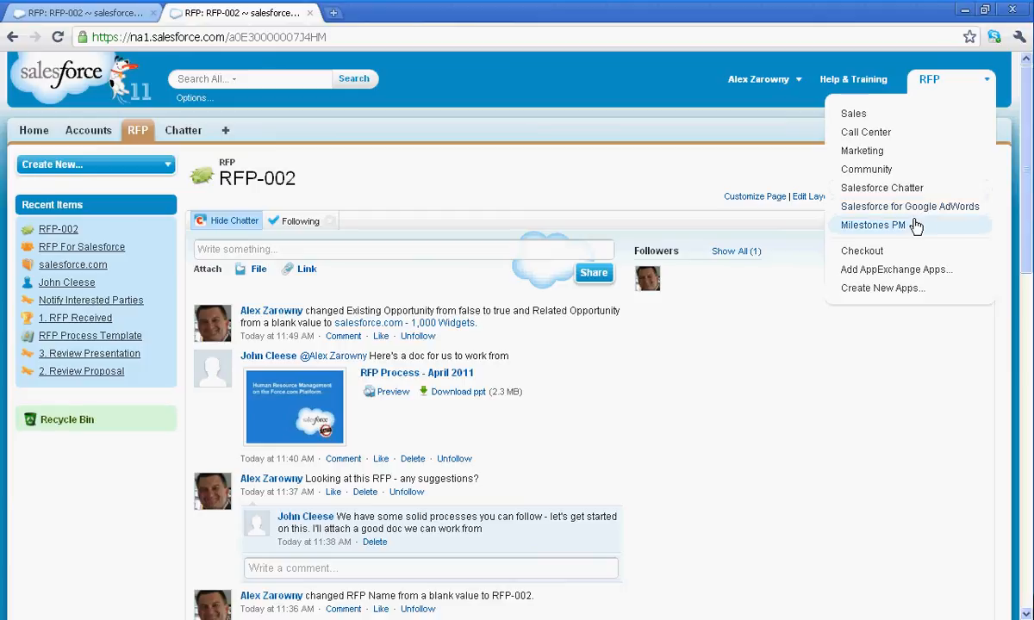
left_click(872, 224)
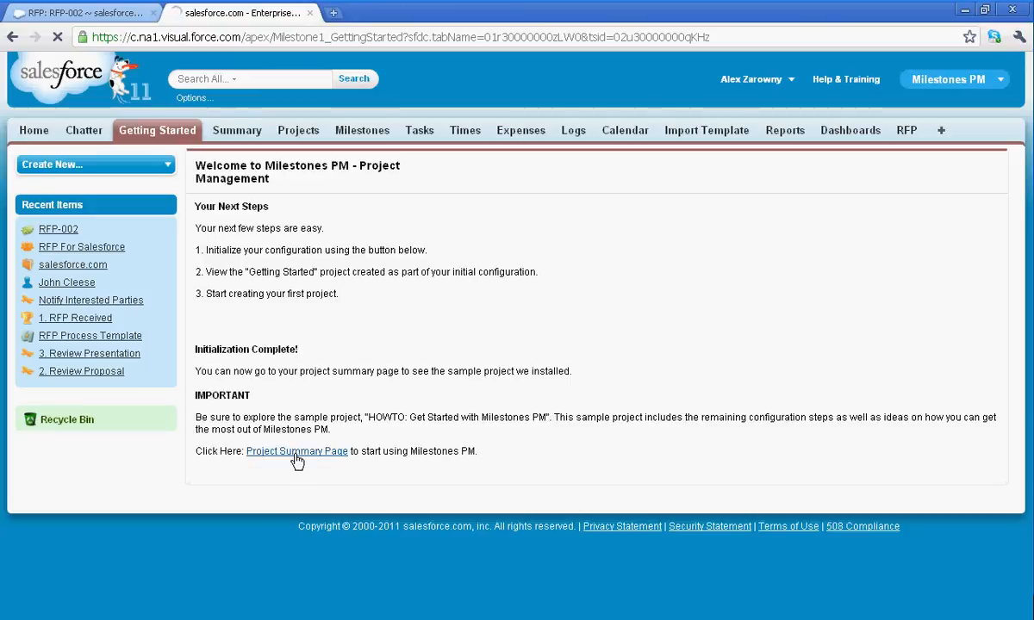
left_click(296, 451)
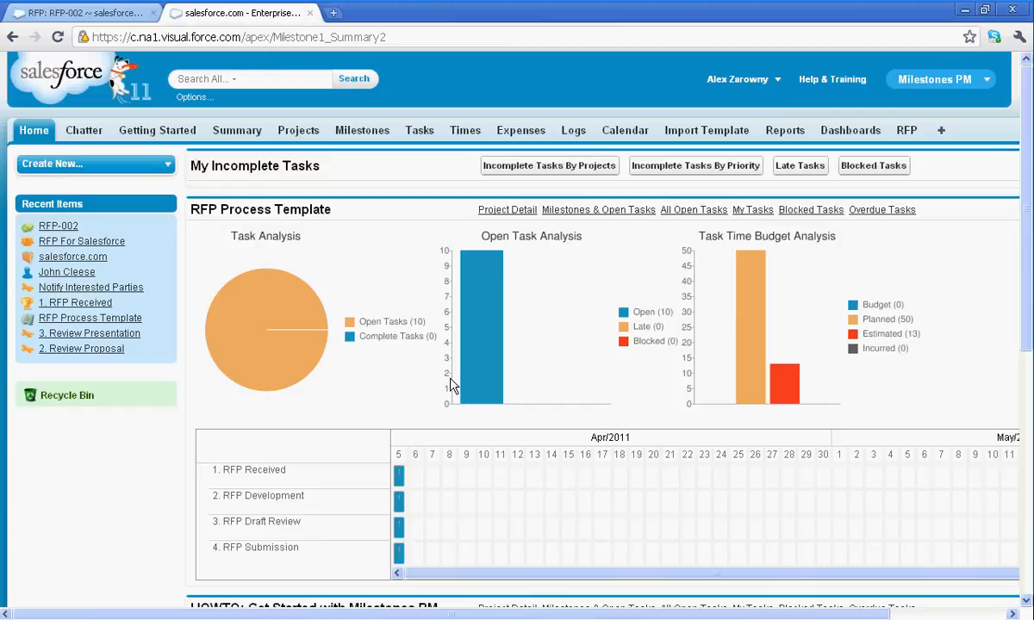
mouse_move(338, 375)
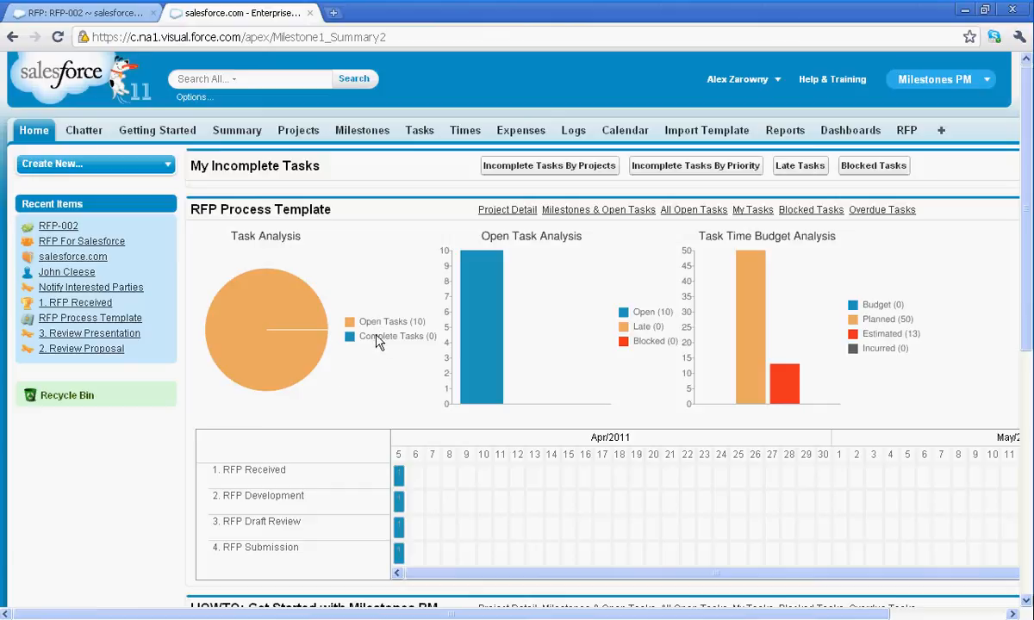
mouse_move(379, 347)
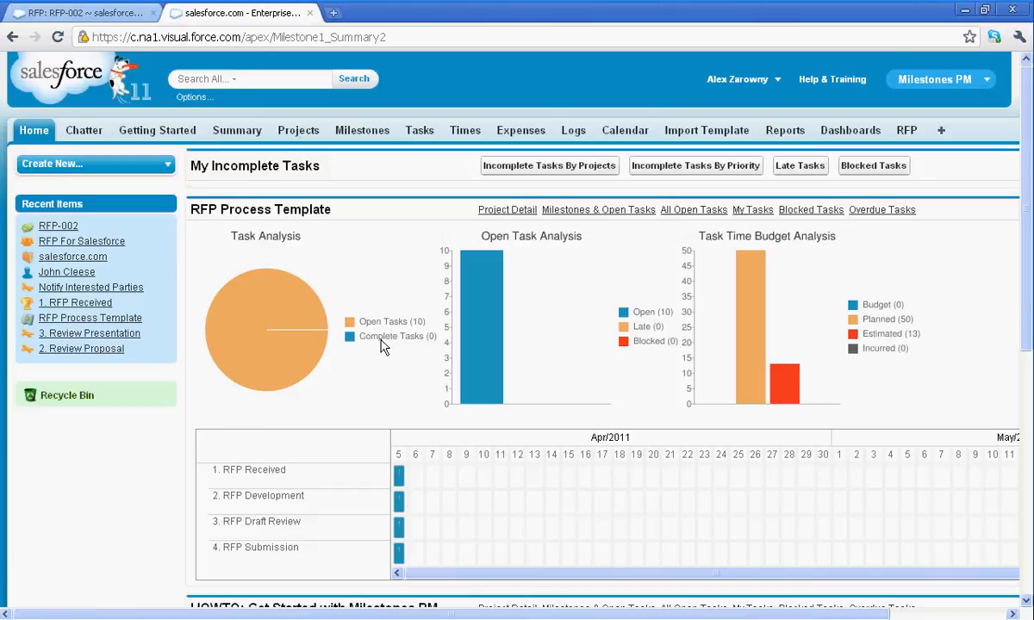
mouse_move(679, 357)
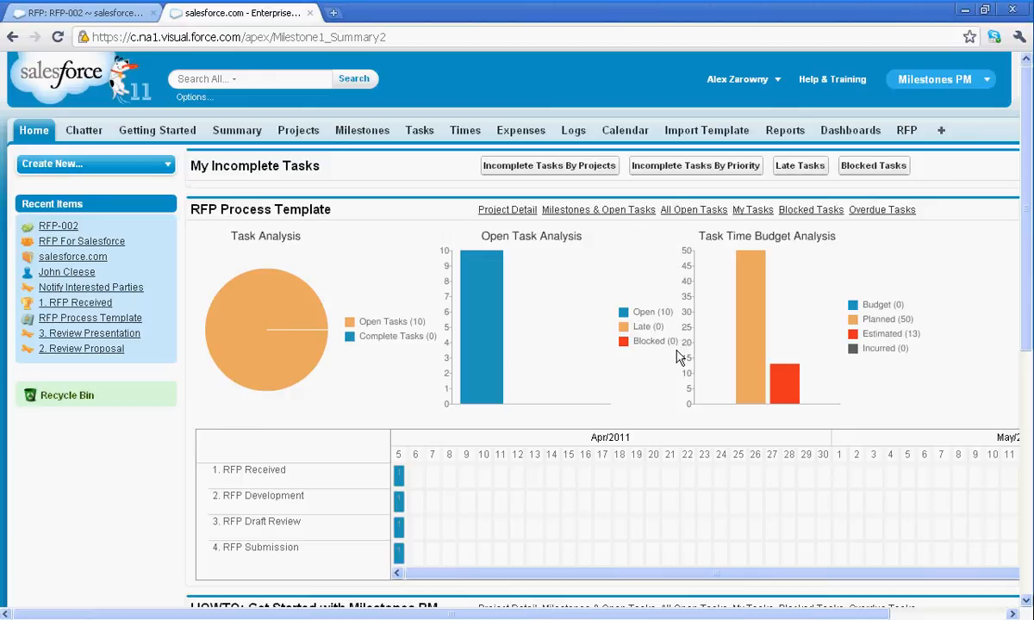
mouse_move(710, 353)
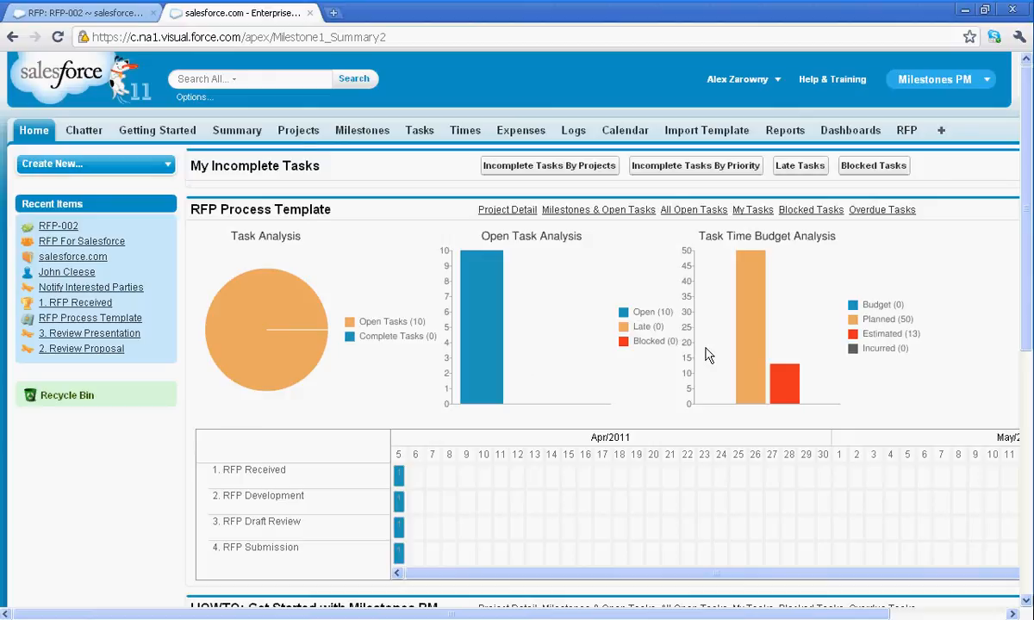
scroll("down", 3)
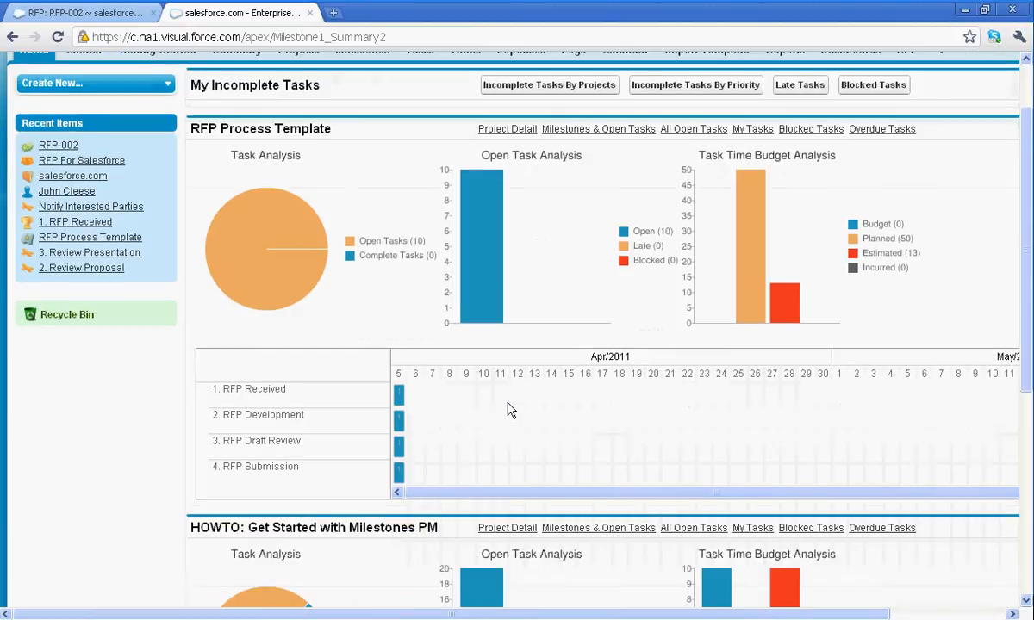
scroll("down", 3)
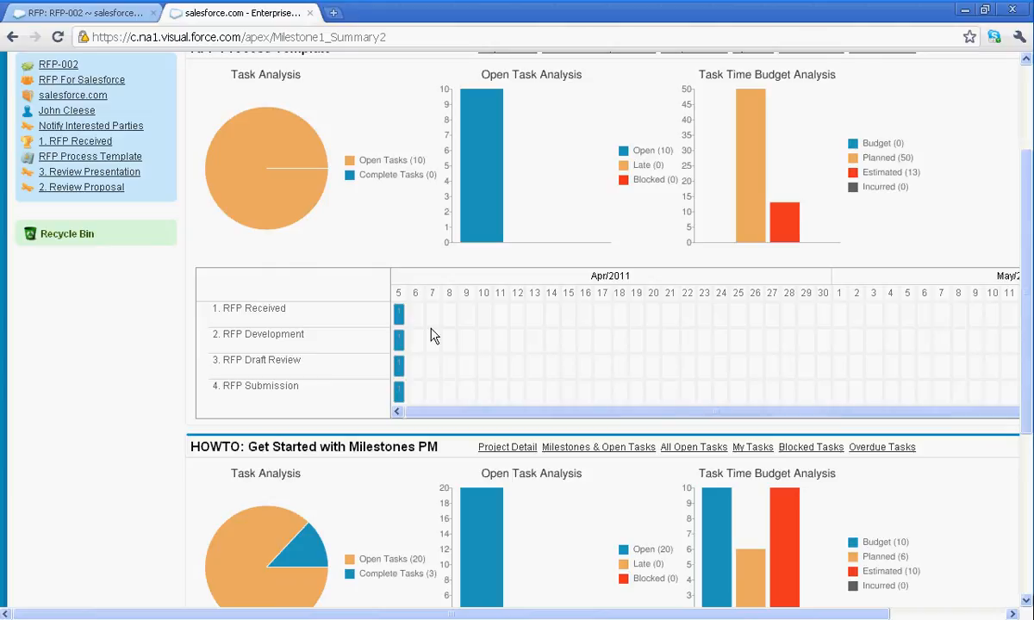
mouse_move(399, 344)
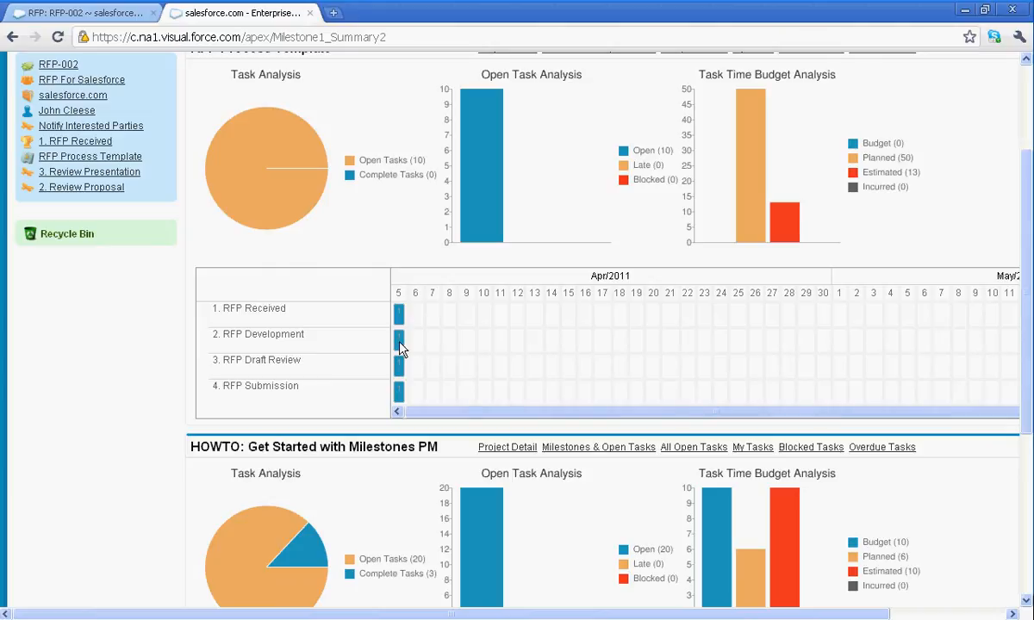
Open the 2. RFP Development milestone from the Gantt chart and review its details
left_click(398, 338)
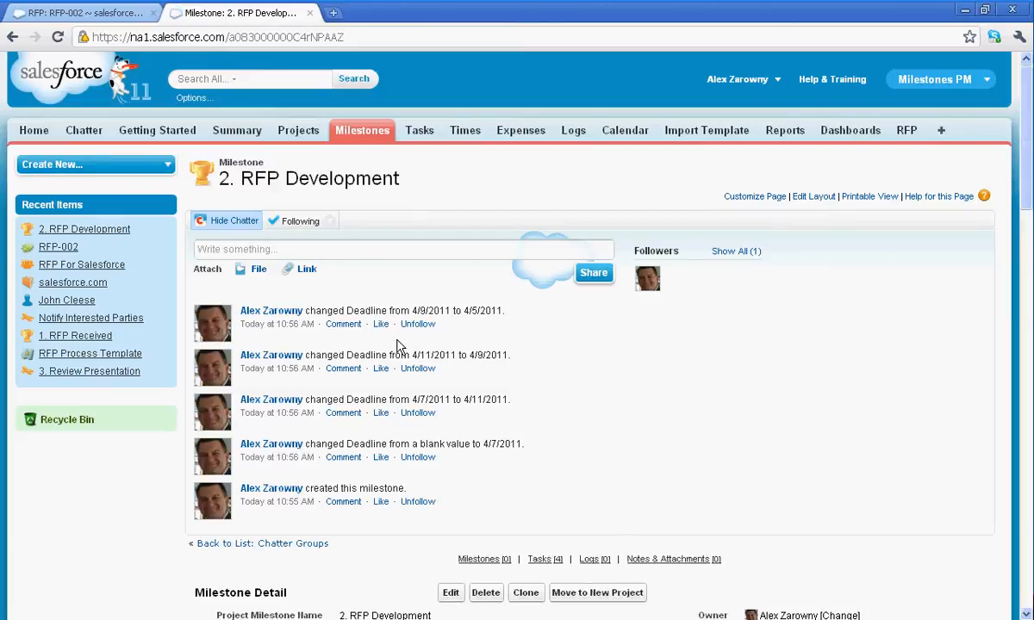
scroll("down", 3)
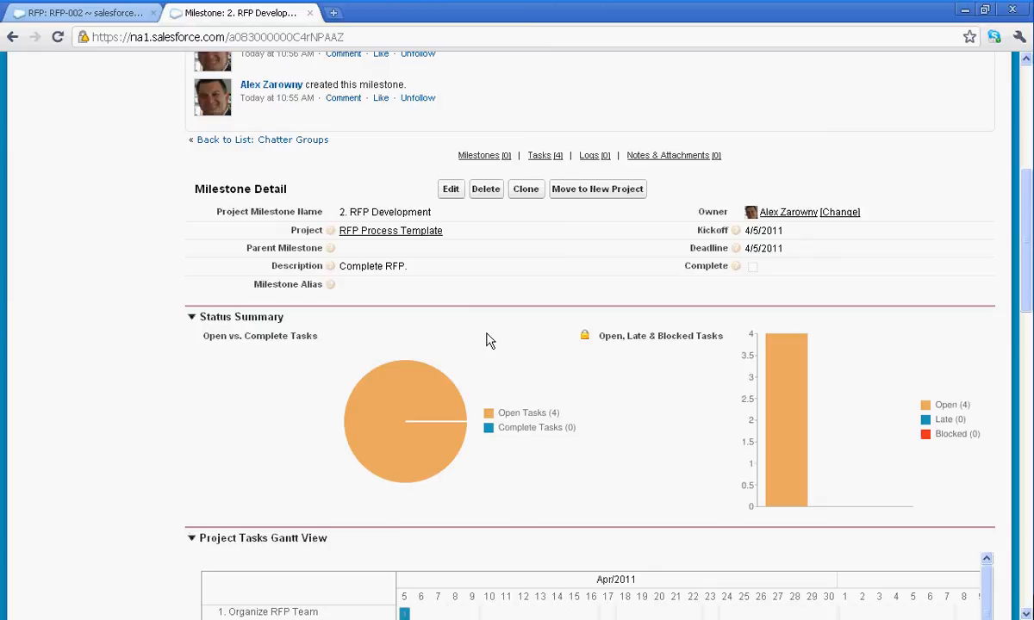
scroll("down", 3)
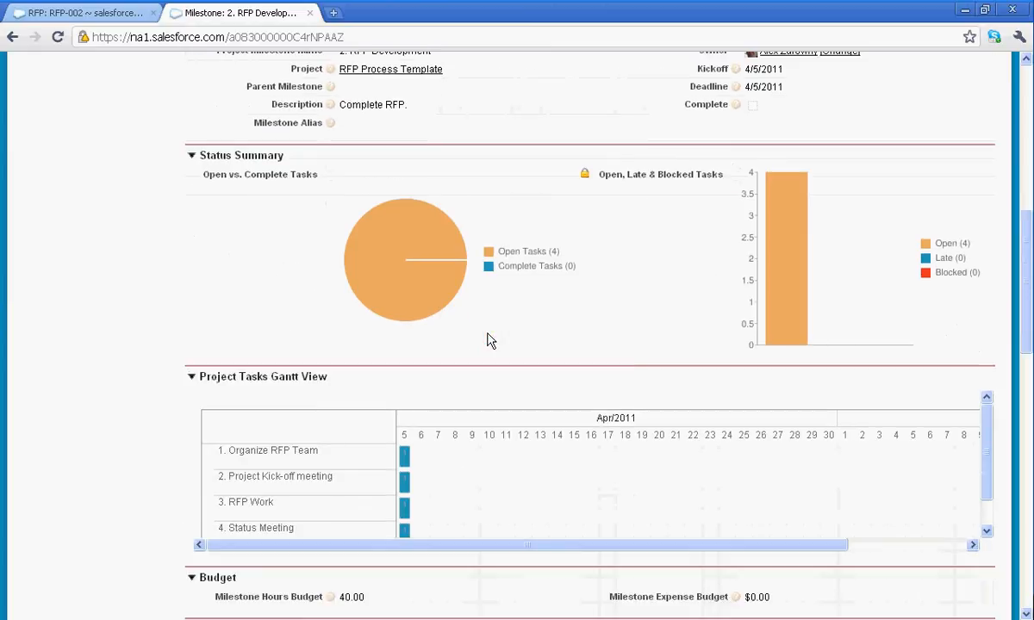
scroll("down", 3)
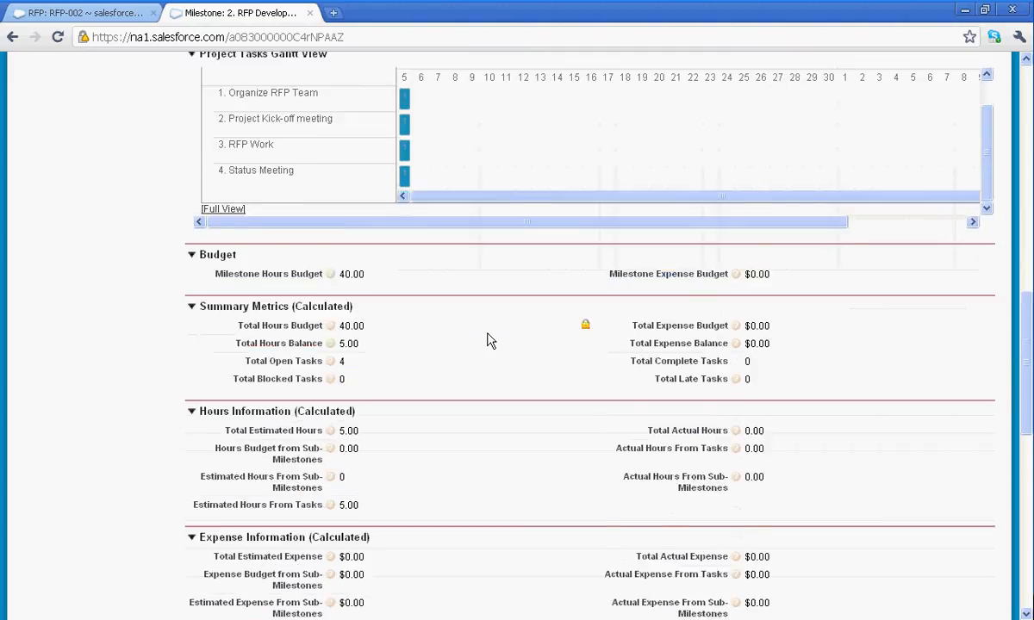
scroll("down", 3)
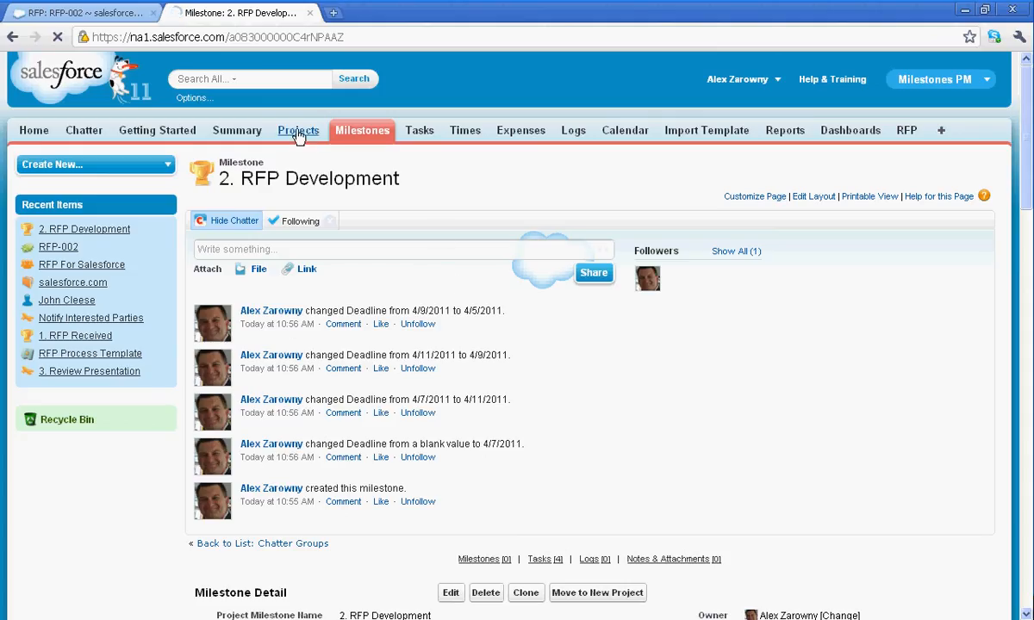
Open the RFP Process Template project from the Projects tab and view its charts and timeline
left_click(298, 131)
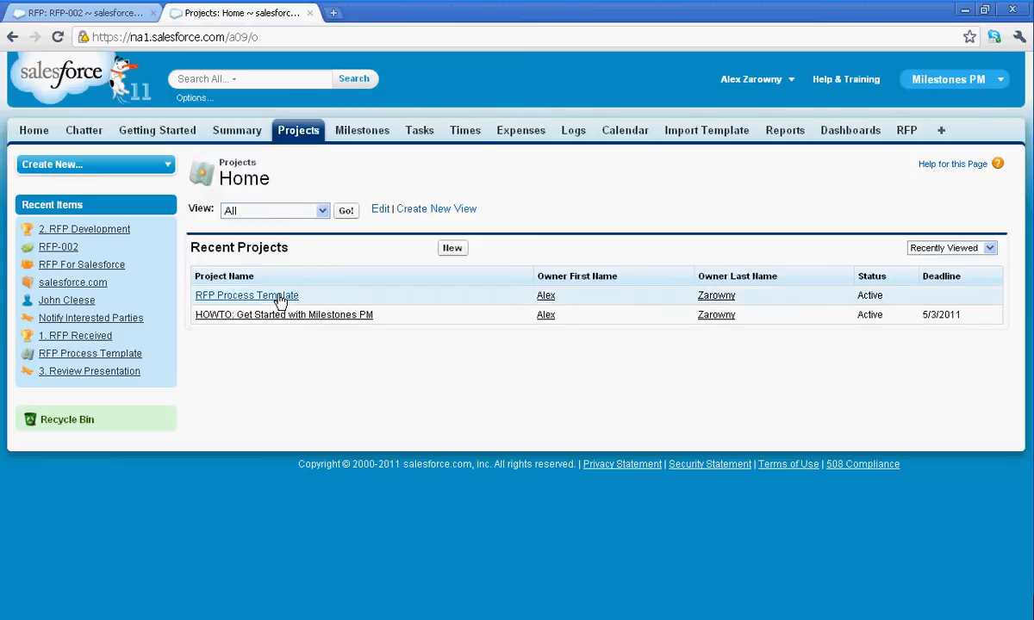
left_click(247, 297)
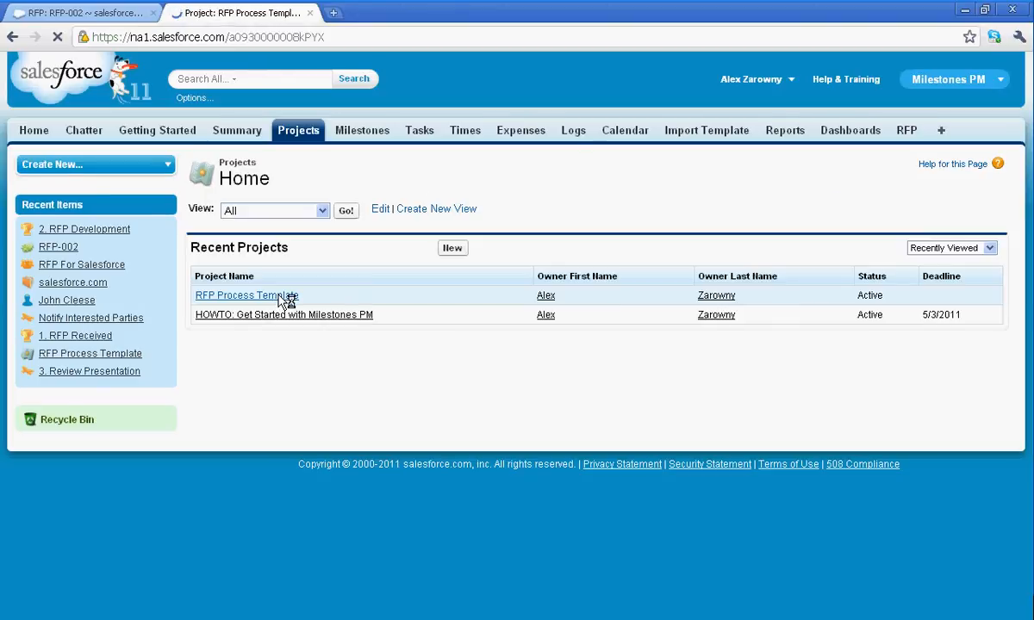
left_click(241, 294)
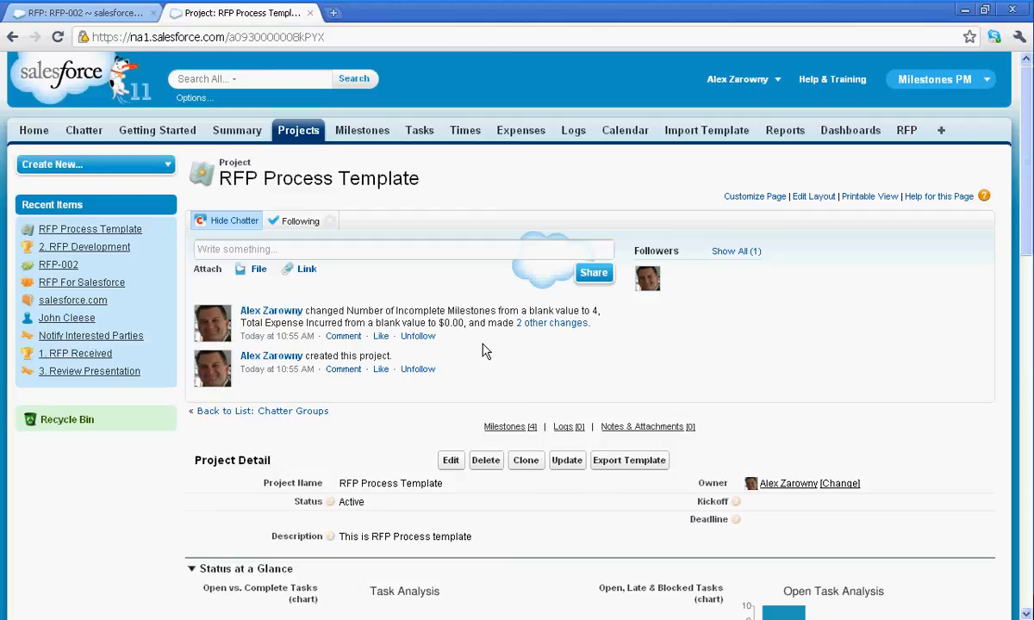
scroll("down", 3)
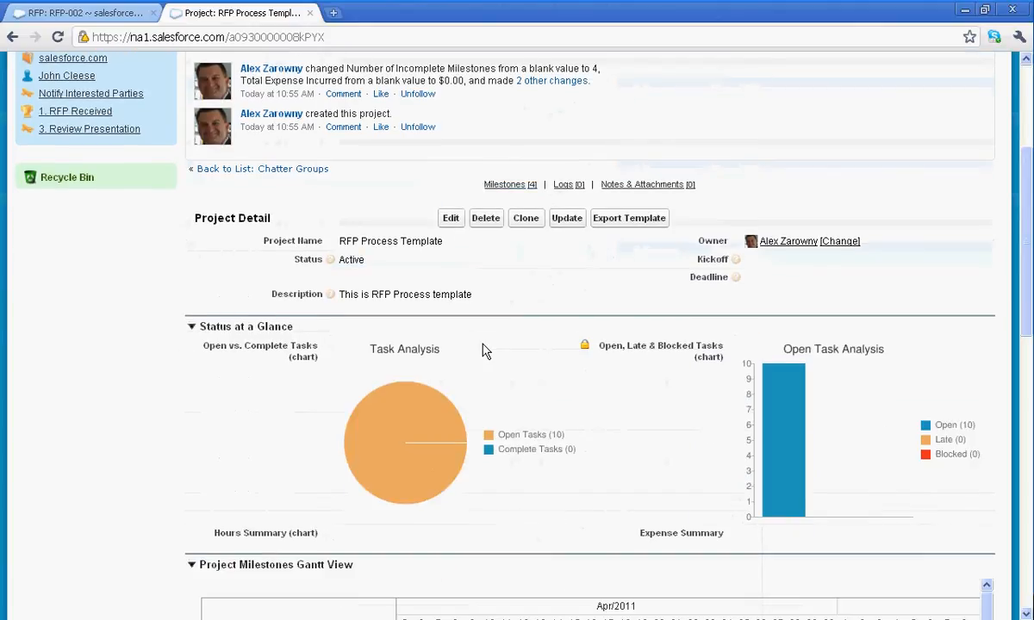
mouse_move(469, 286)
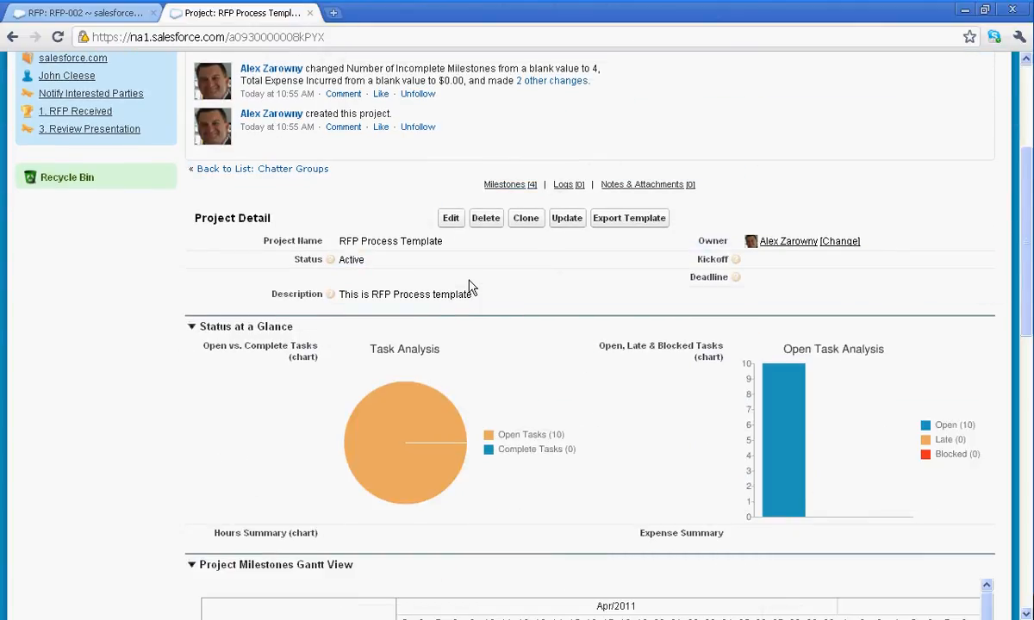
scroll("down", 3)
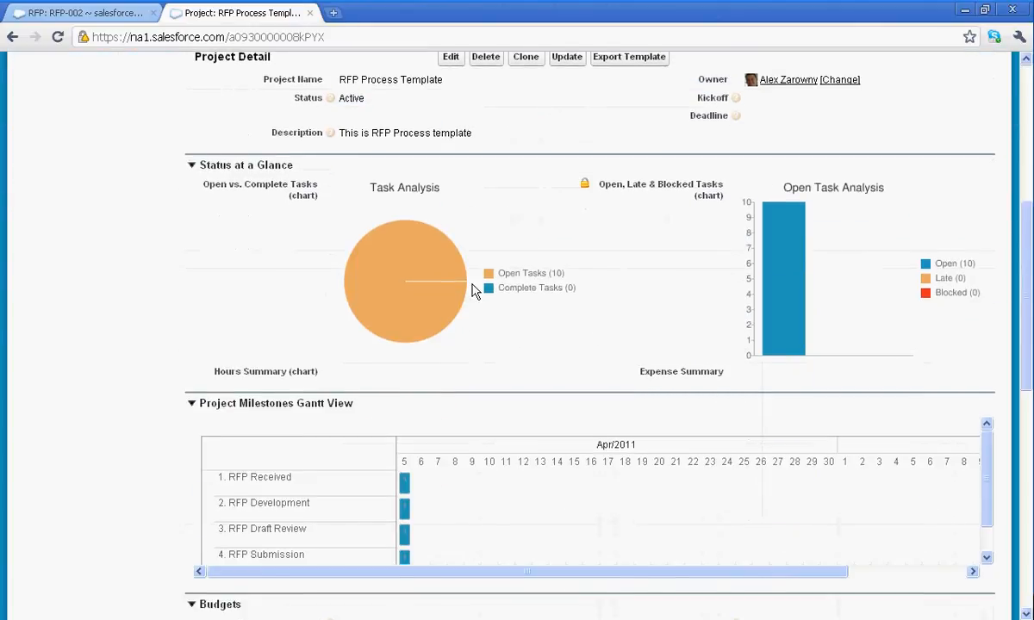
Drag RFP Development to span the 9th–14th and move RFP Submission to the 23rd
scroll("down", 3)
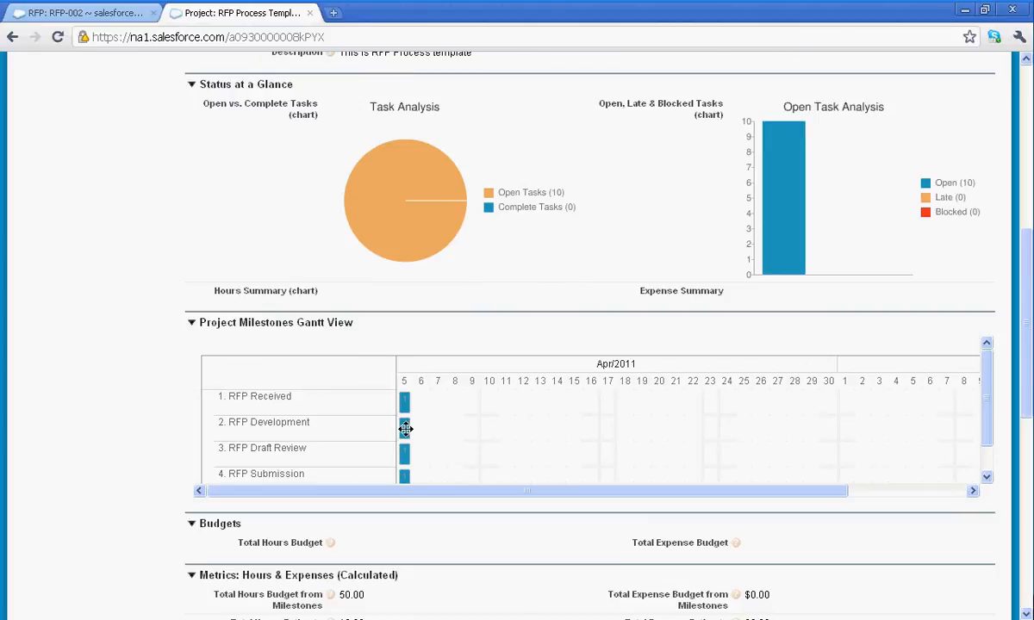
left_click_drag(405, 428, 472, 427)
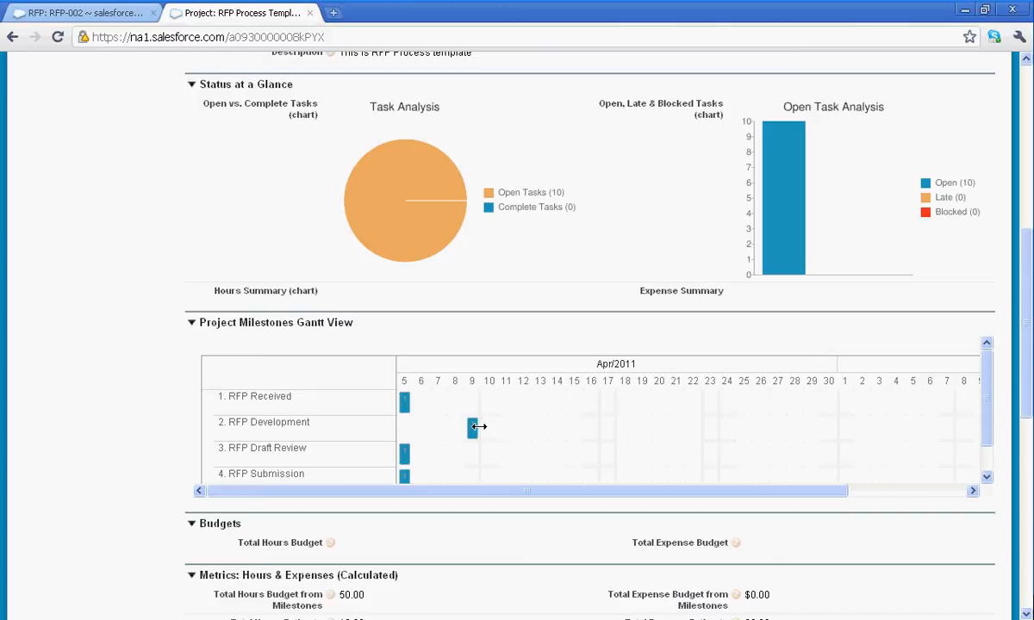
left_click_drag(473, 427, 562, 428)
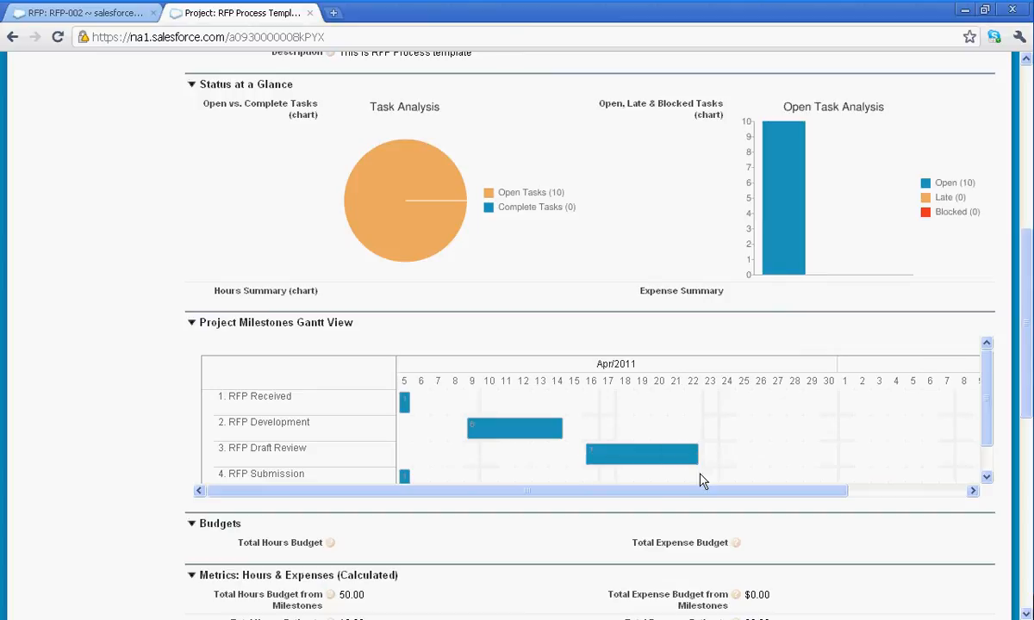
mouse_move(410, 479)
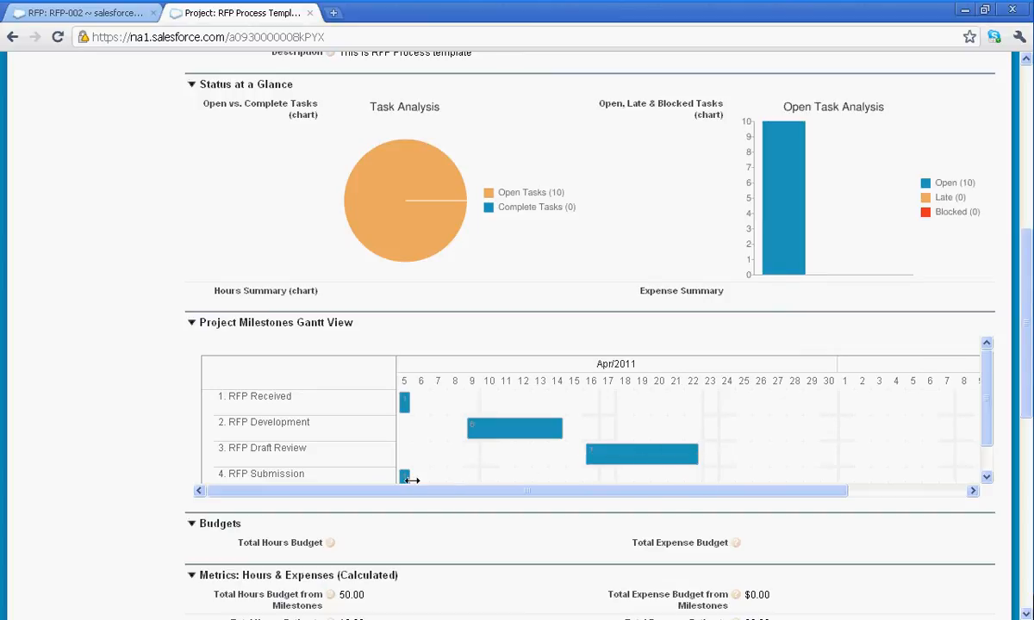
left_click_drag(405, 479, 708, 479)
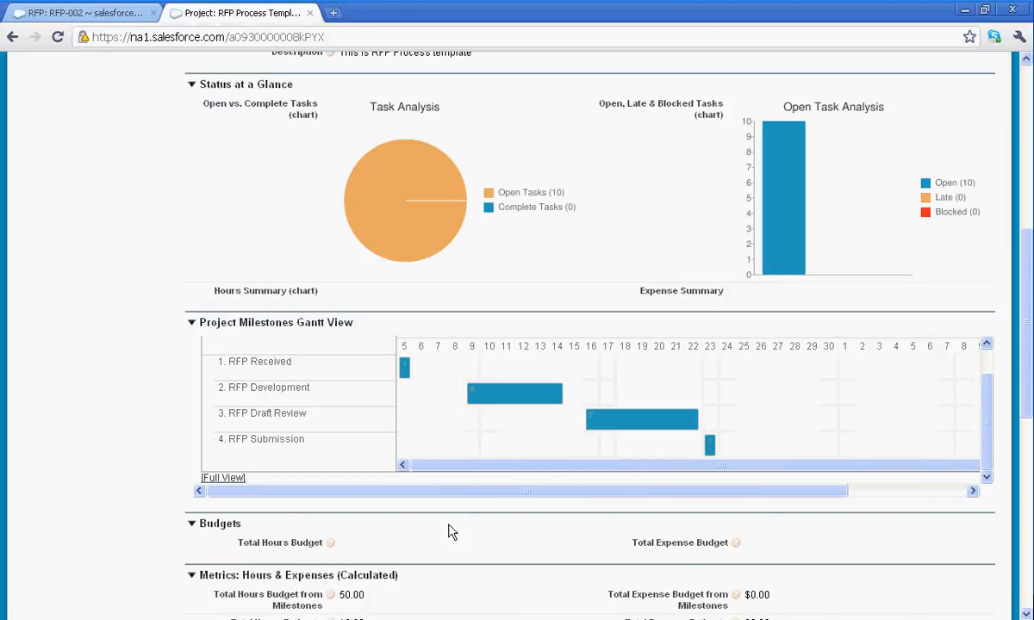
scroll("down", 3)
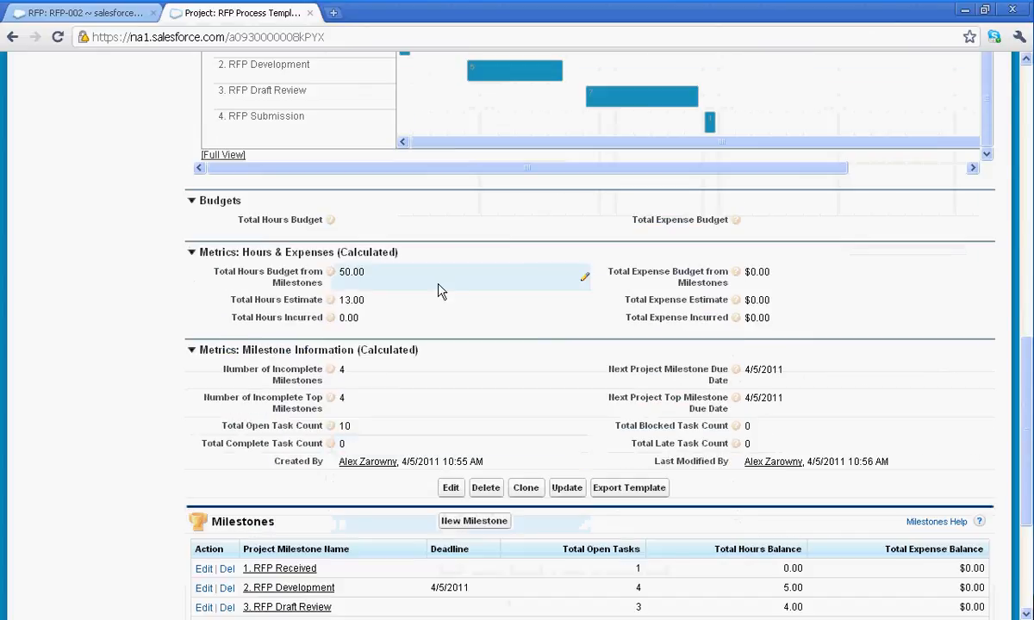
mouse_move(422, 282)
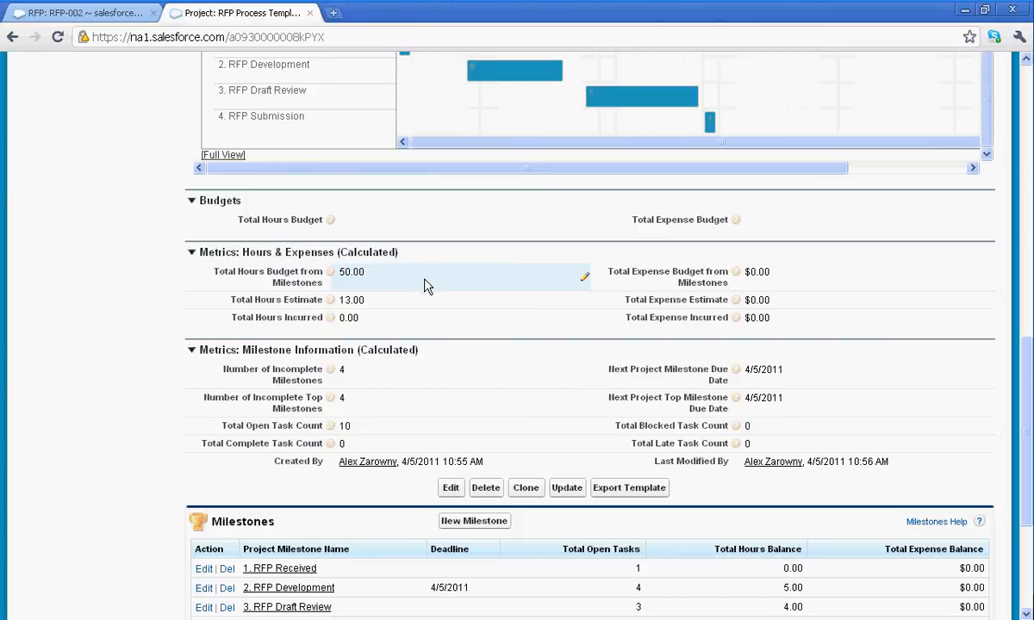
mouse_move(378, 369)
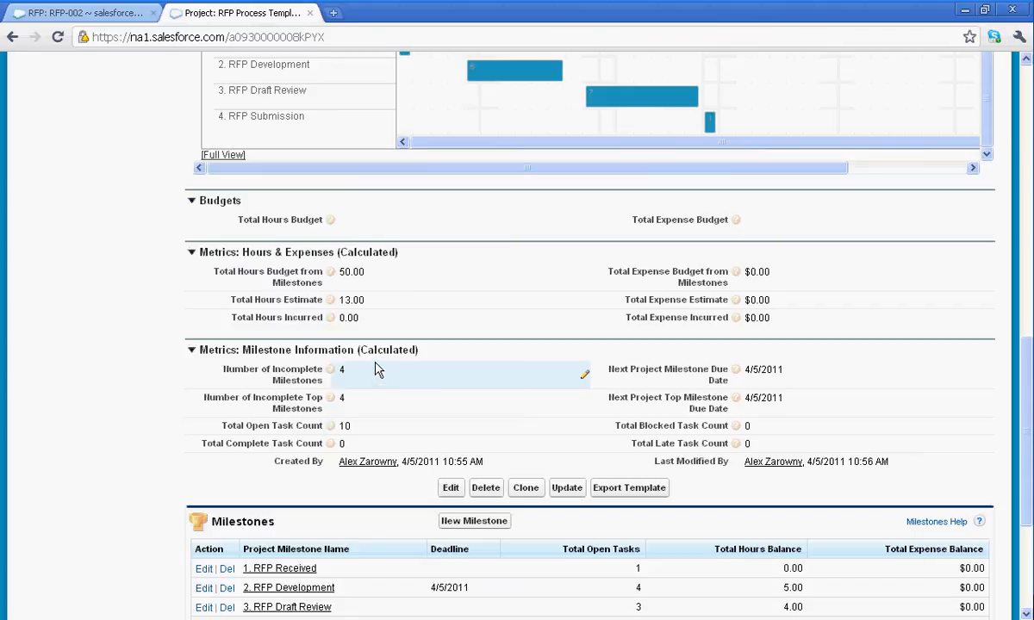
mouse_move(796, 383)
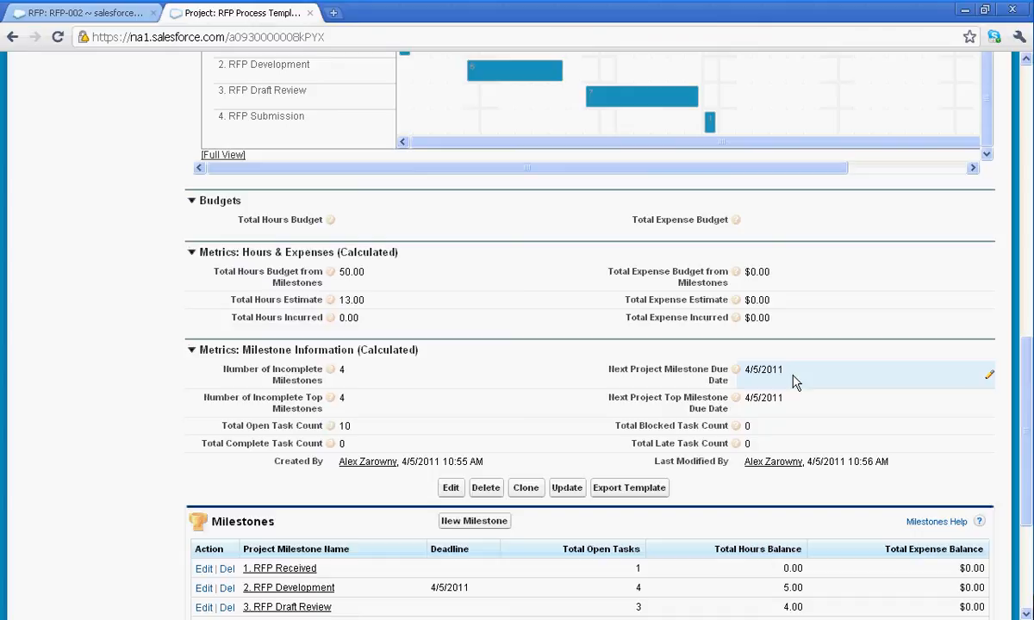
scroll("down", 3)
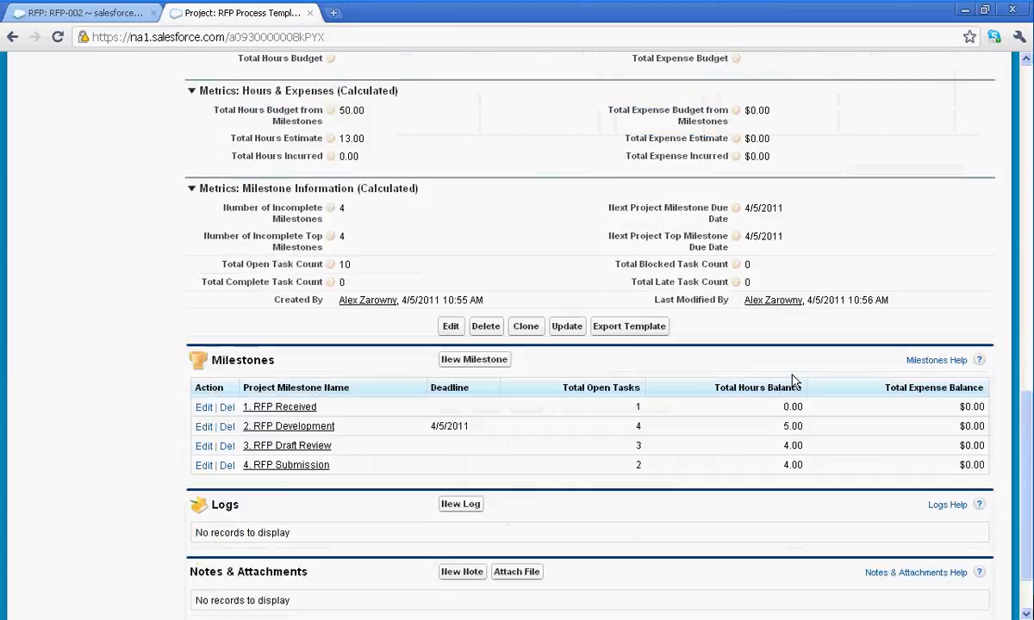
scroll("down", 3)
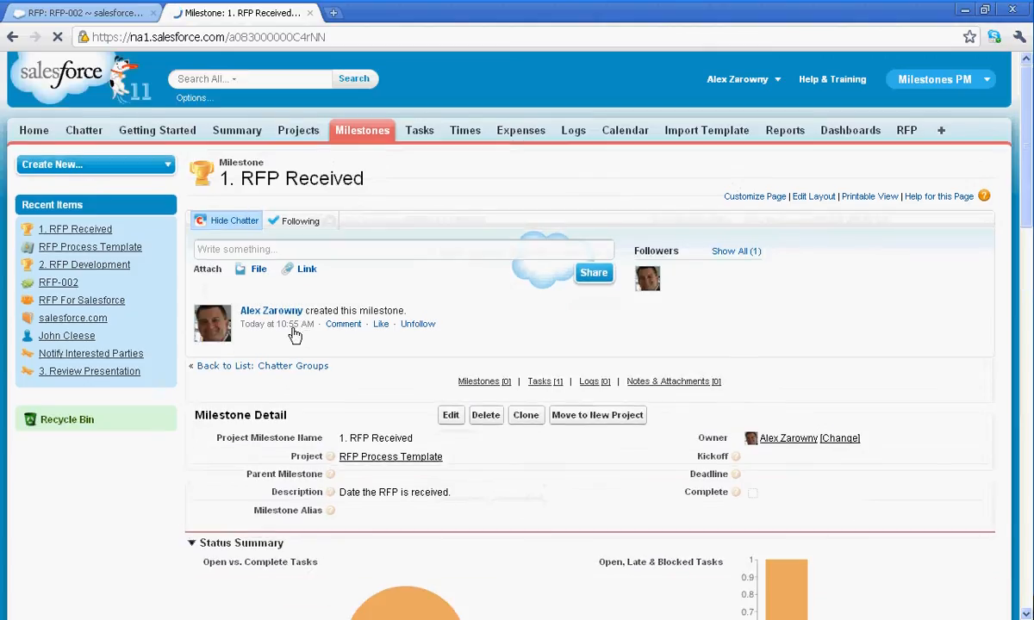
mouse_move(543, 466)
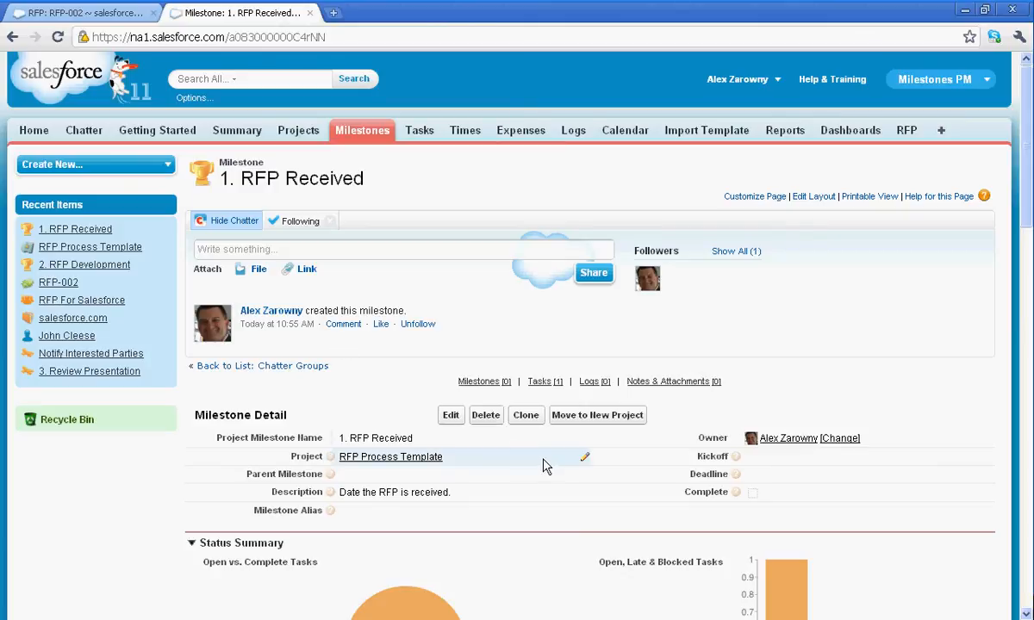
Show the RFP Received milestone's tasks and open Notify Interested Parties
scroll("down", 3)
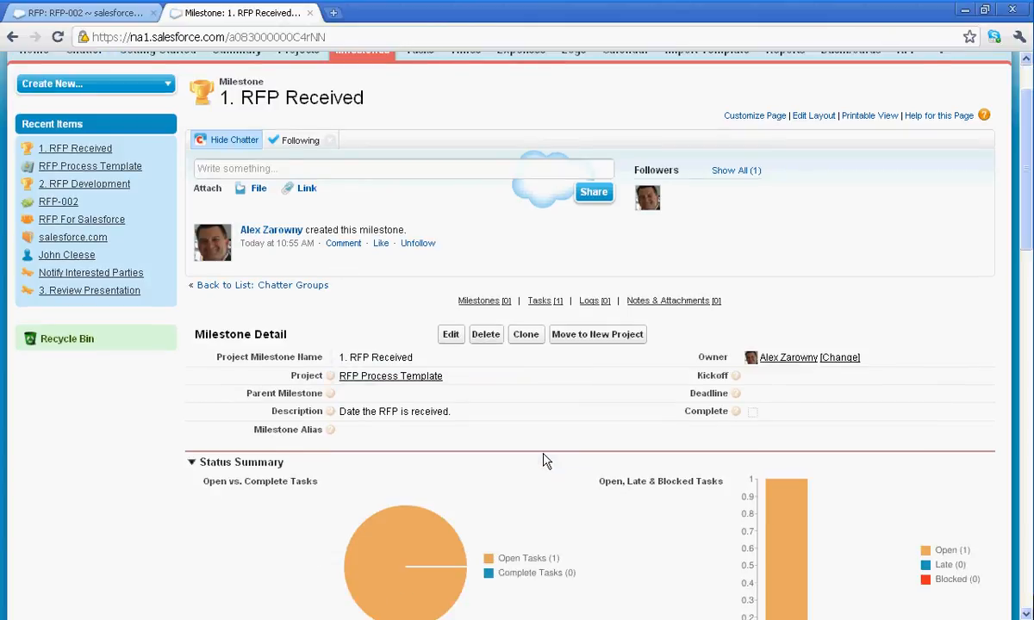
mouse_move(732, 434)
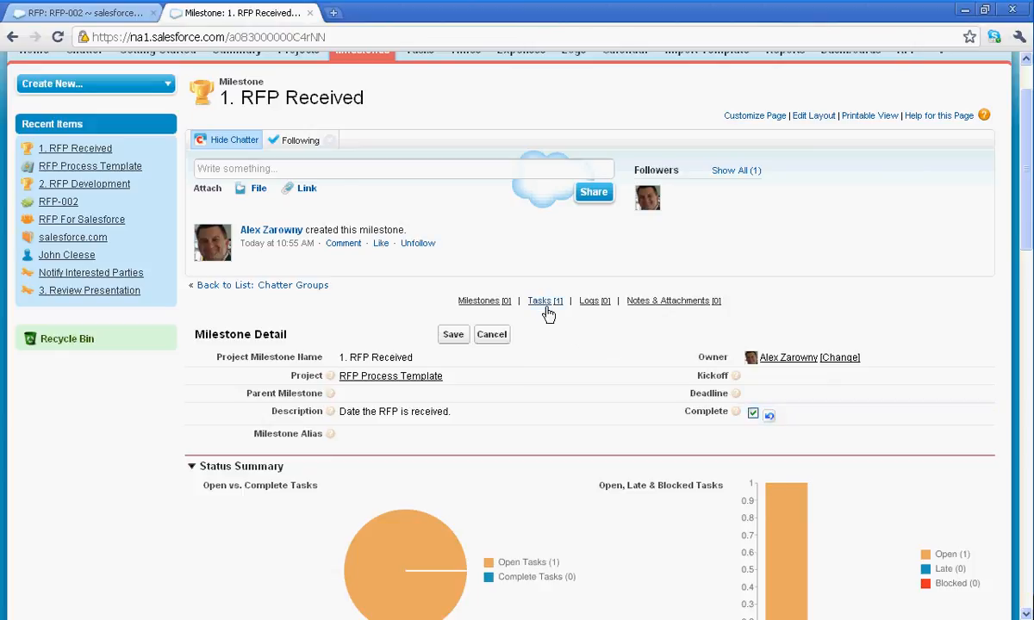
left_click(541, 300)
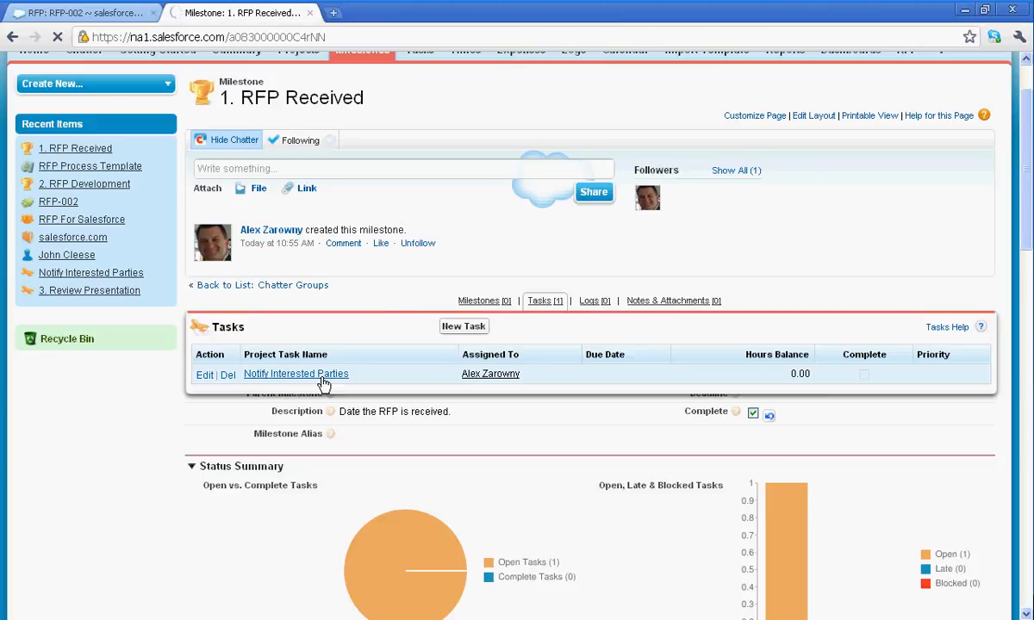
left_click(296, 372)
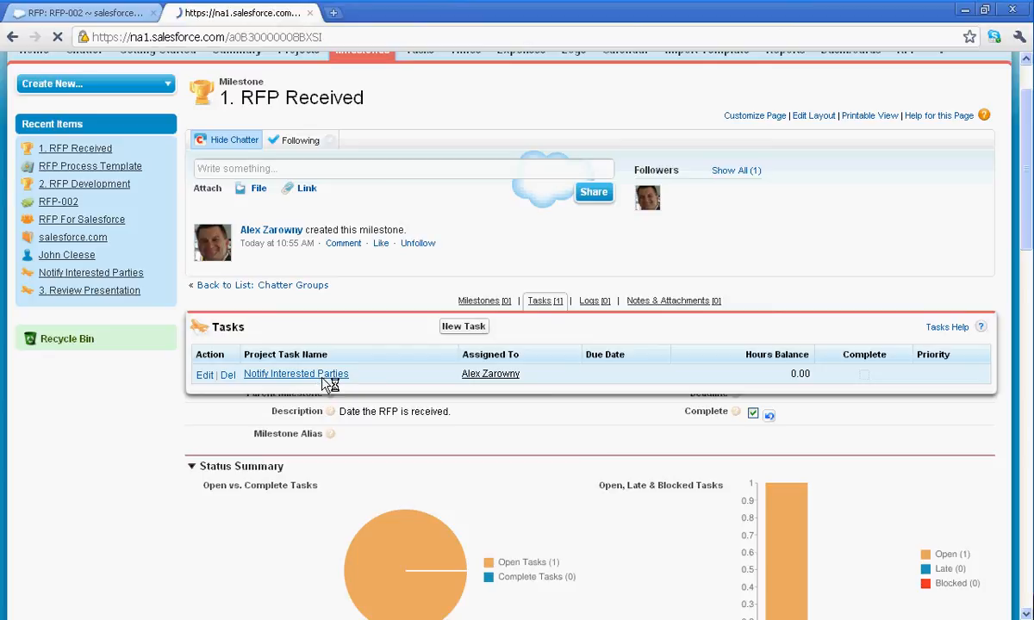
left_click(296, 372)
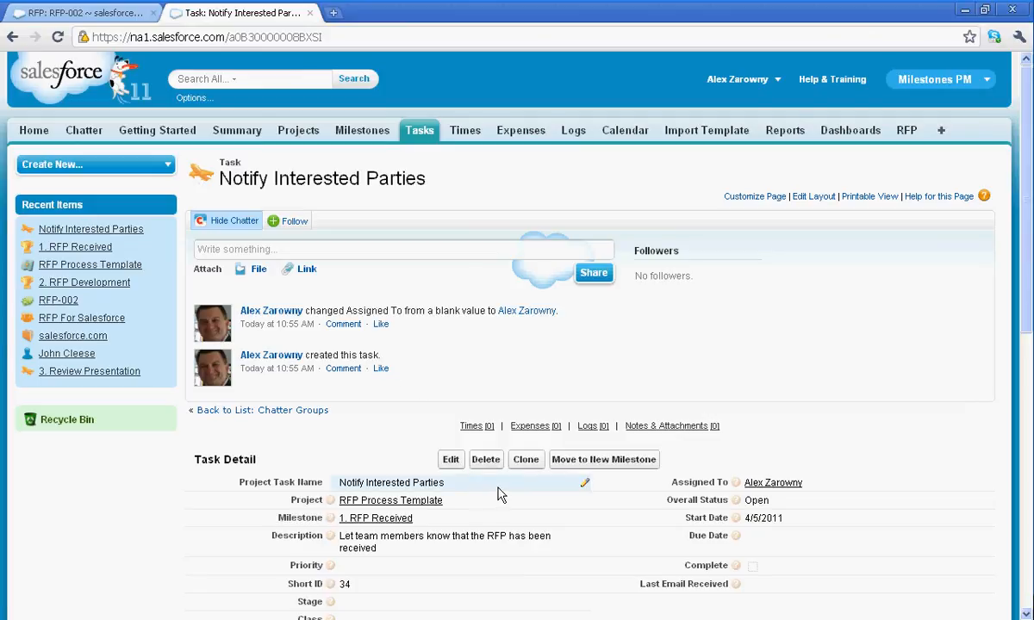
Save Notify Interested Parties as Complete and return to the 1. RFP Received milestone
scroll("down", 3)
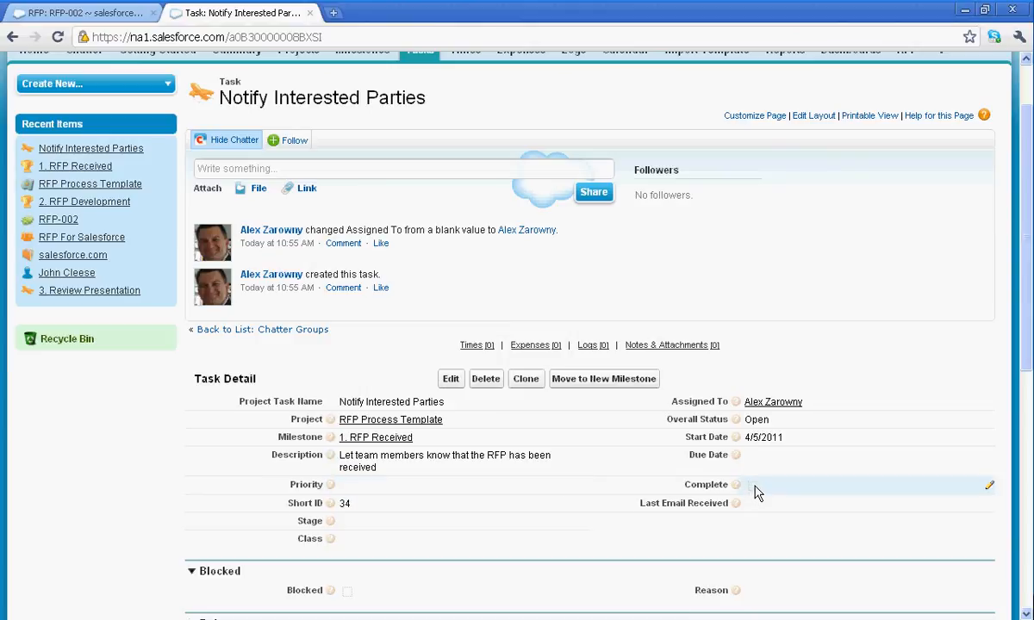
left_click(755, 484)
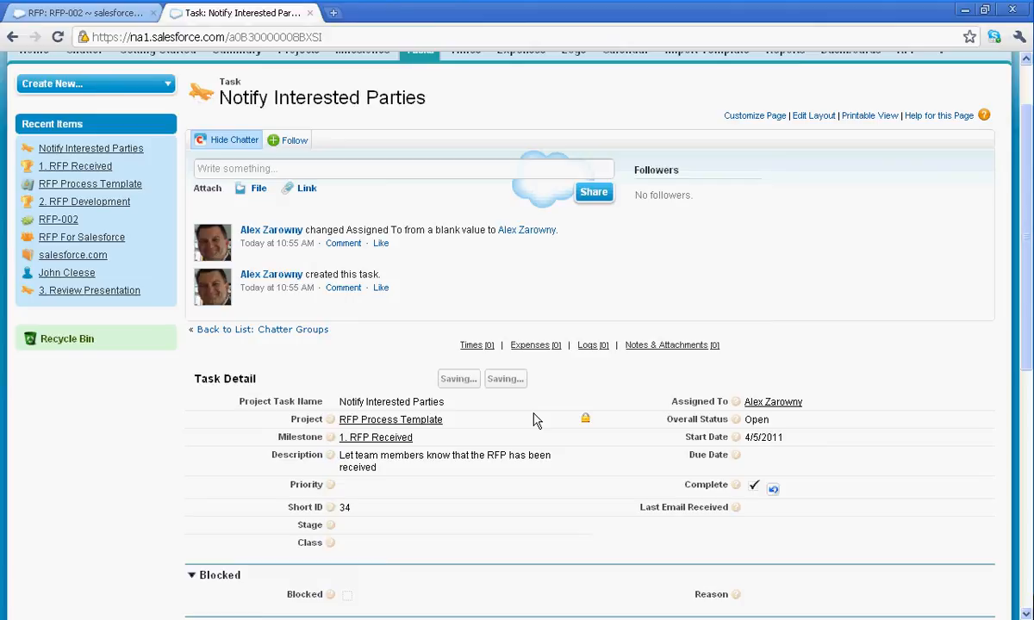
left_click(774, 488)
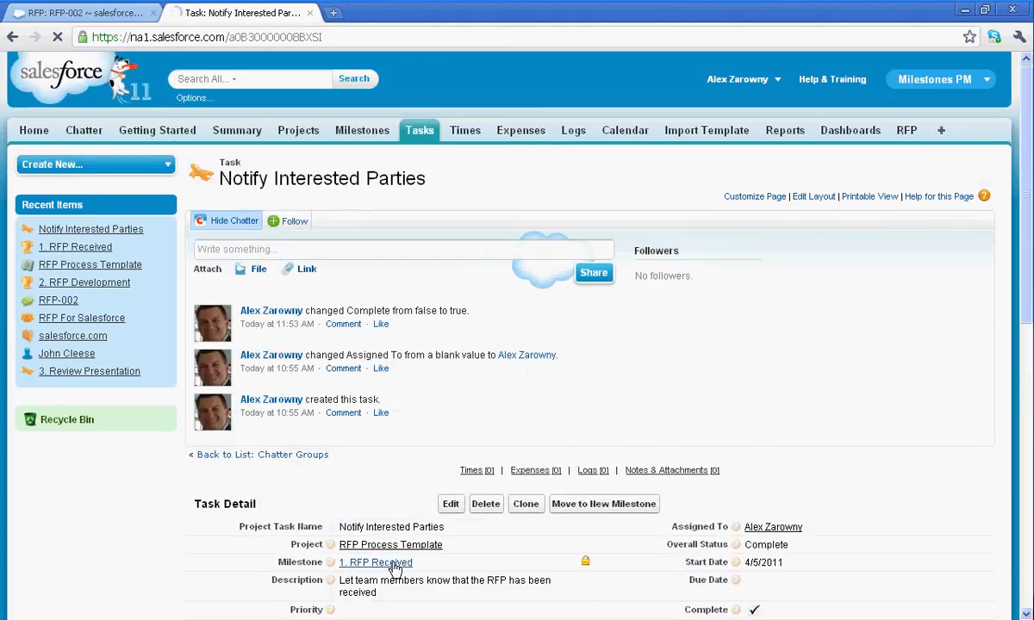
left_click(375, 562)
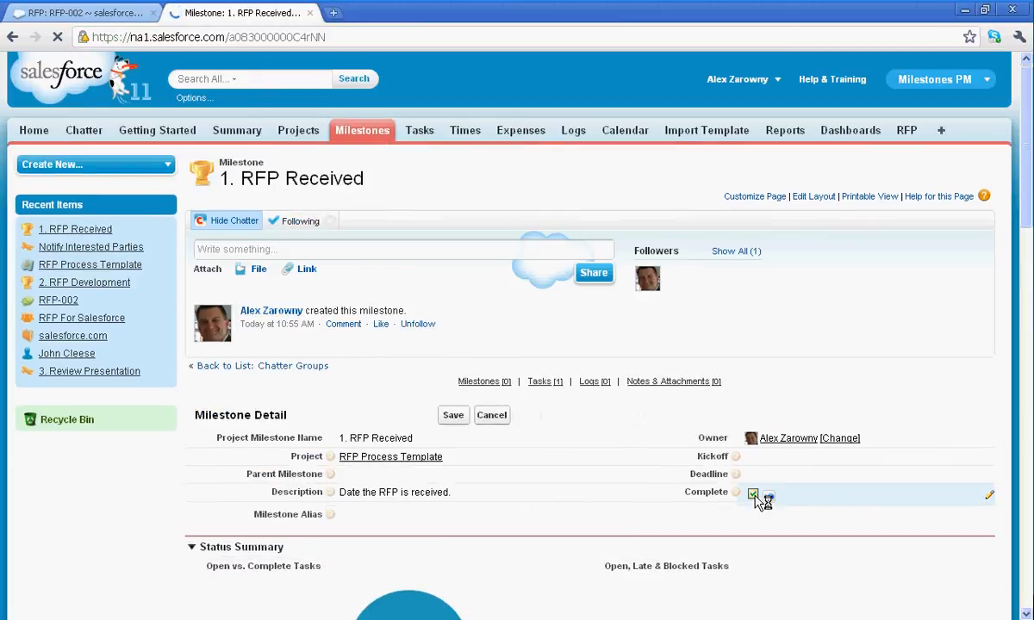
Save the 1. RFP Received milestone with Complete ticked
left_click(753, 496)
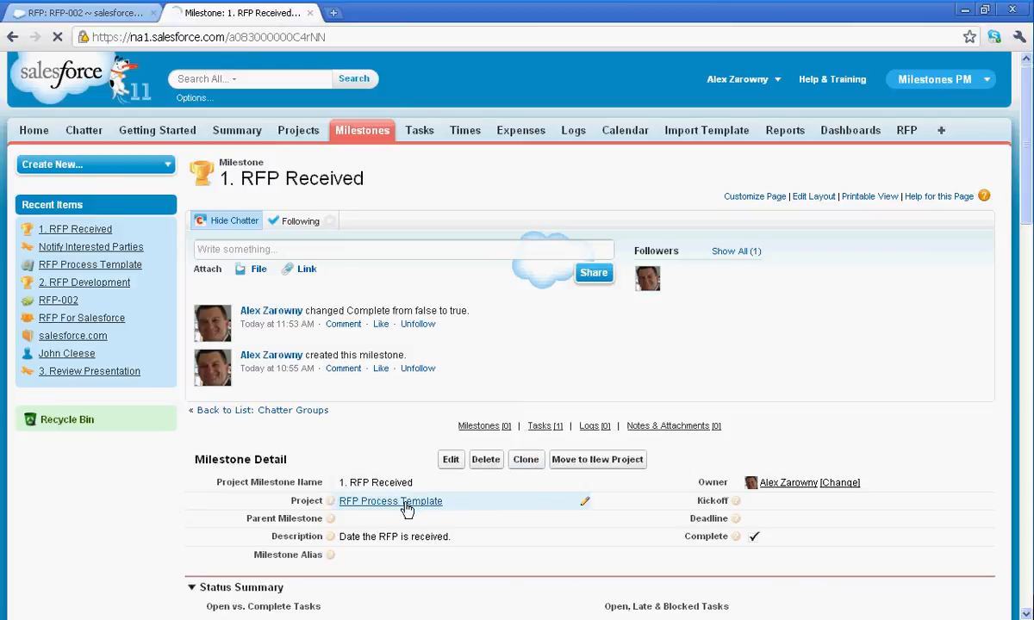
Return to the RFP Process Template project and review Status at a Glance, Gantt view and metrics
left_click(390, 499)
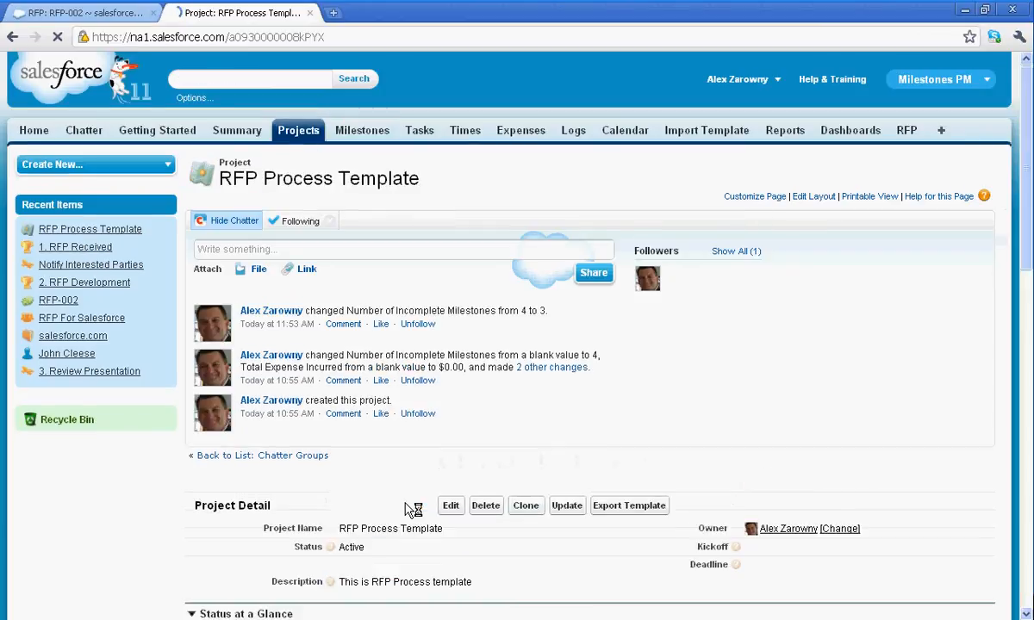
scroll("down", 3)
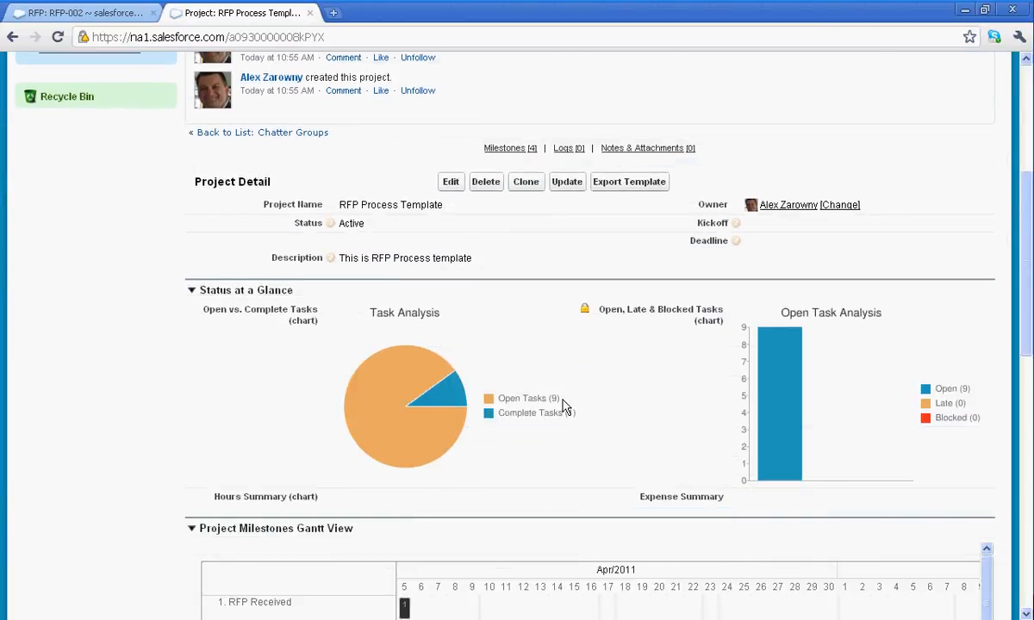
mouse_move(582, 420)
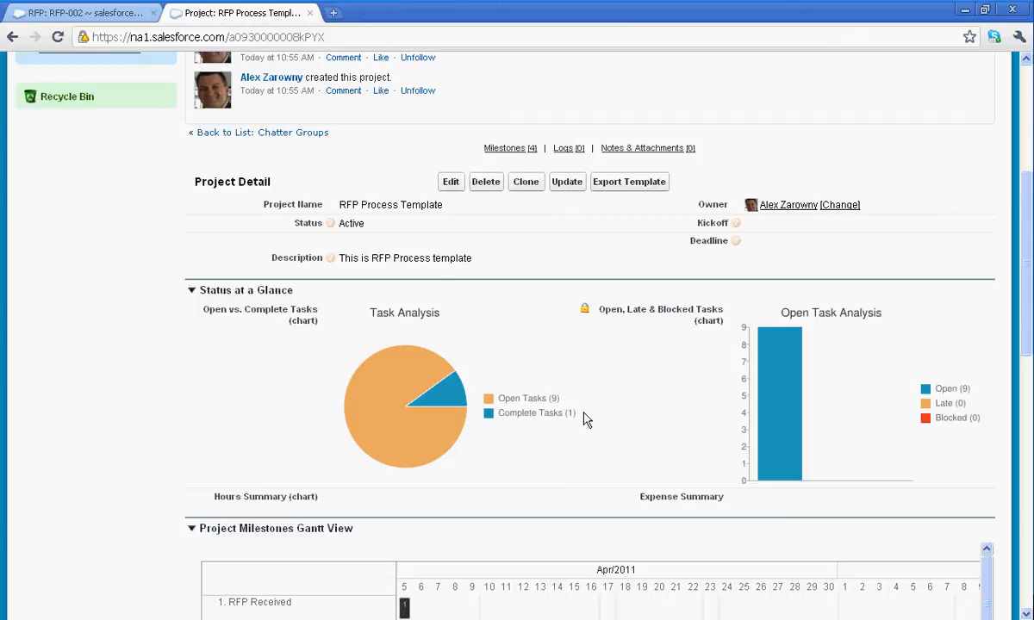
scroll("down", 3)
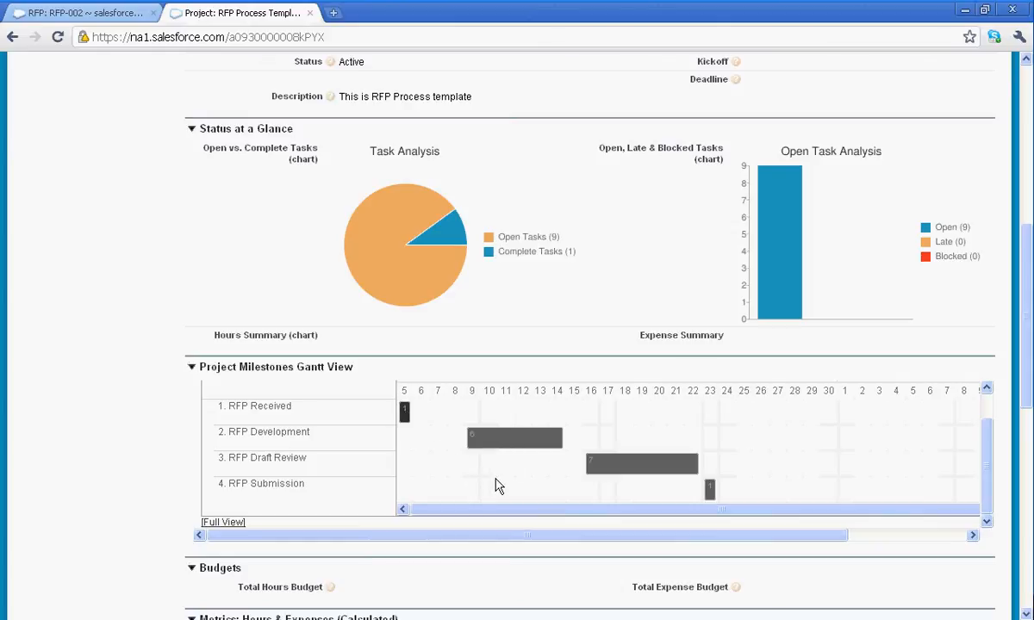
scroll("down", 3)
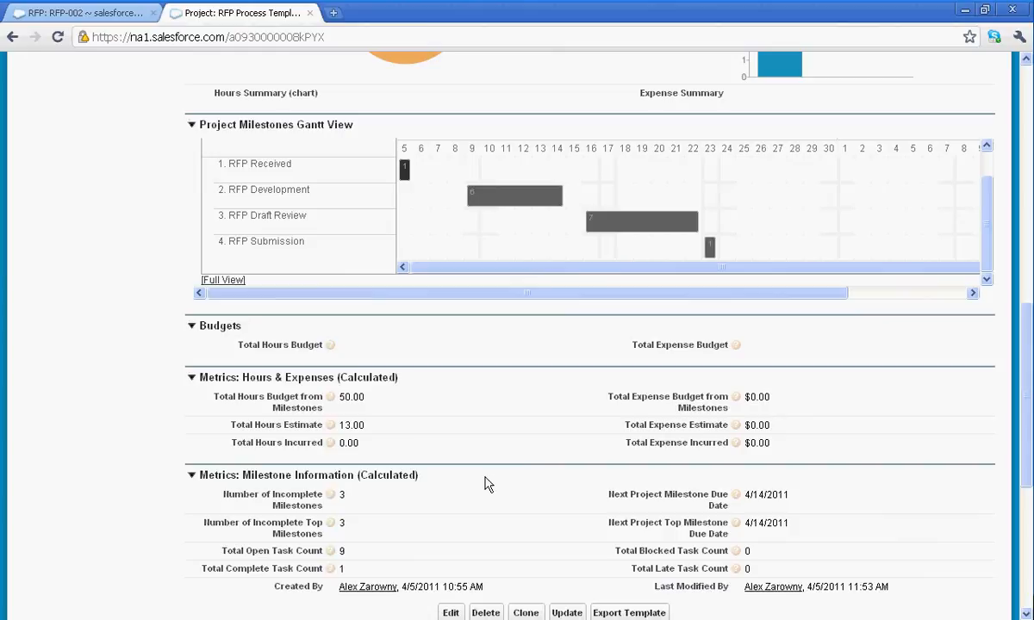
scroll("down", 3)
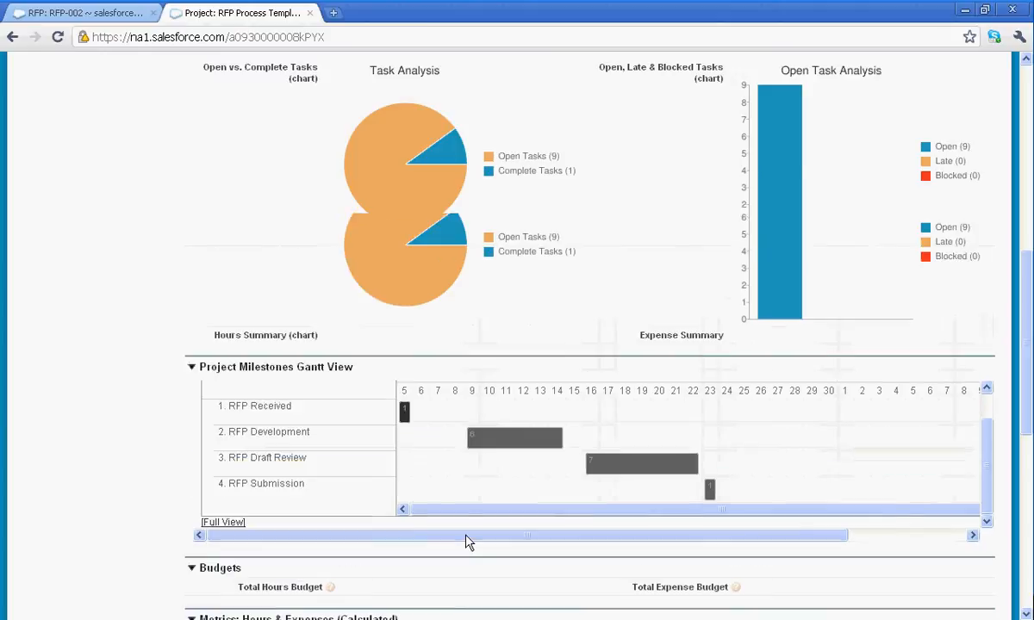
scroll("up", 3)
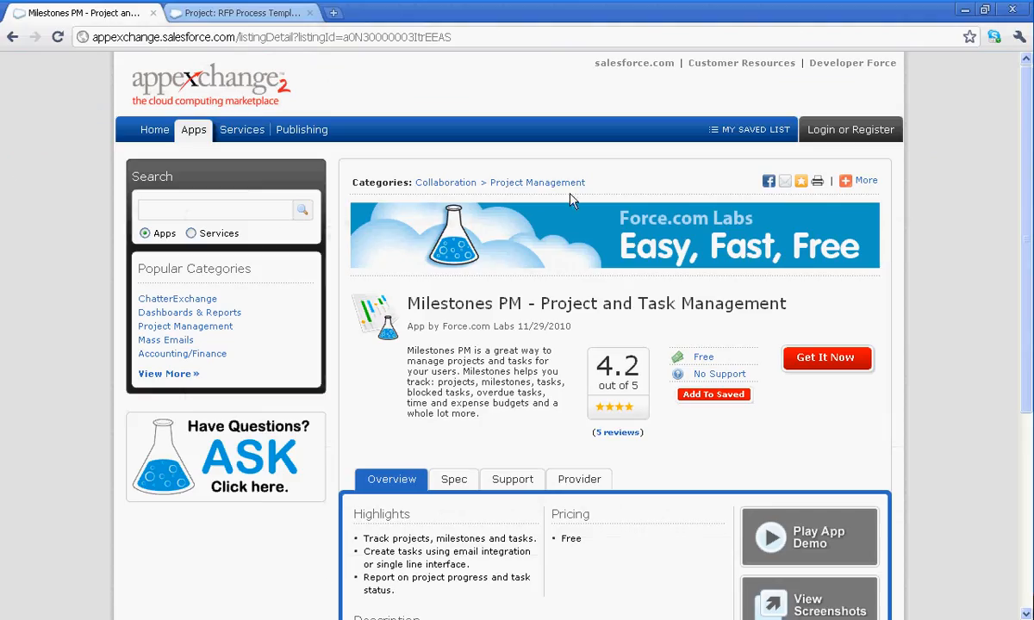
mouse_move(809, 306)
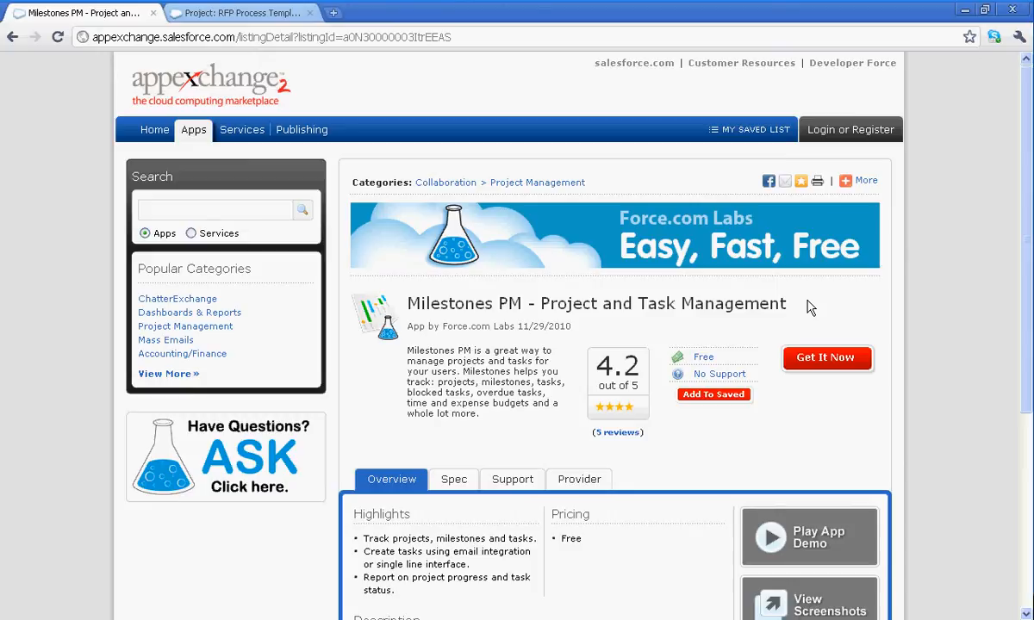
Scroll the Milestones PM AppExchange listing down to its overview and highlights
scroll("down", 3)
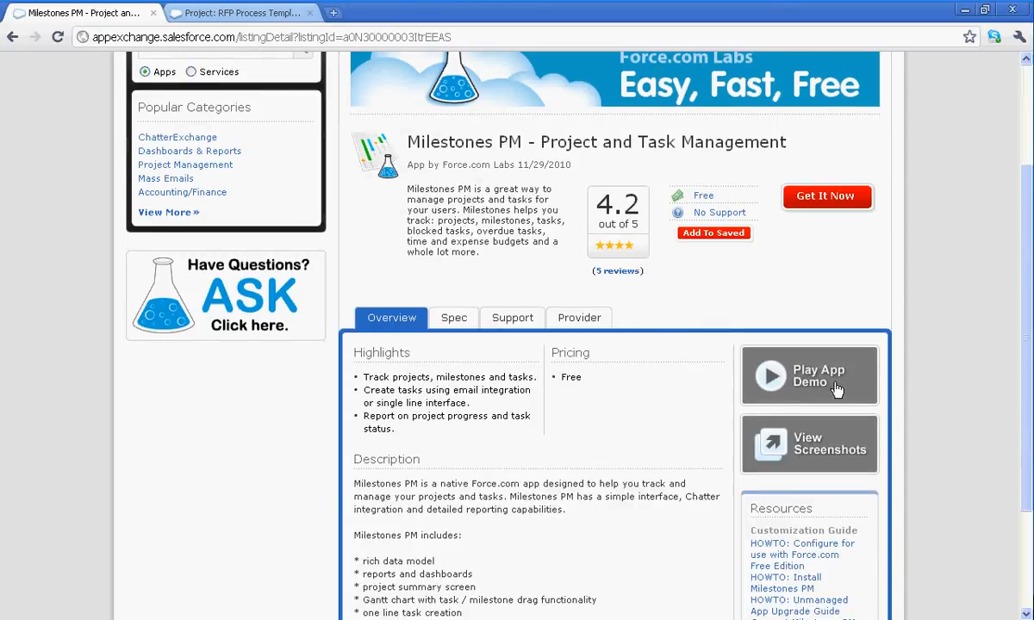